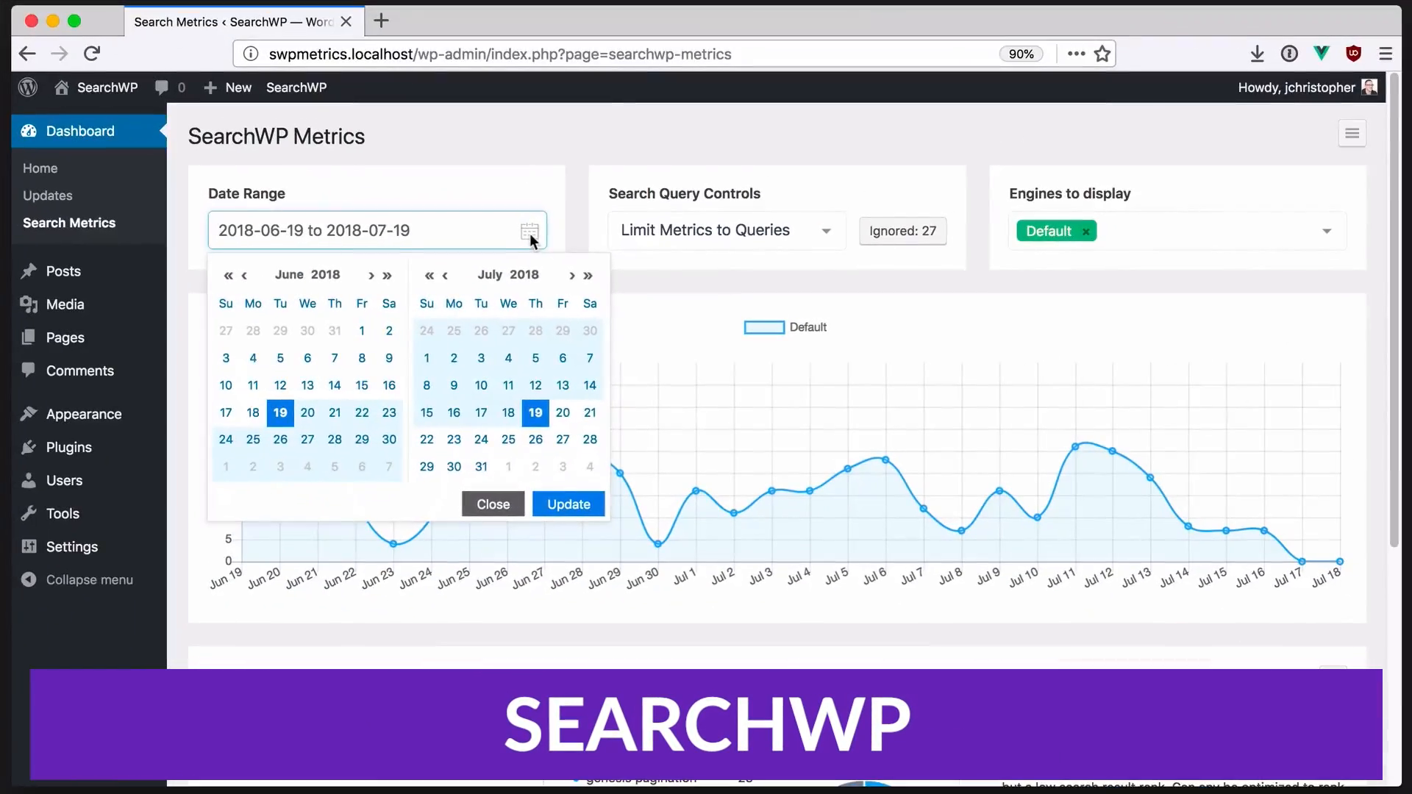
- Review ignored search queries, then add Knowledge Base to the engines shown on the metrics chart
left_click(493, 503)
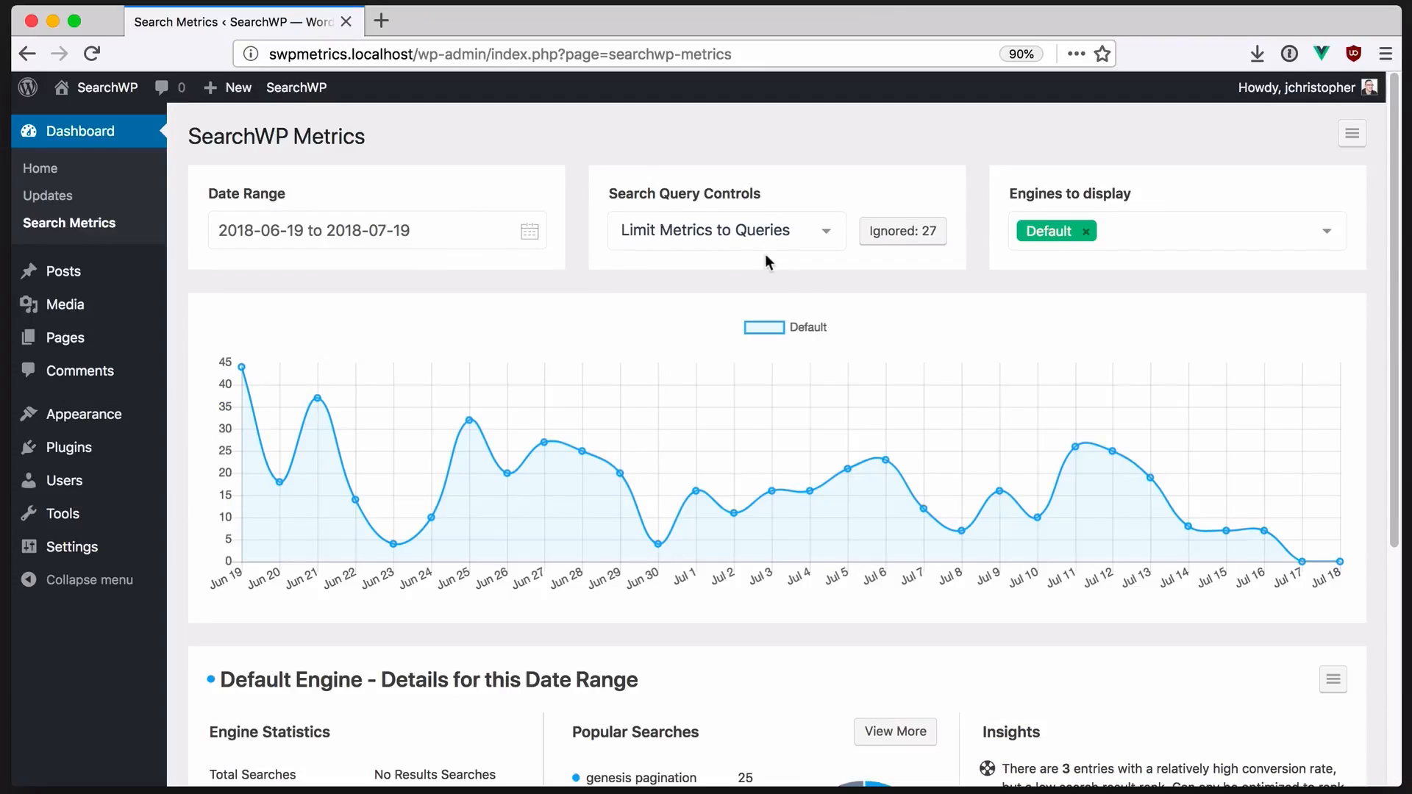
left_click(901, 231)
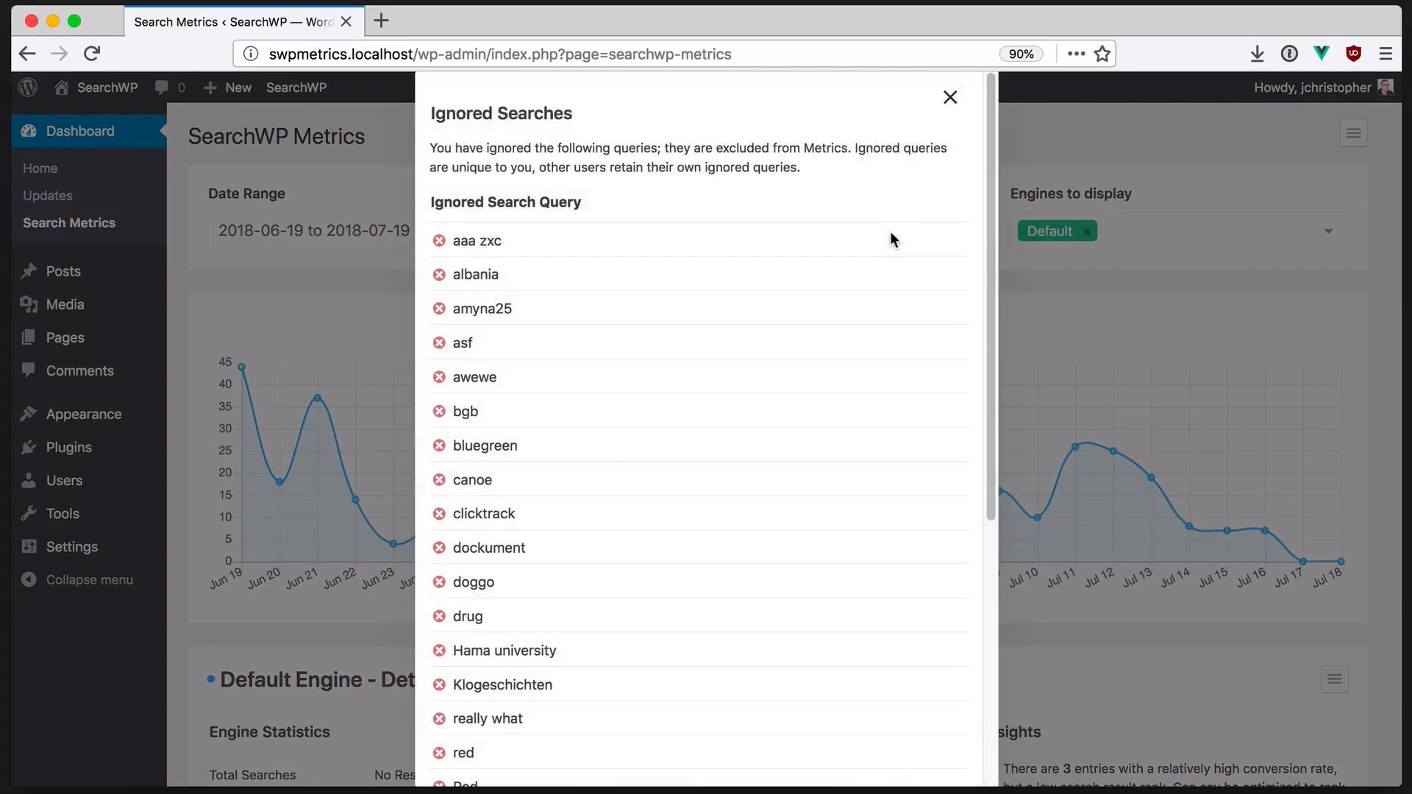
mouse_move(912, 191)
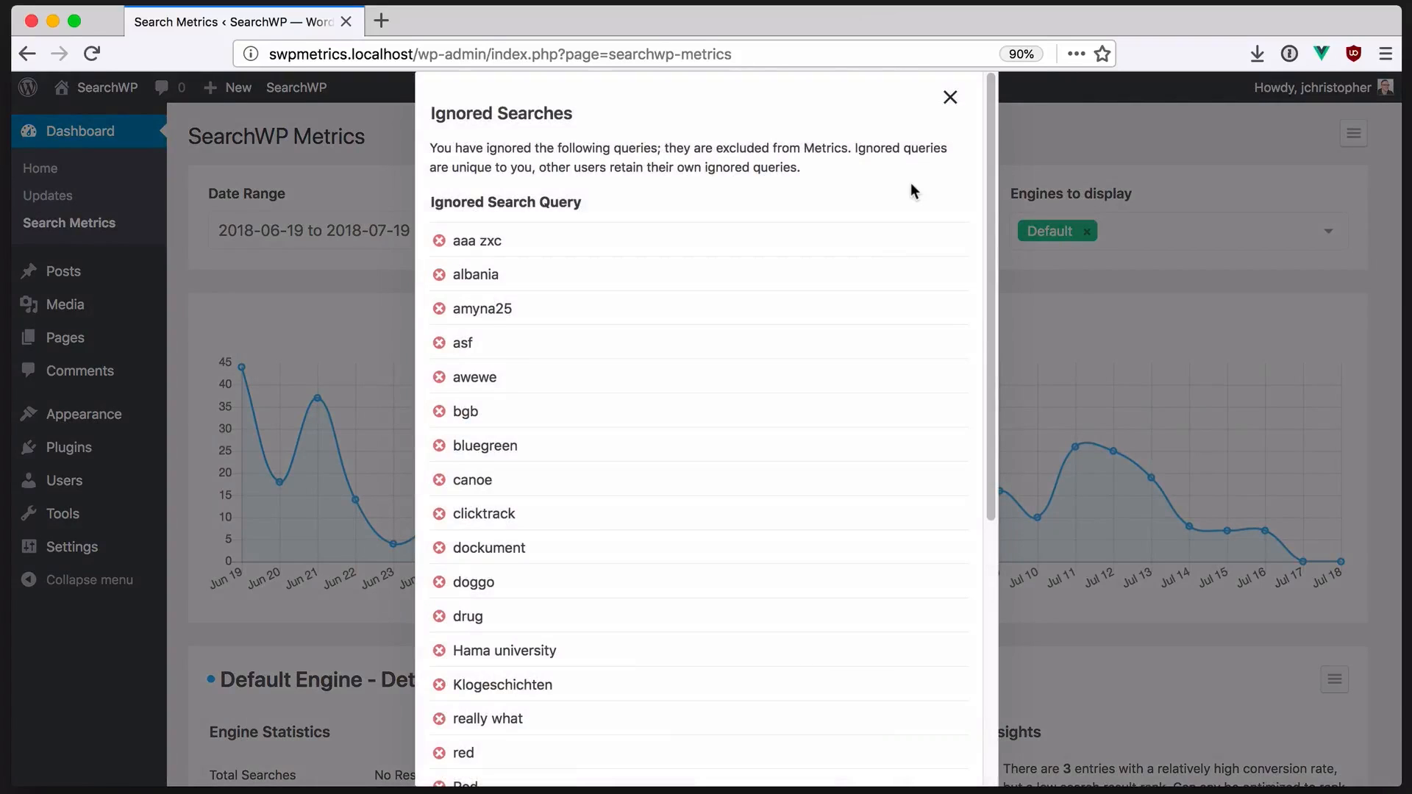
left_click(949, 97)
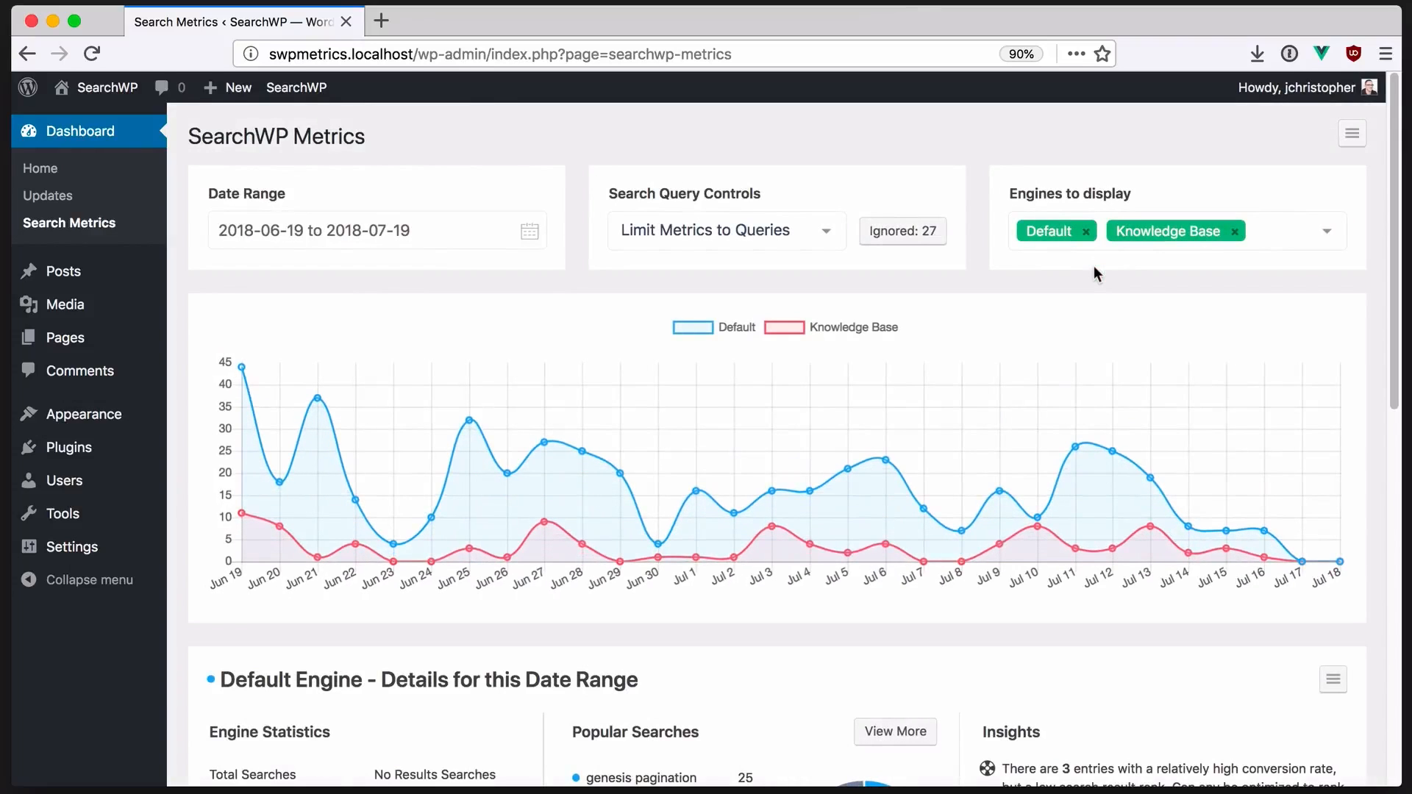
scroll("down", 3)
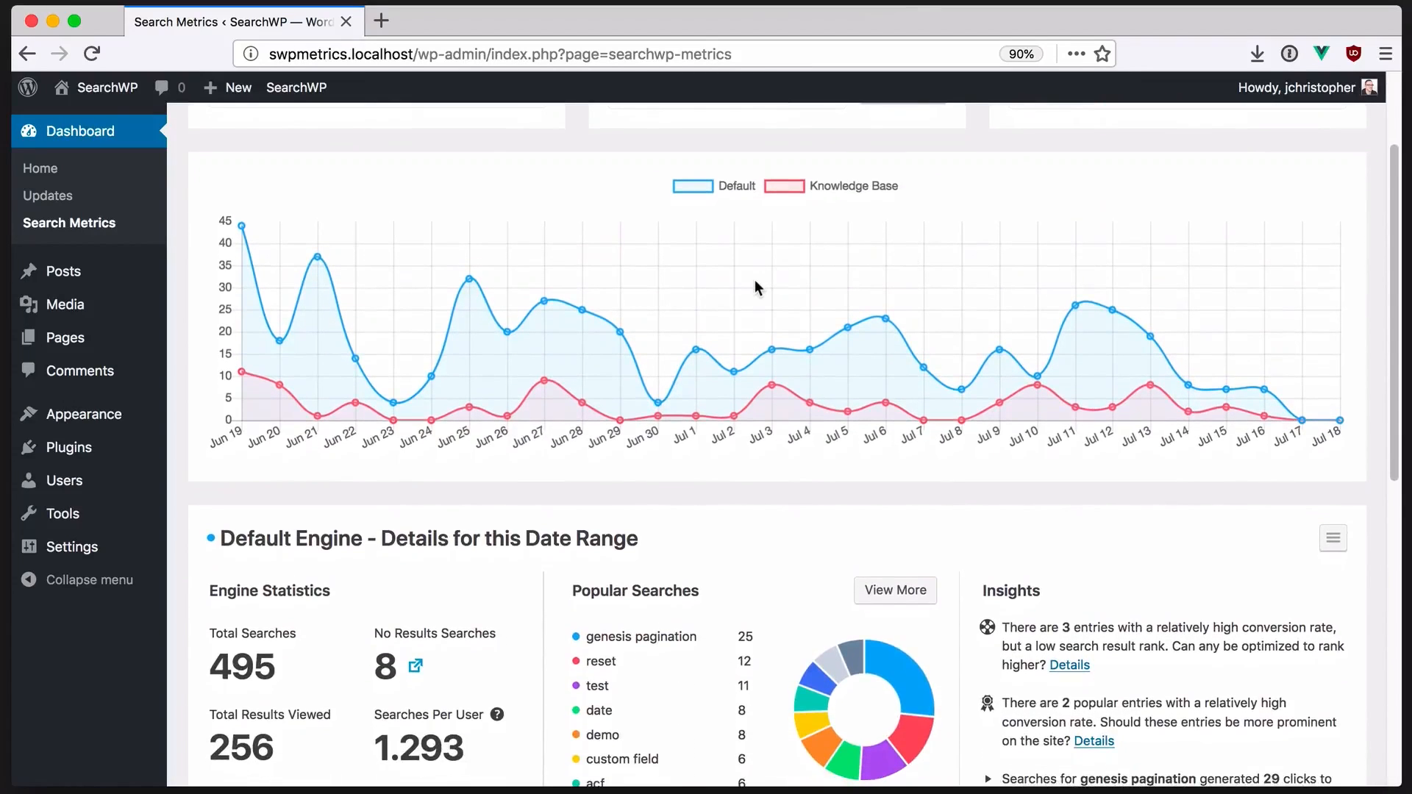
left_click(895, 590)
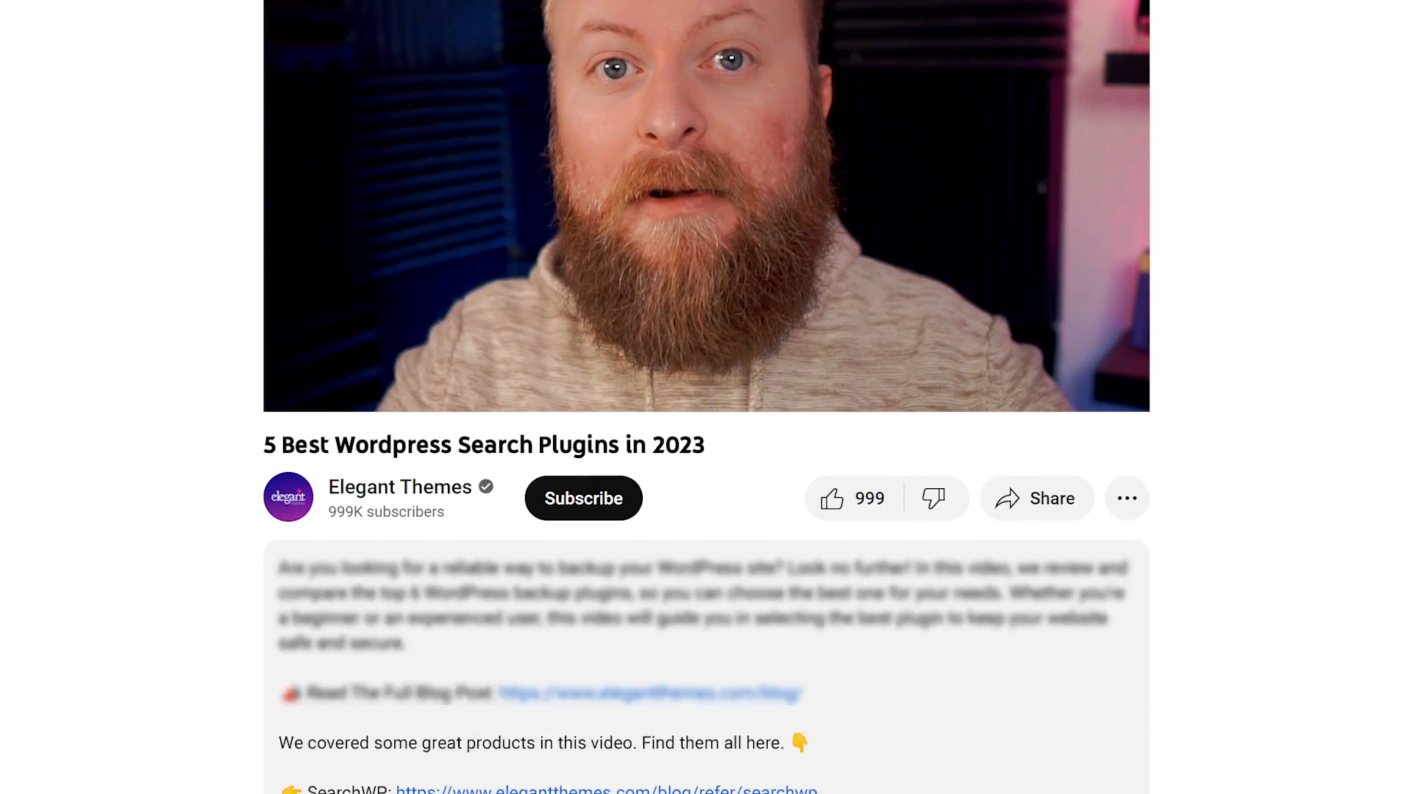
scroll("down", 3)
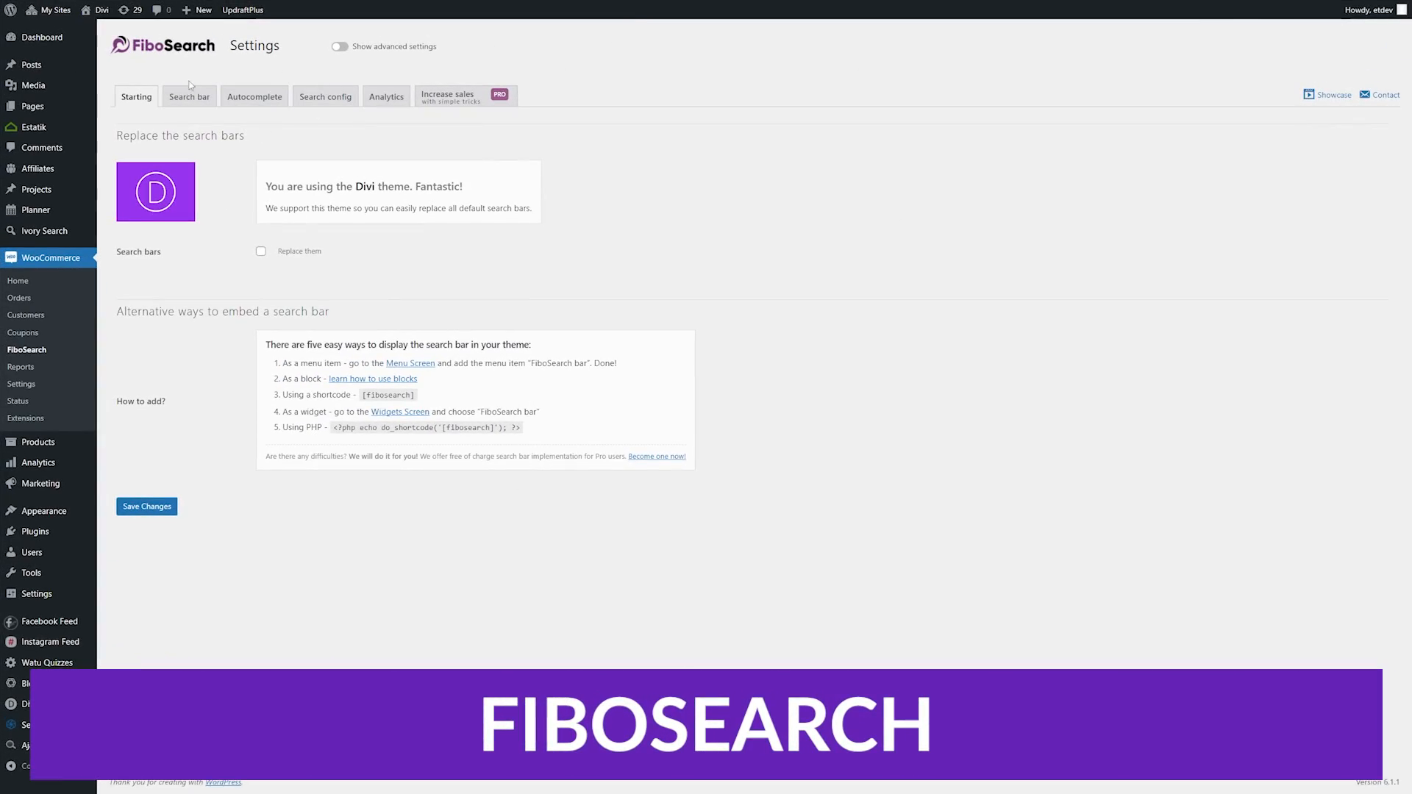
- In the Search bar settings, enable advanced options, set max form width and pick a search icon colour
left_click(188, 97)
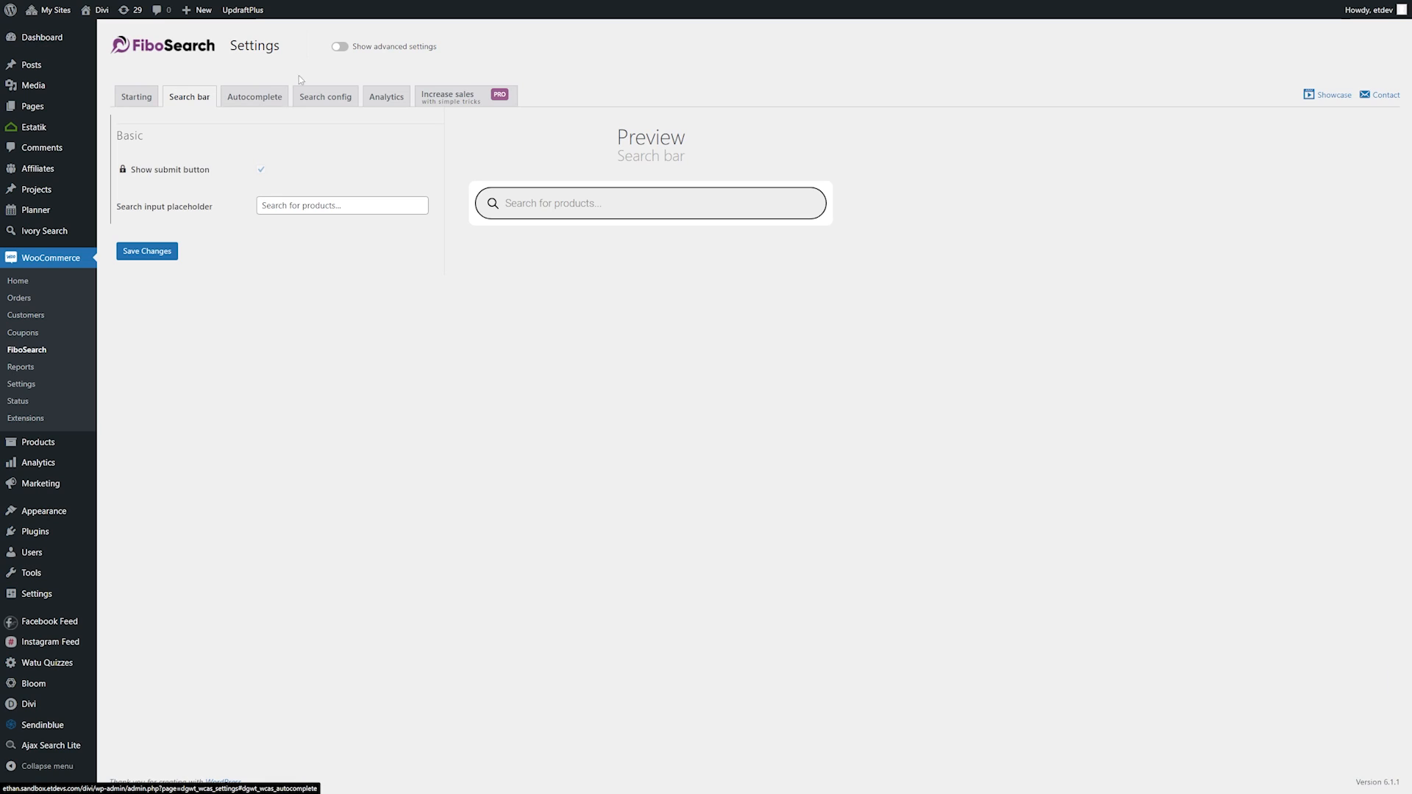
left_click(340, 45)
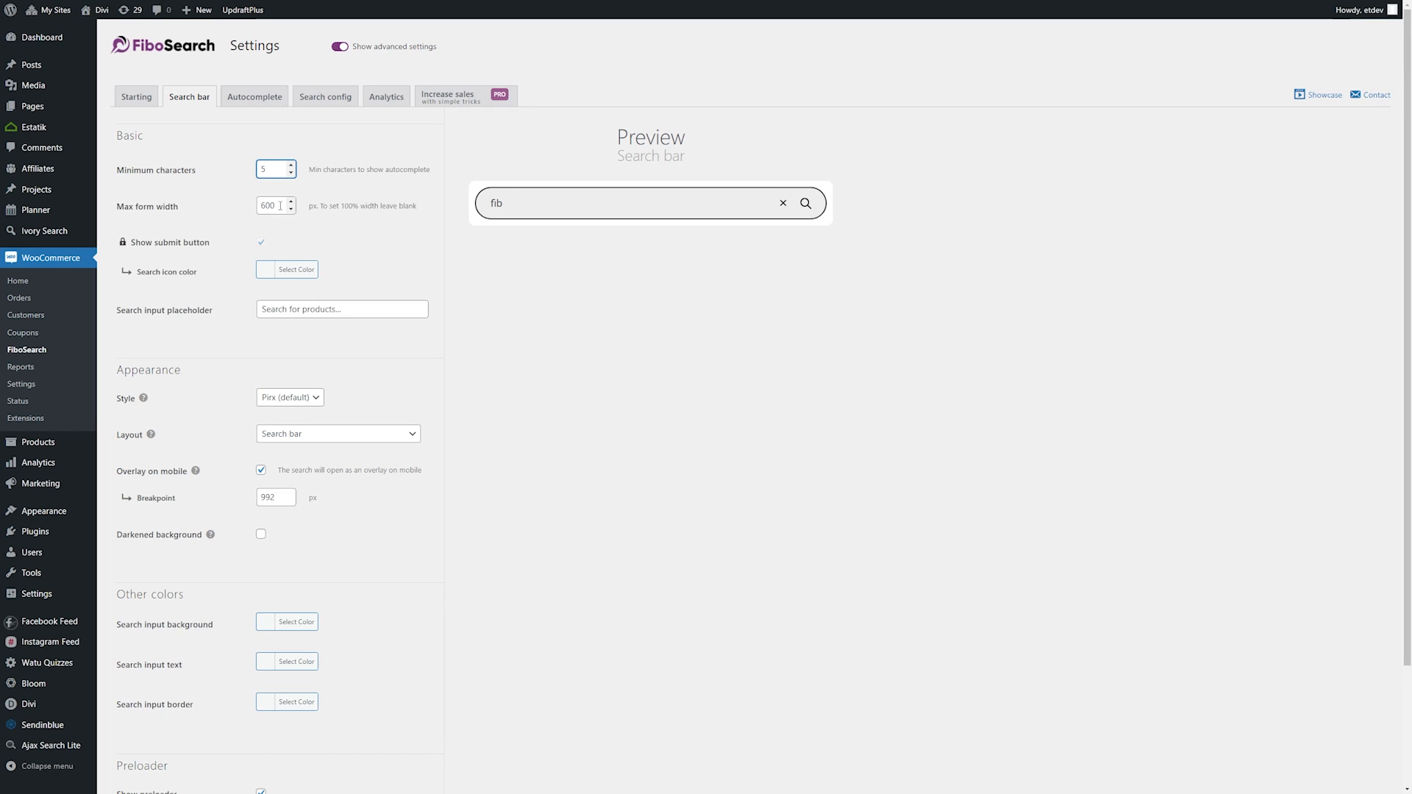
type("200")
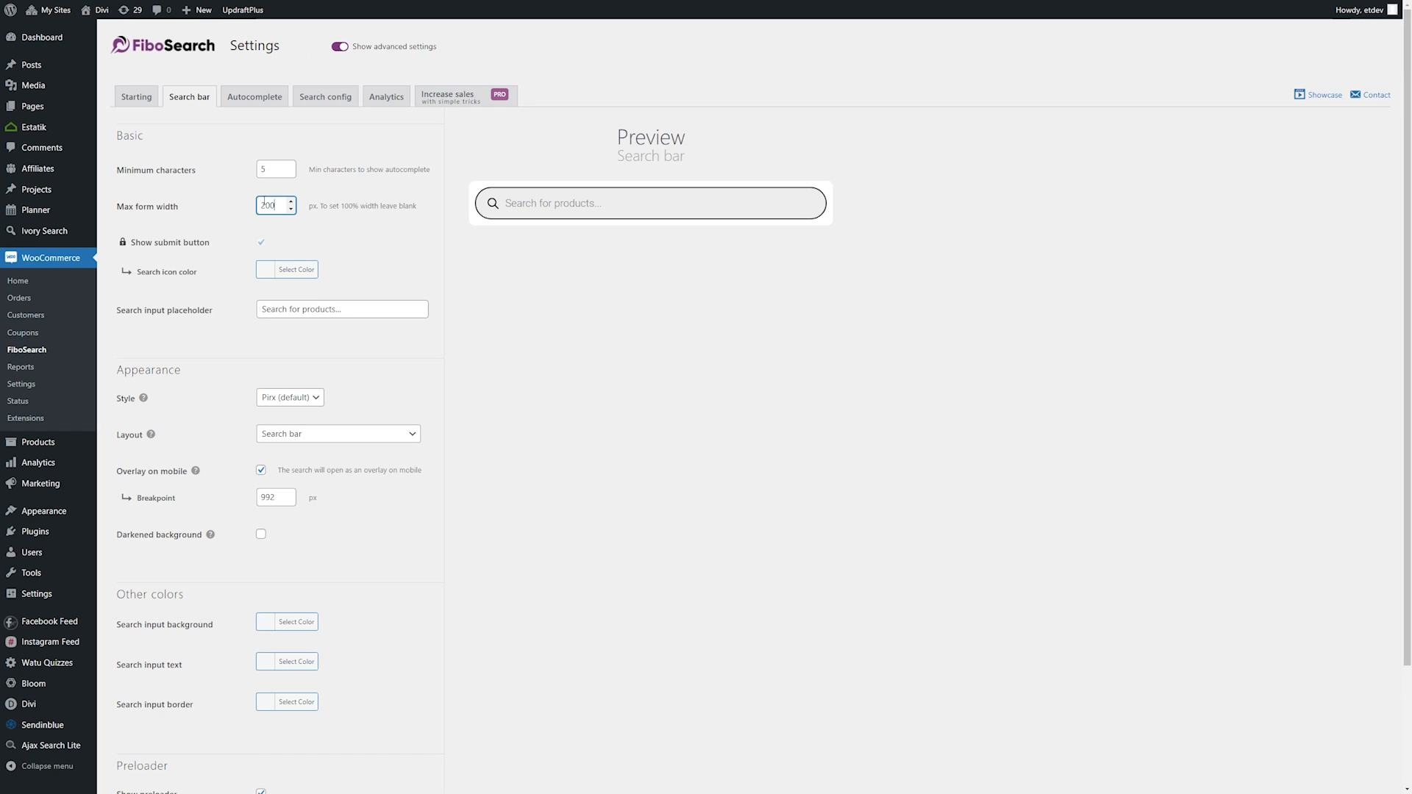
type("fibo sea")
type("500")
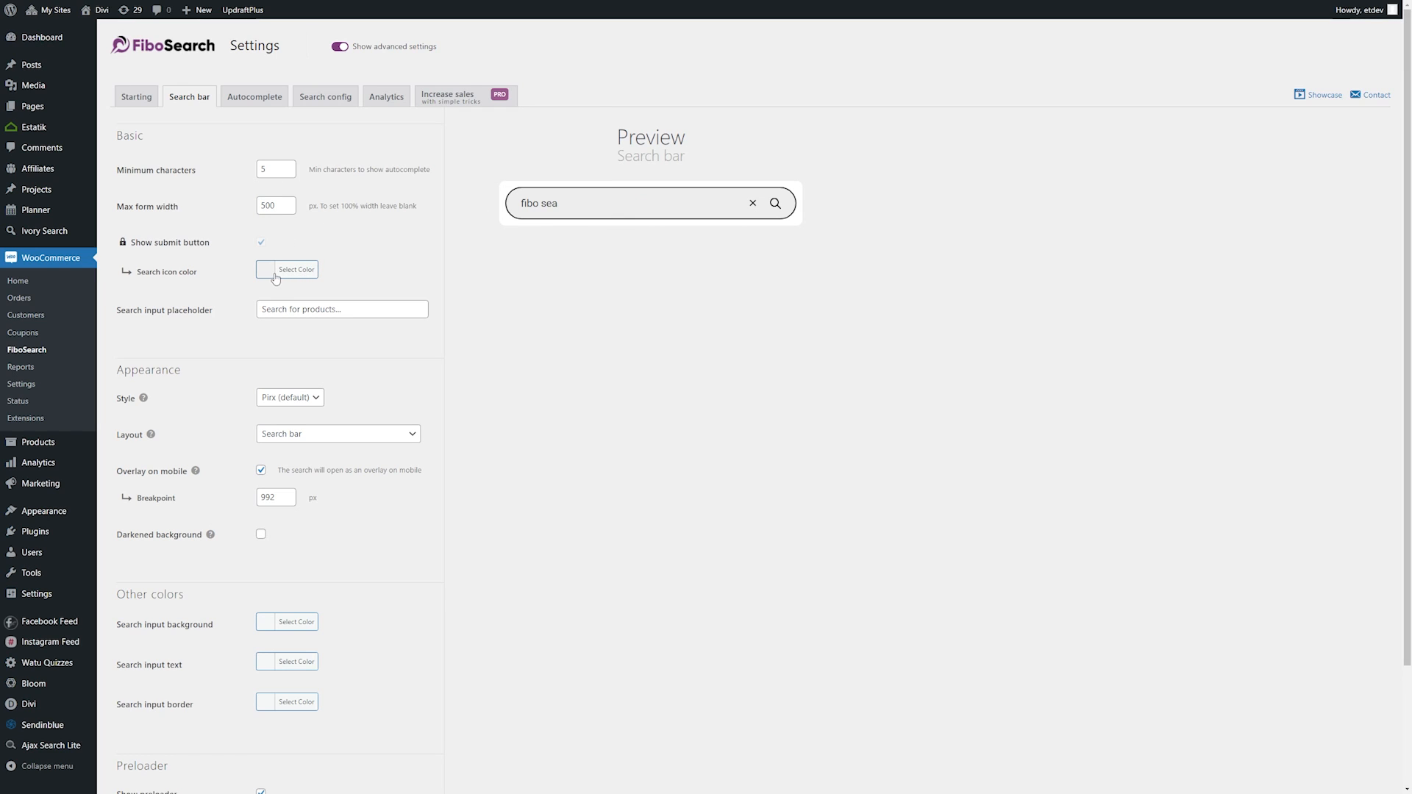
left_click(286, 269)
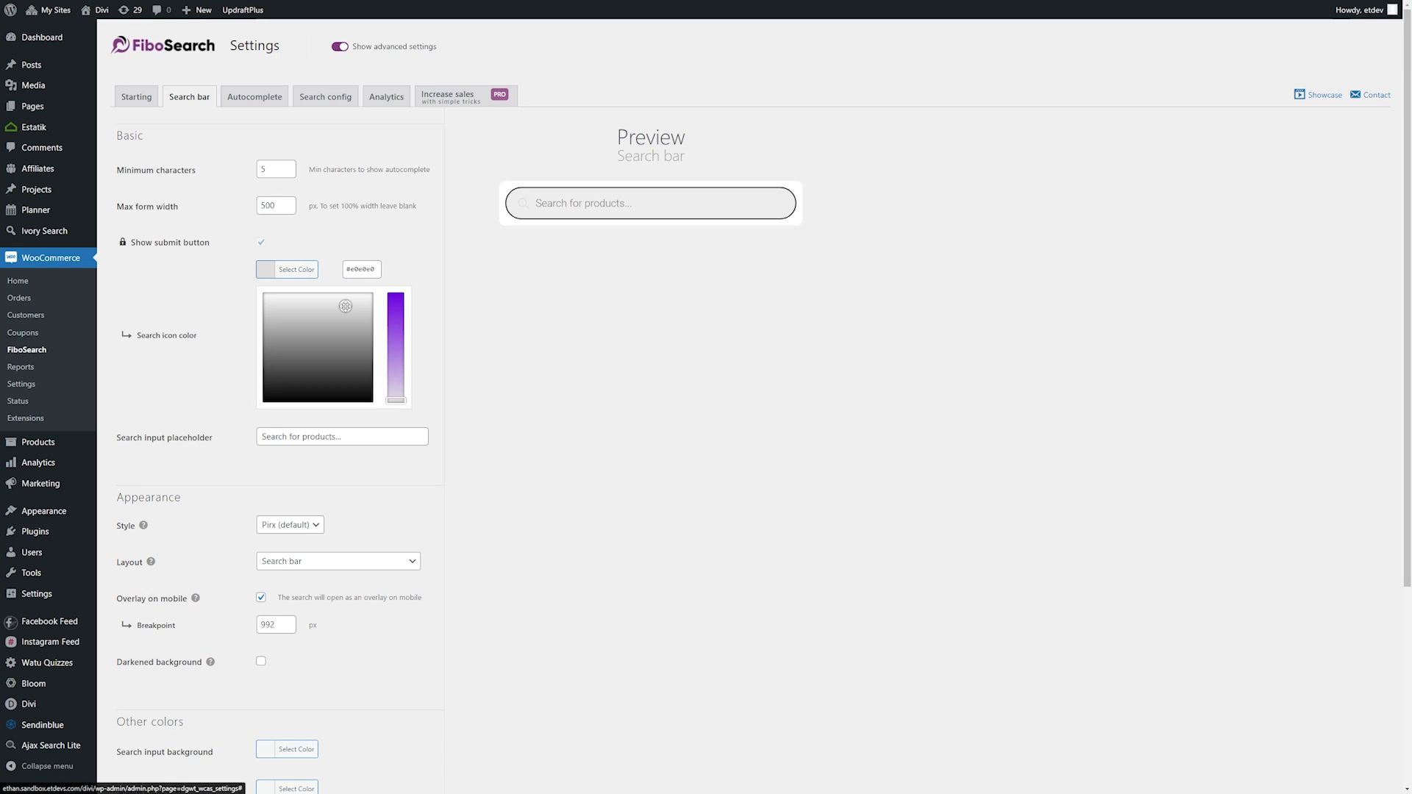
left_click(255, 97)
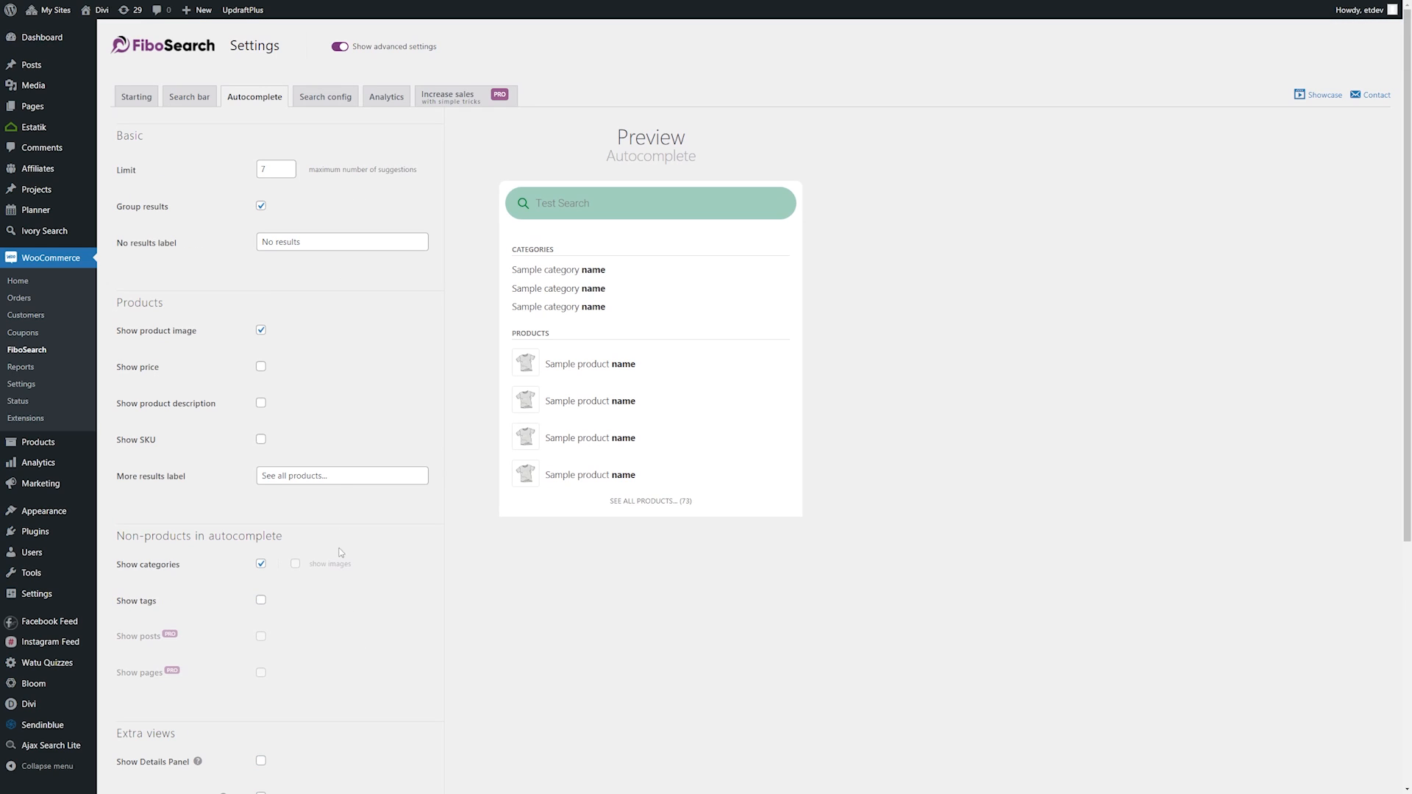
mouse_move(309, 120)
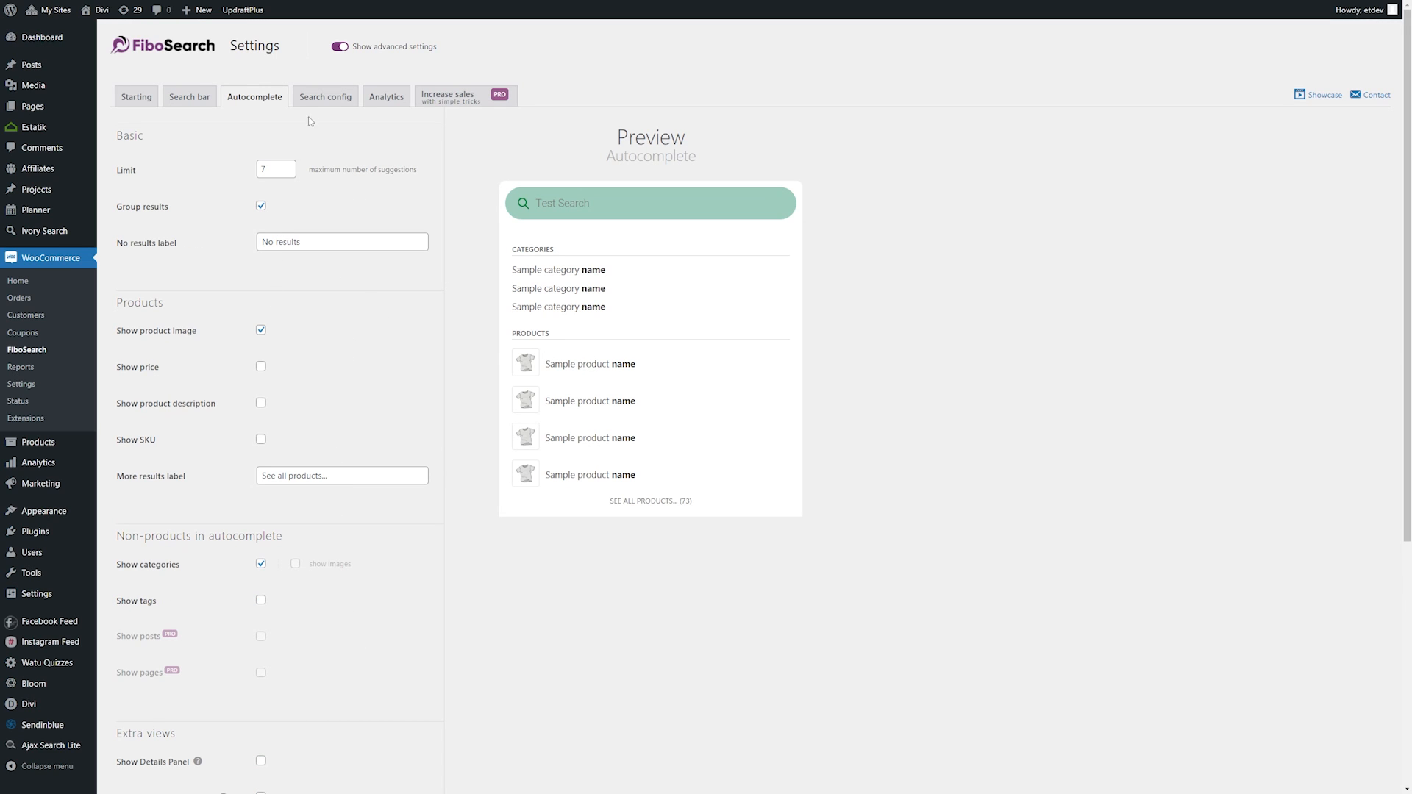
- Under Search config, include product descriptions, short descriptions and SKUs in searches
left_click(325, 97)
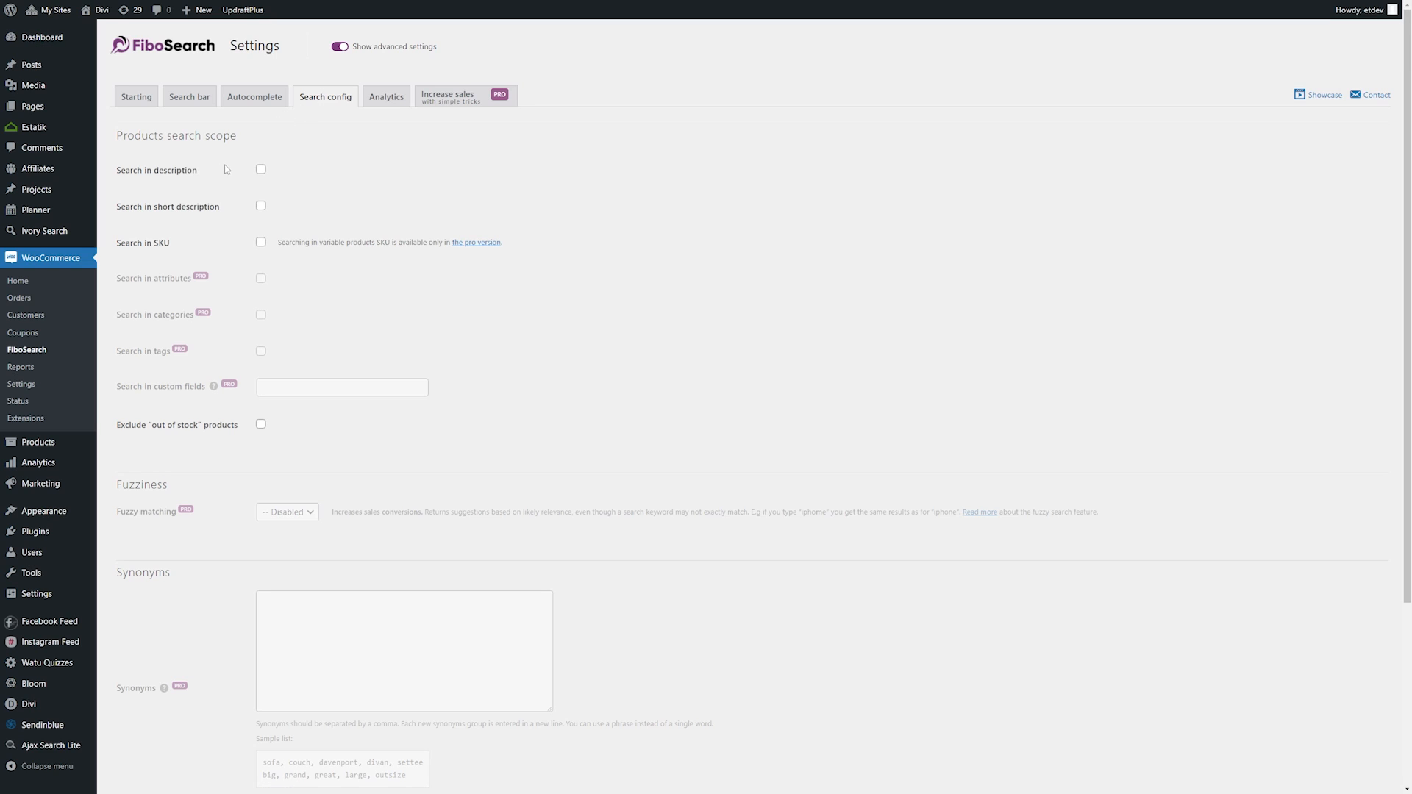
left_click(262, 169)
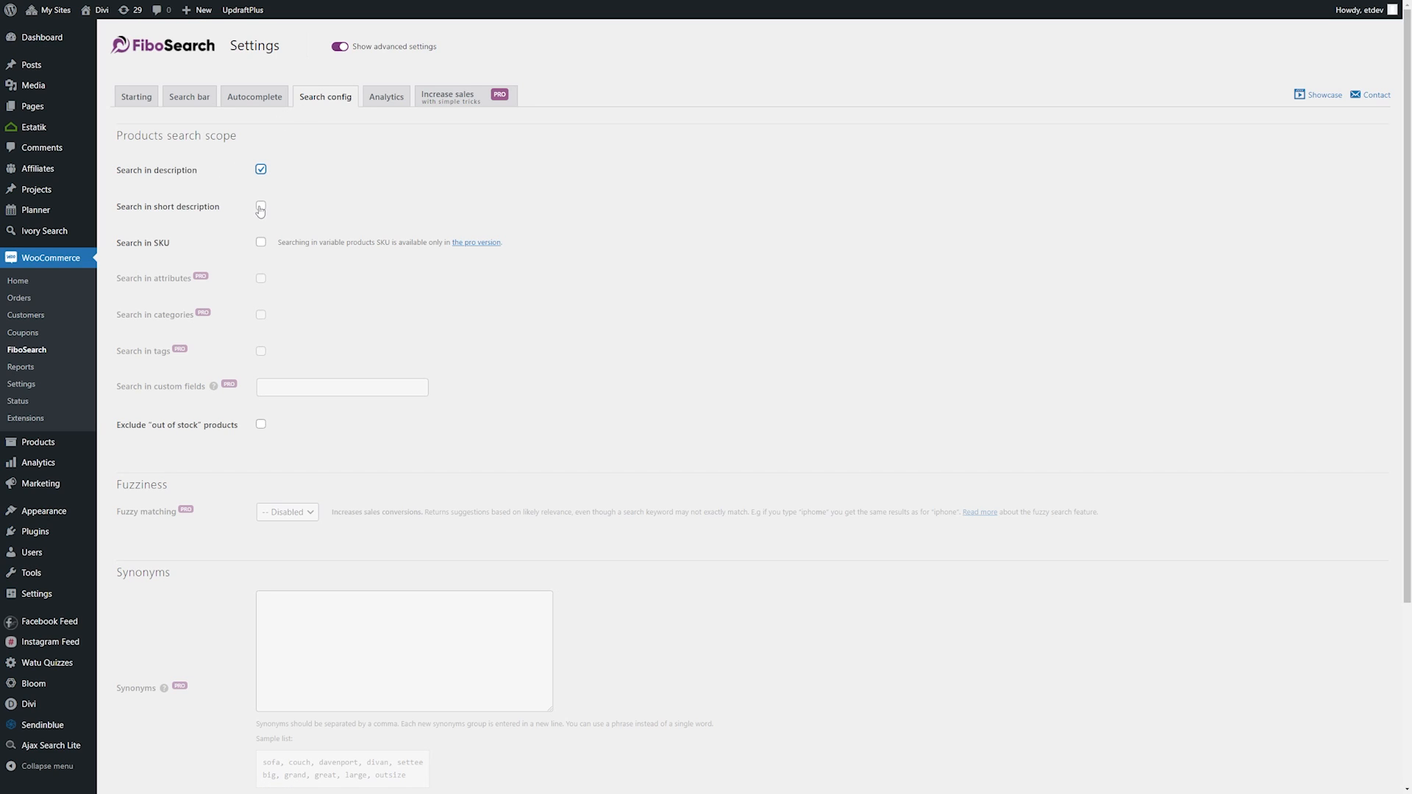
left_click(262, 206)
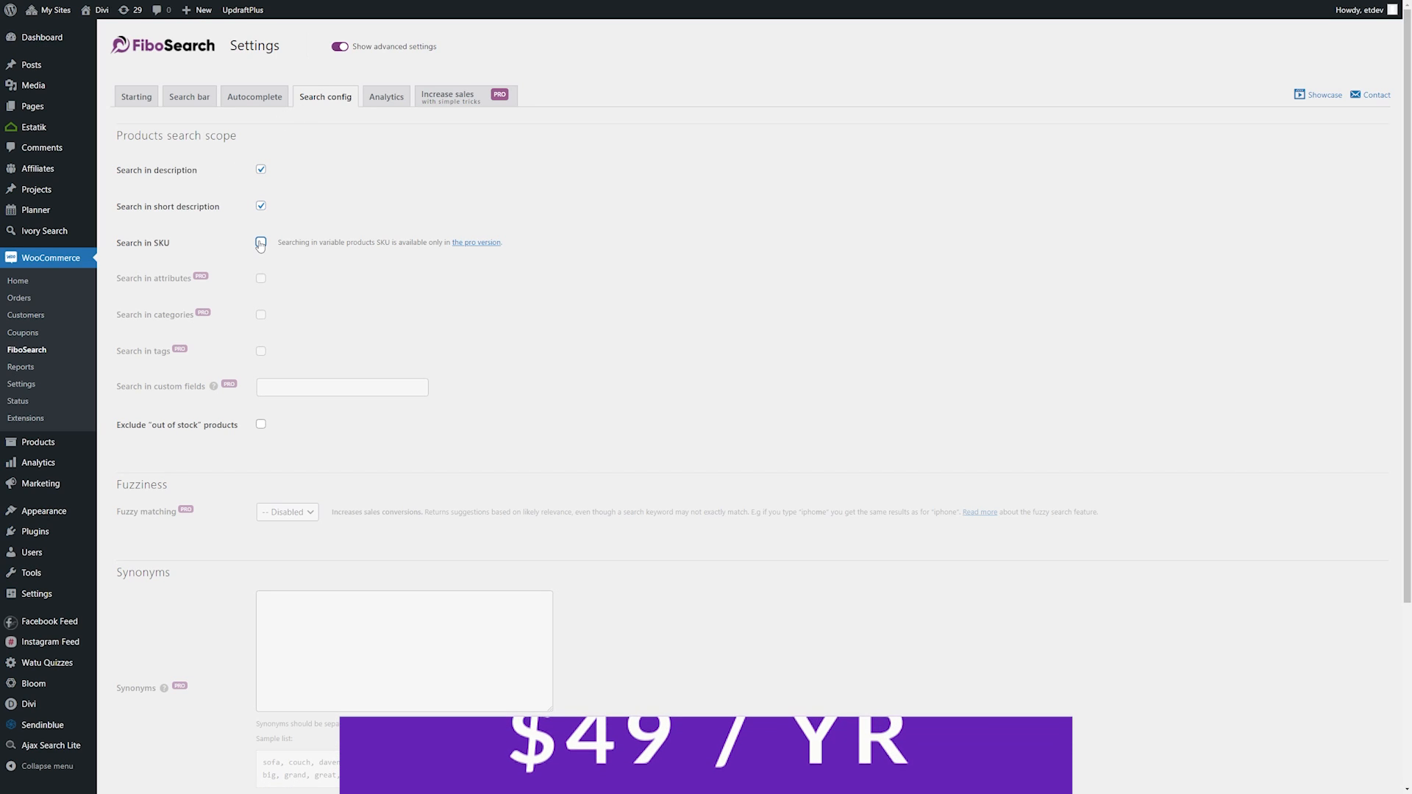
left_click(260, 243)
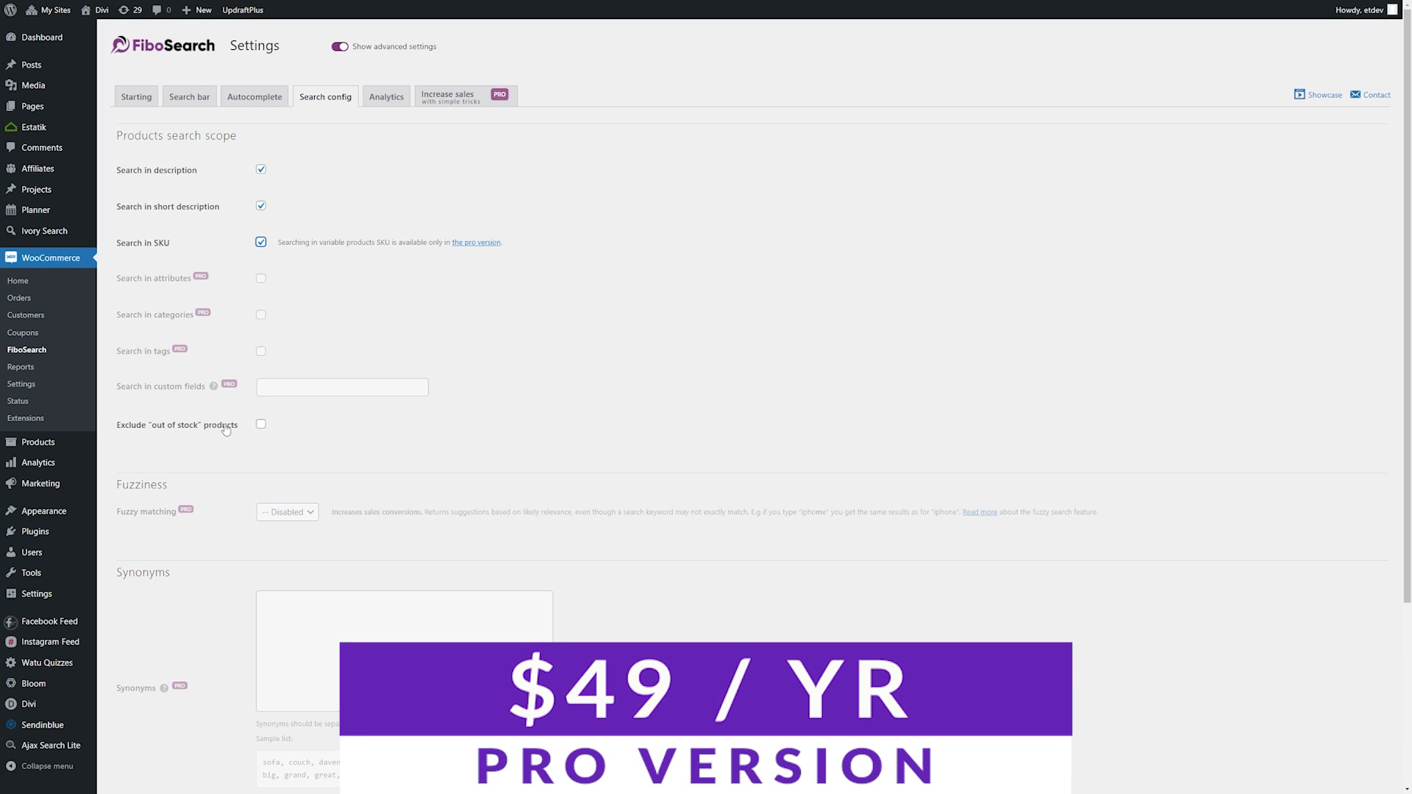
left_click(262, 424)
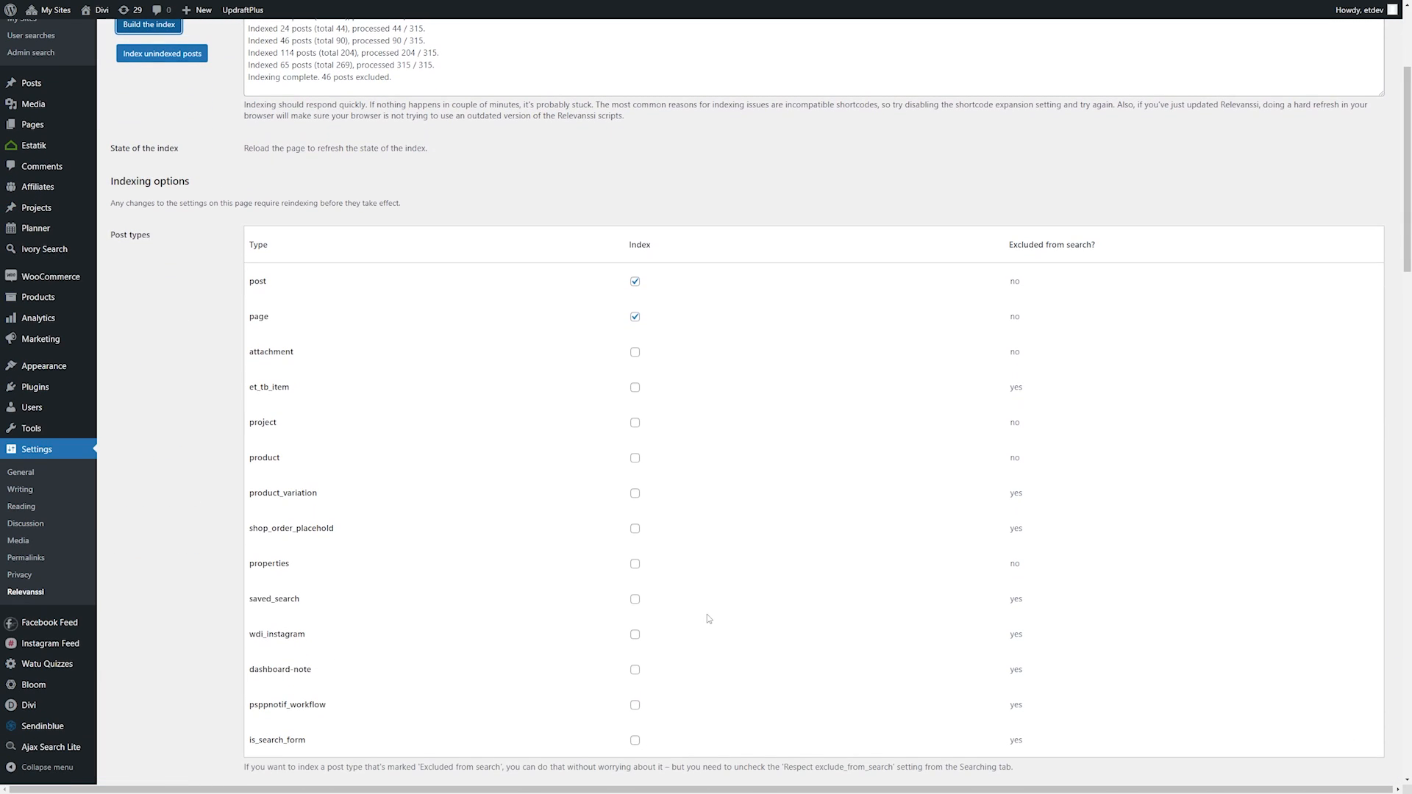
scroll("down", 3)
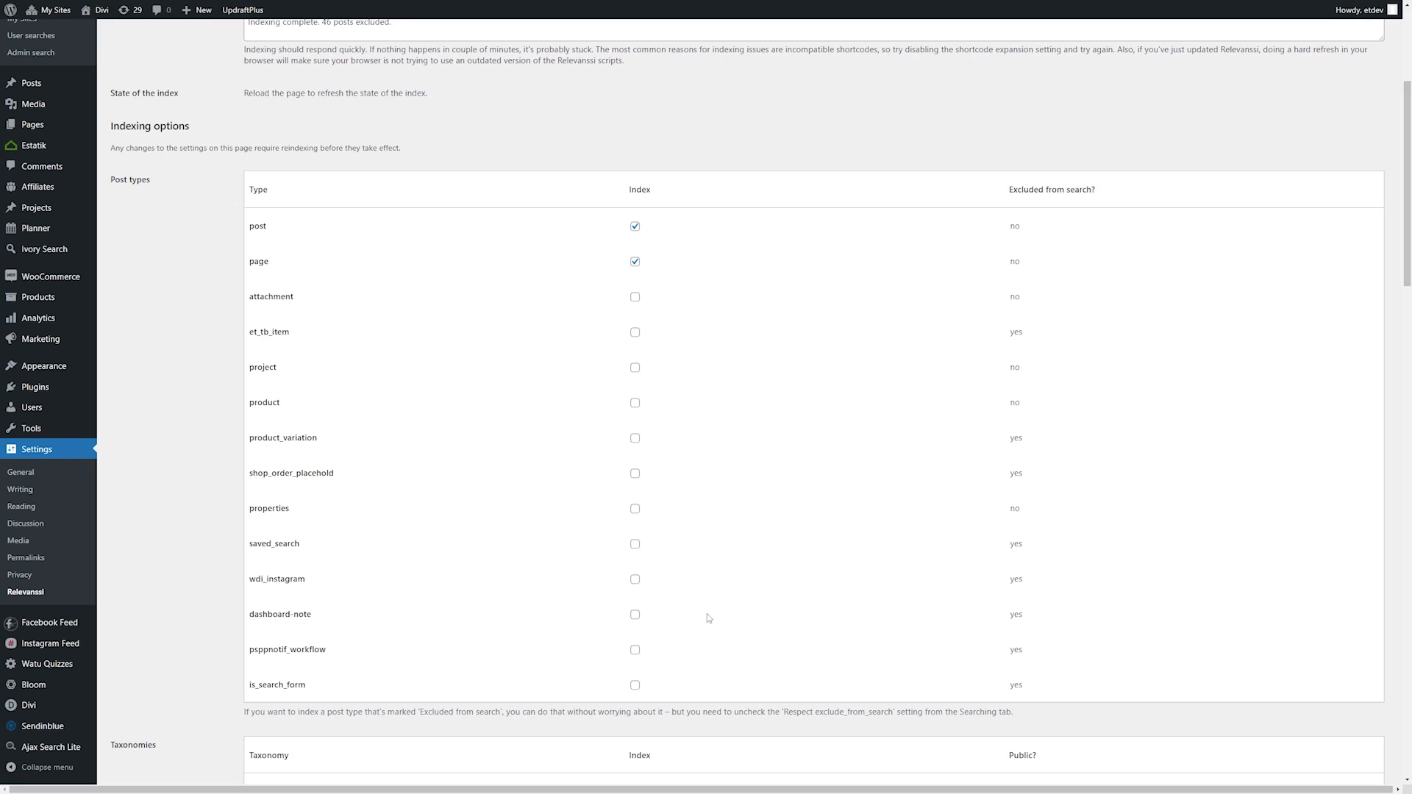
left_click(311, 67)
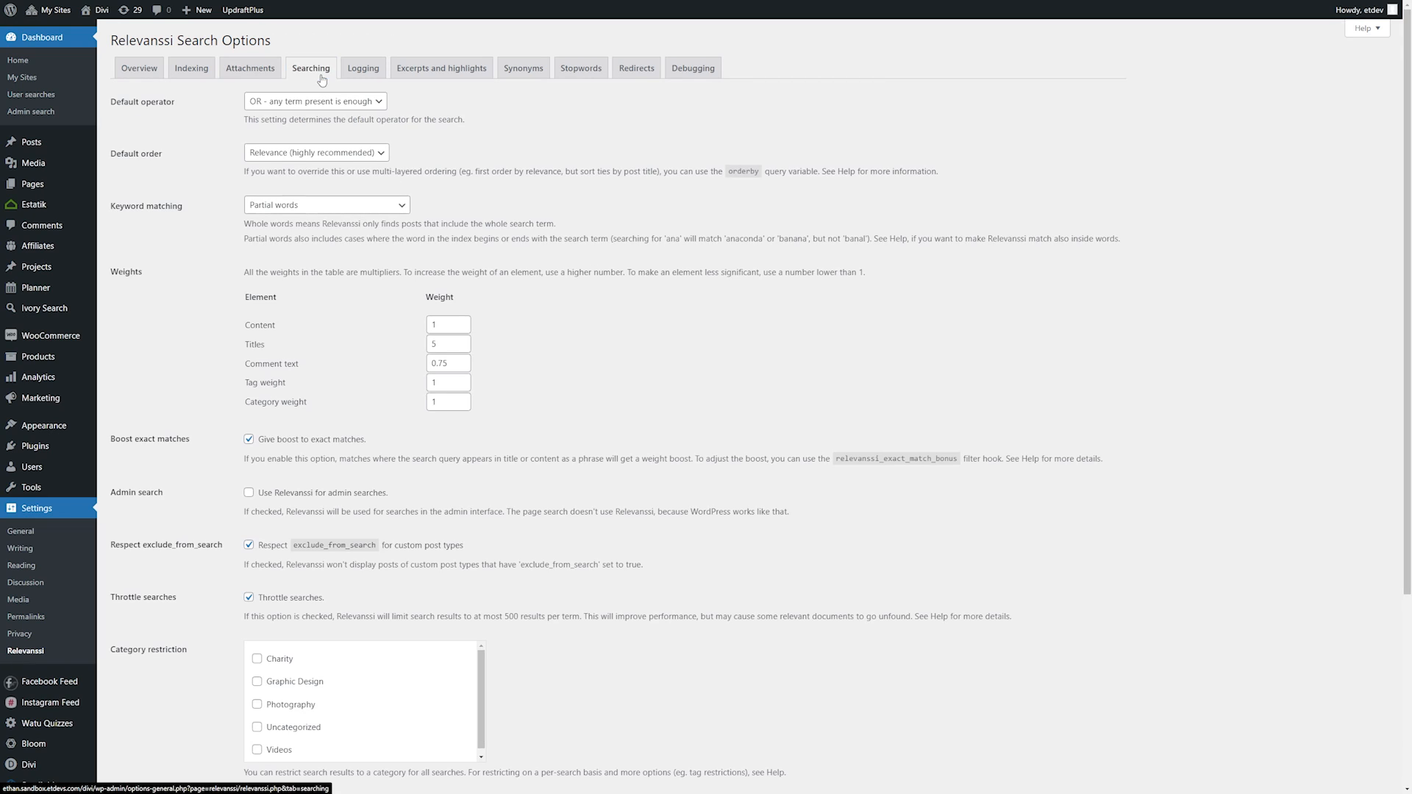
left_click(315, 101)
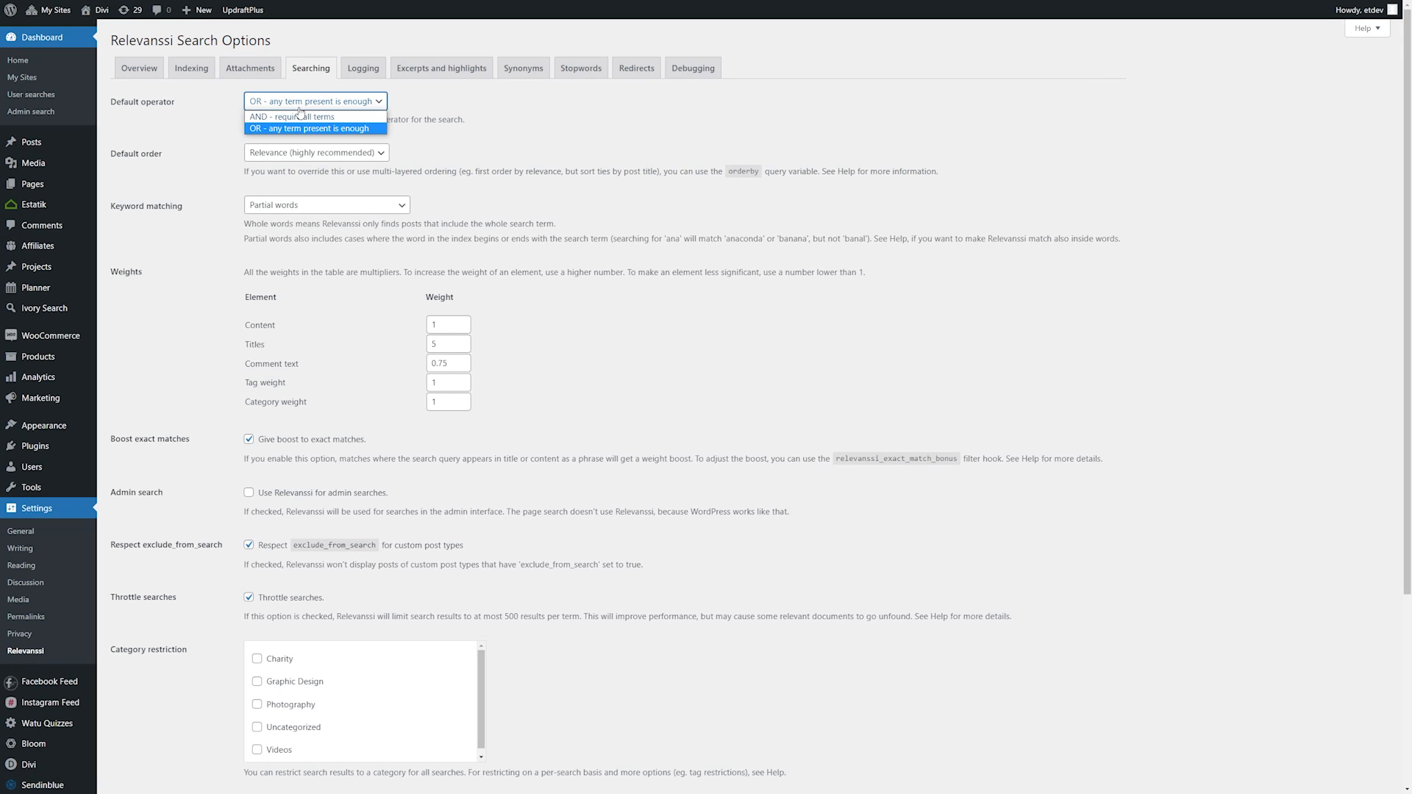
left_click(314, 152)
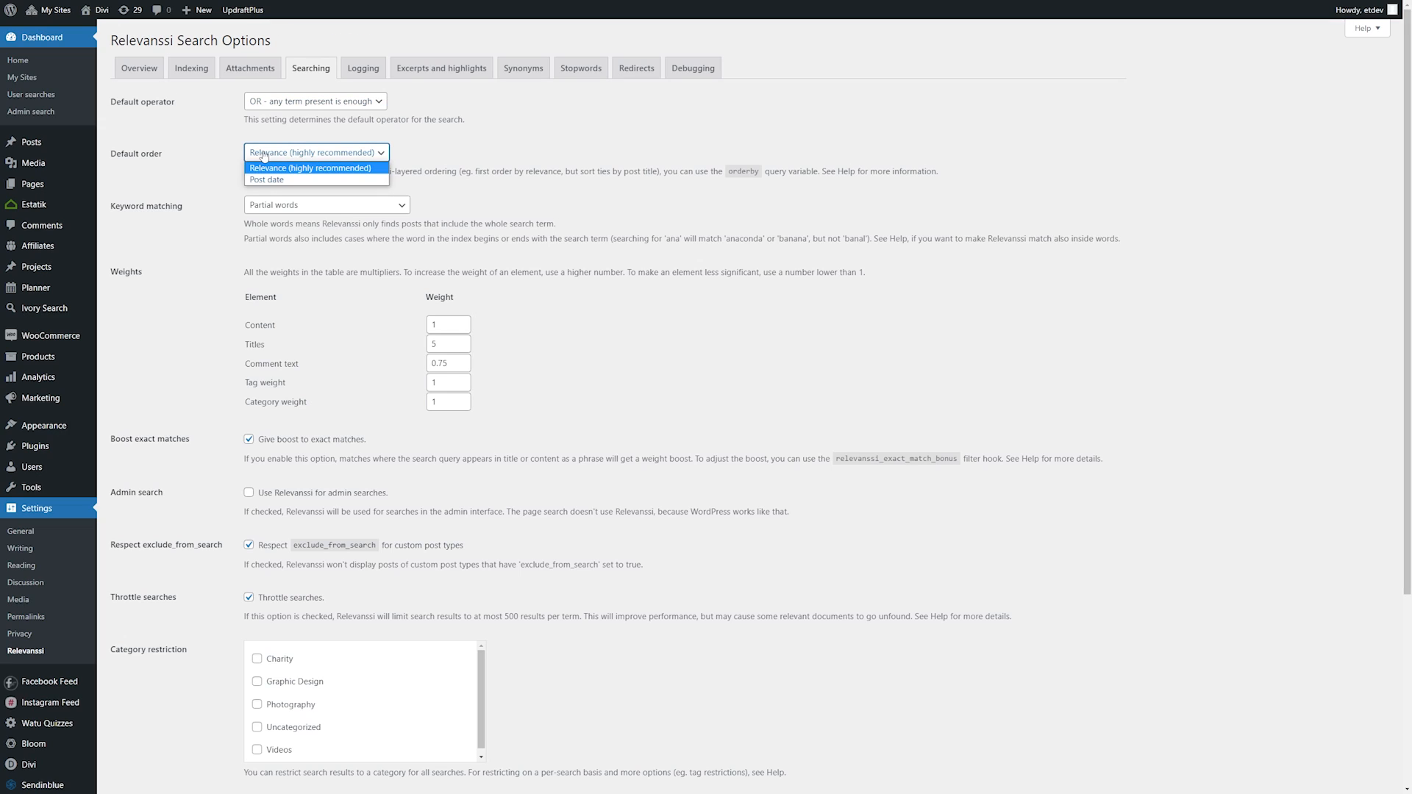
left_click(327, 205)
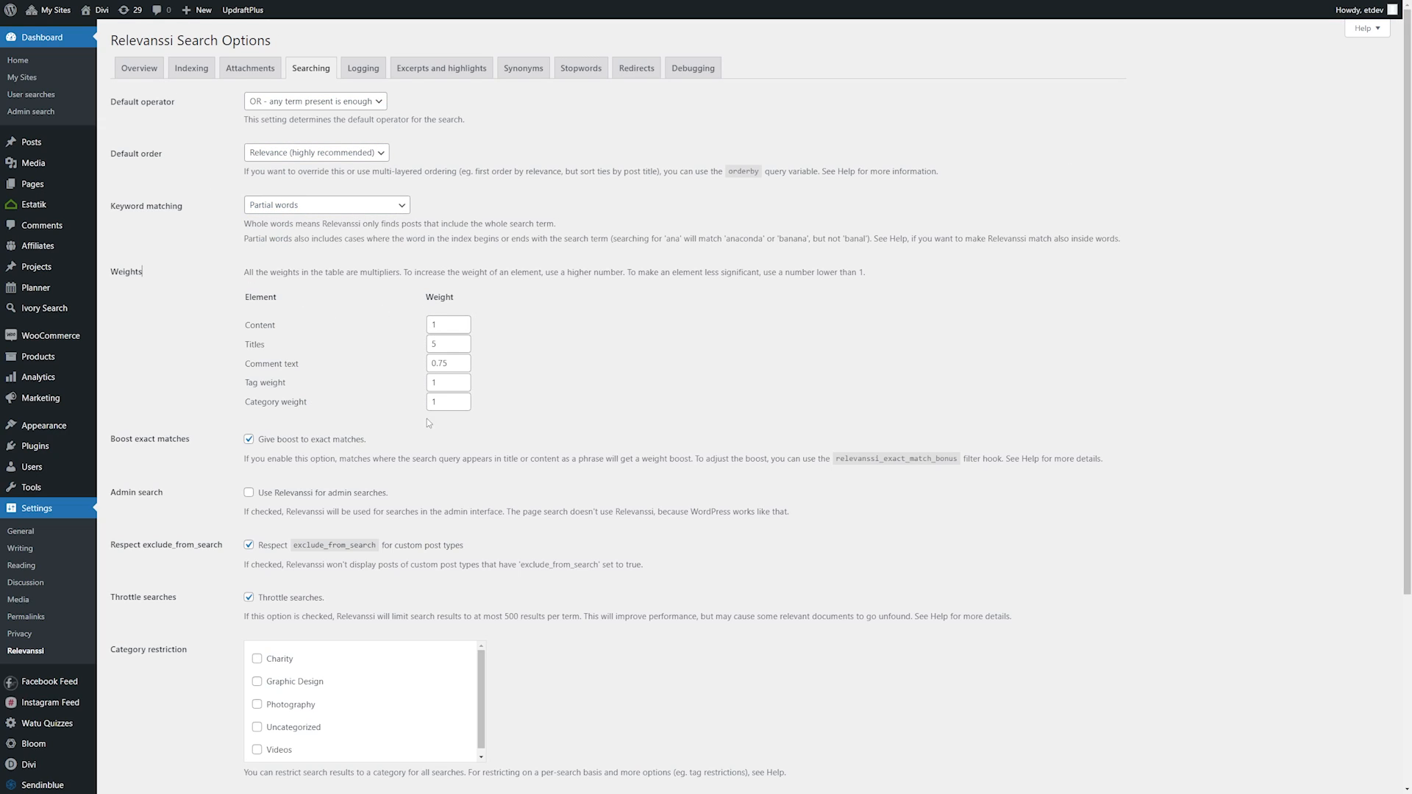
scroll("down", 3)
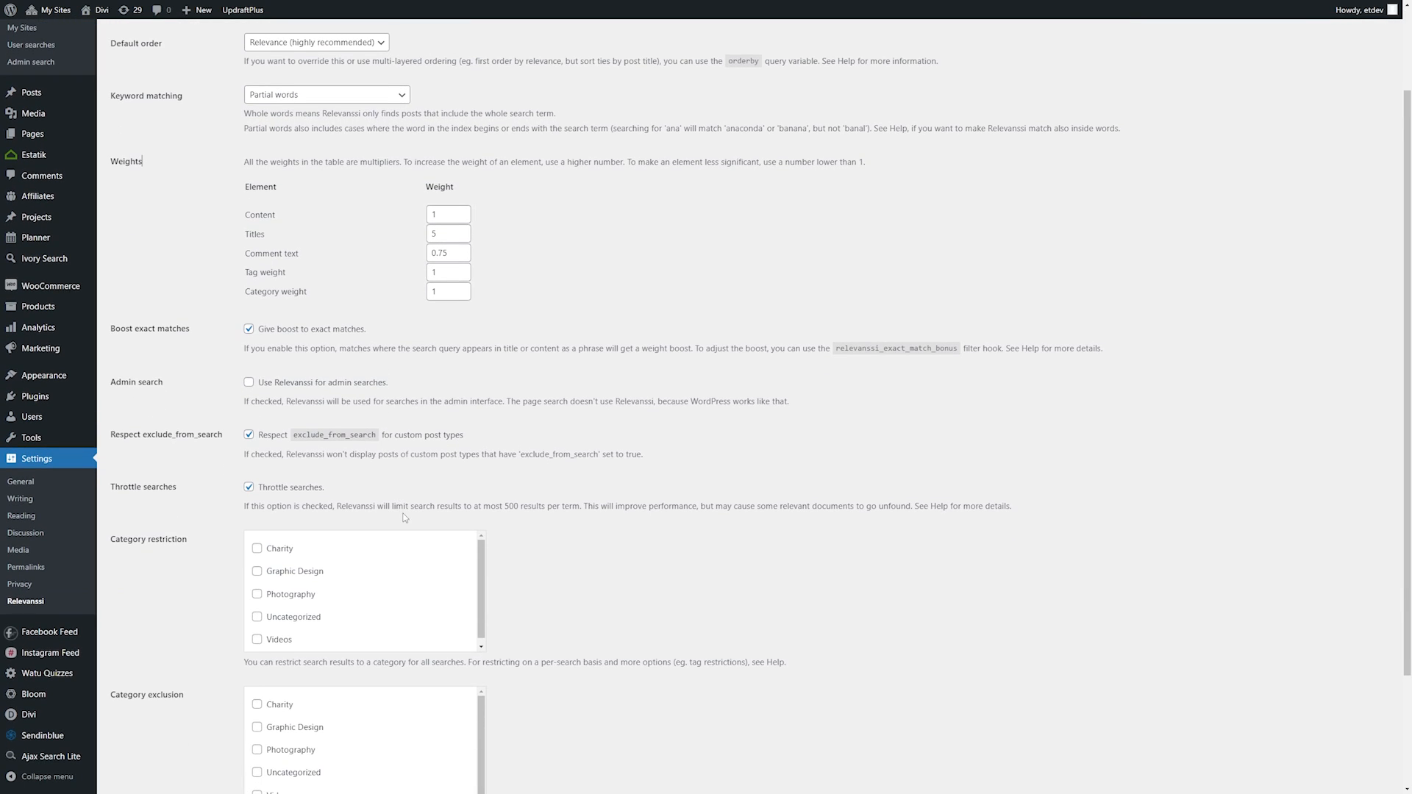
scroll("down", 3)
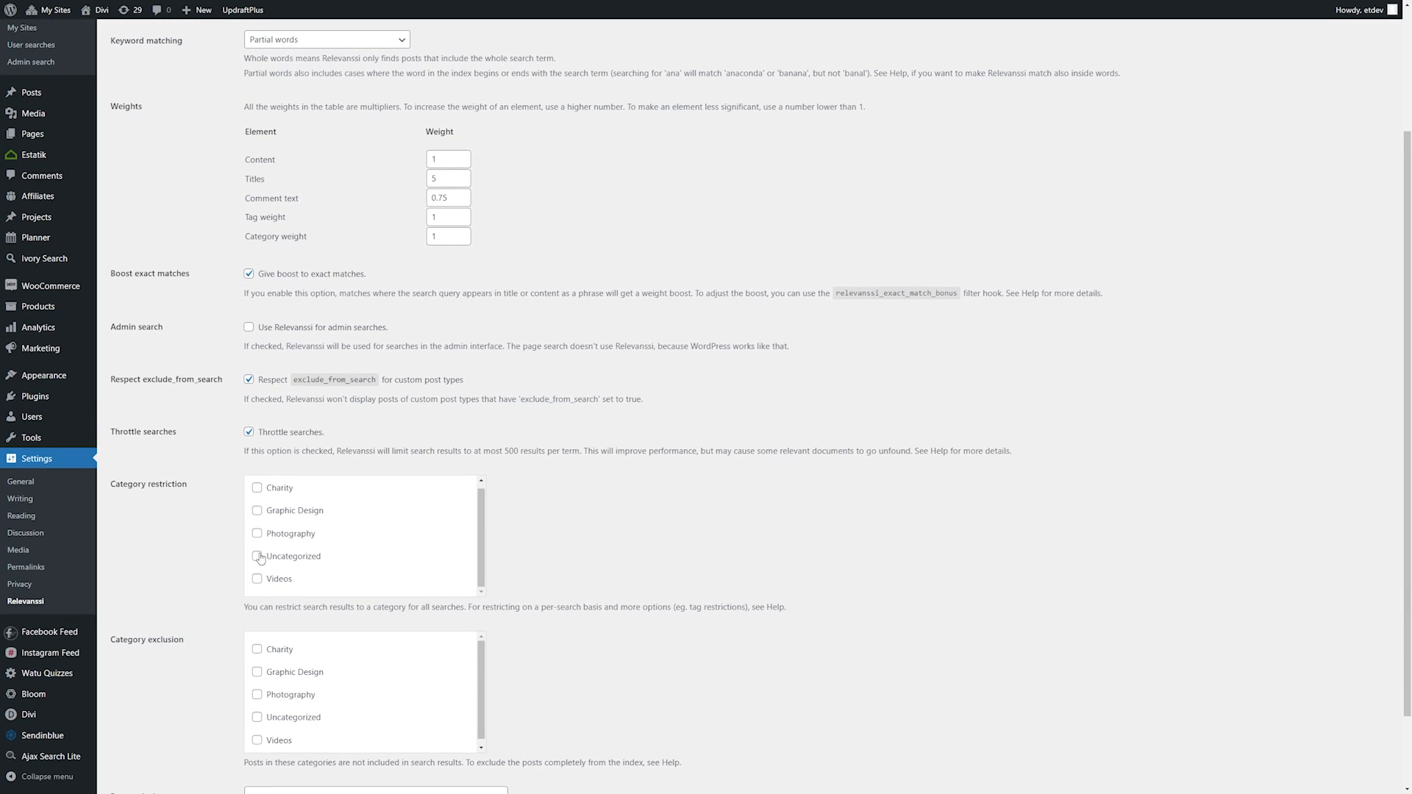
left_click(257, 511)
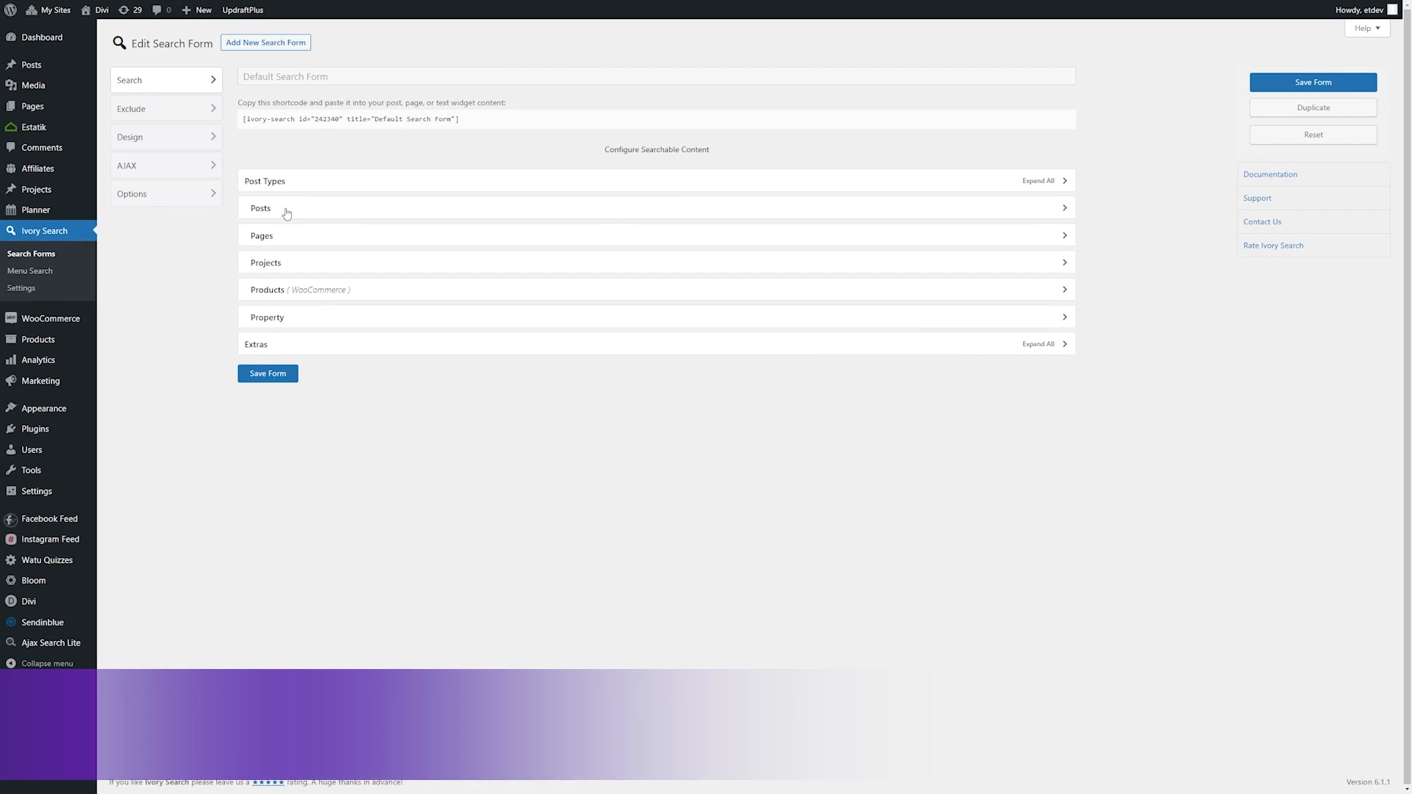
- Restrict the form's post search to selected posts only and review the Pages settings
left_click(265, 180)
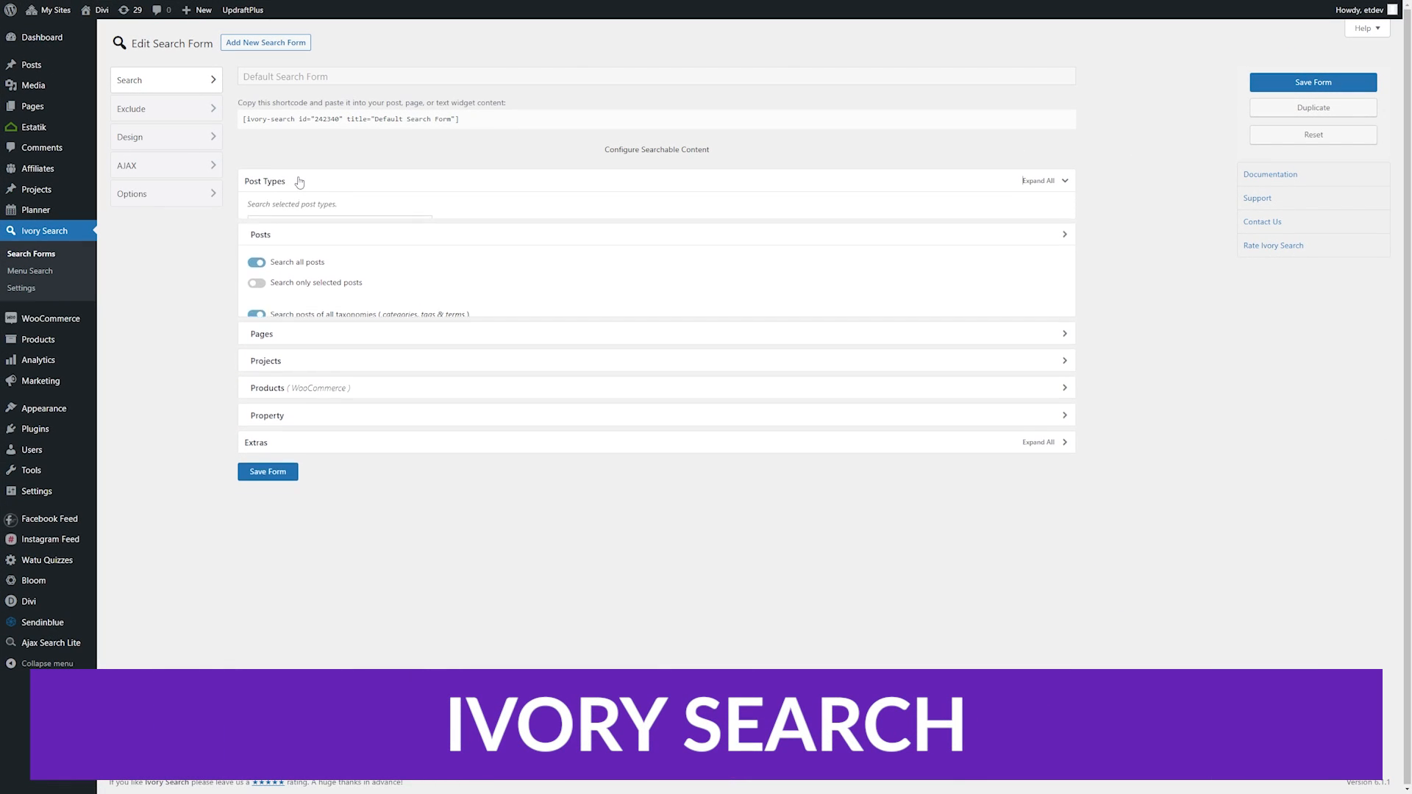
left_click(338, 234)
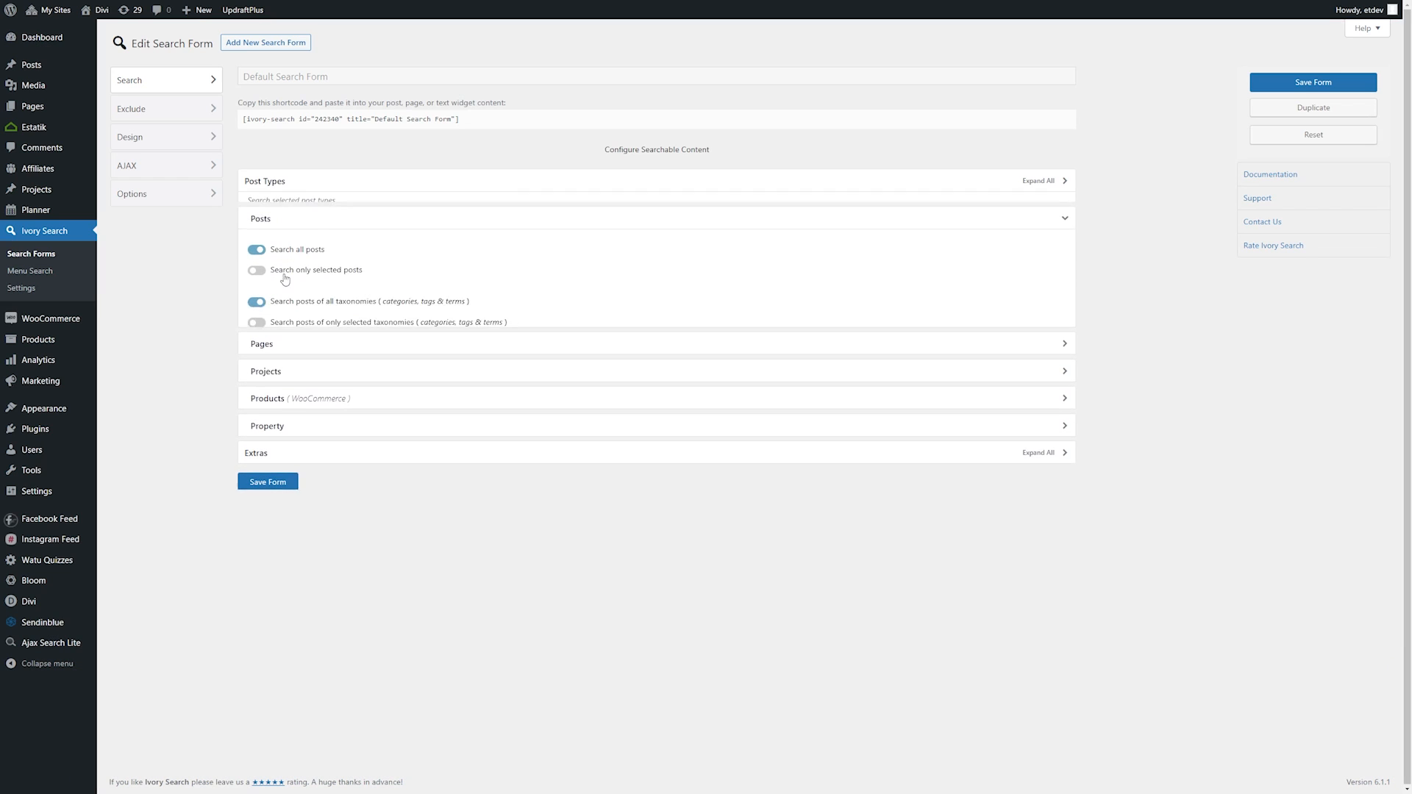
left_click(256, 271)
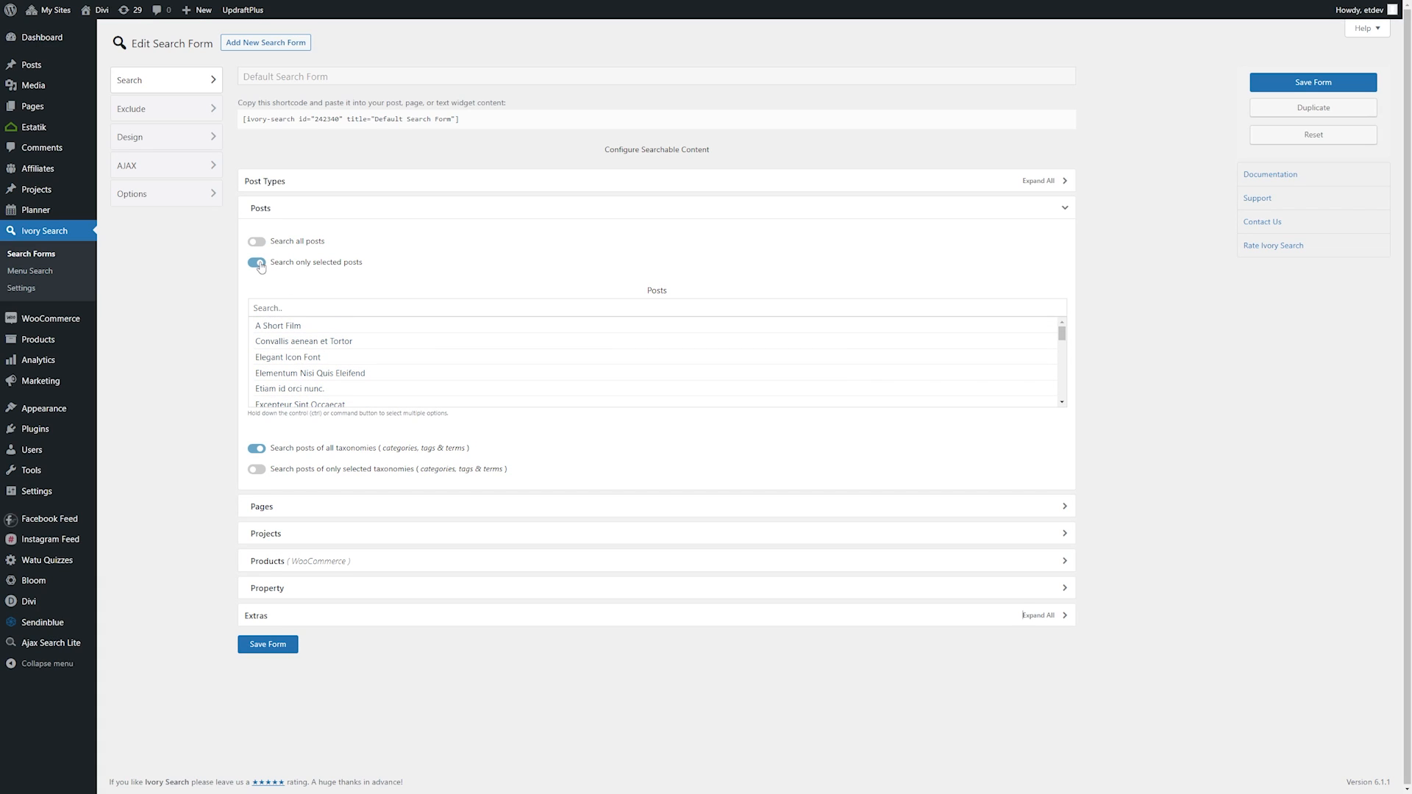
left_click(256, 240)
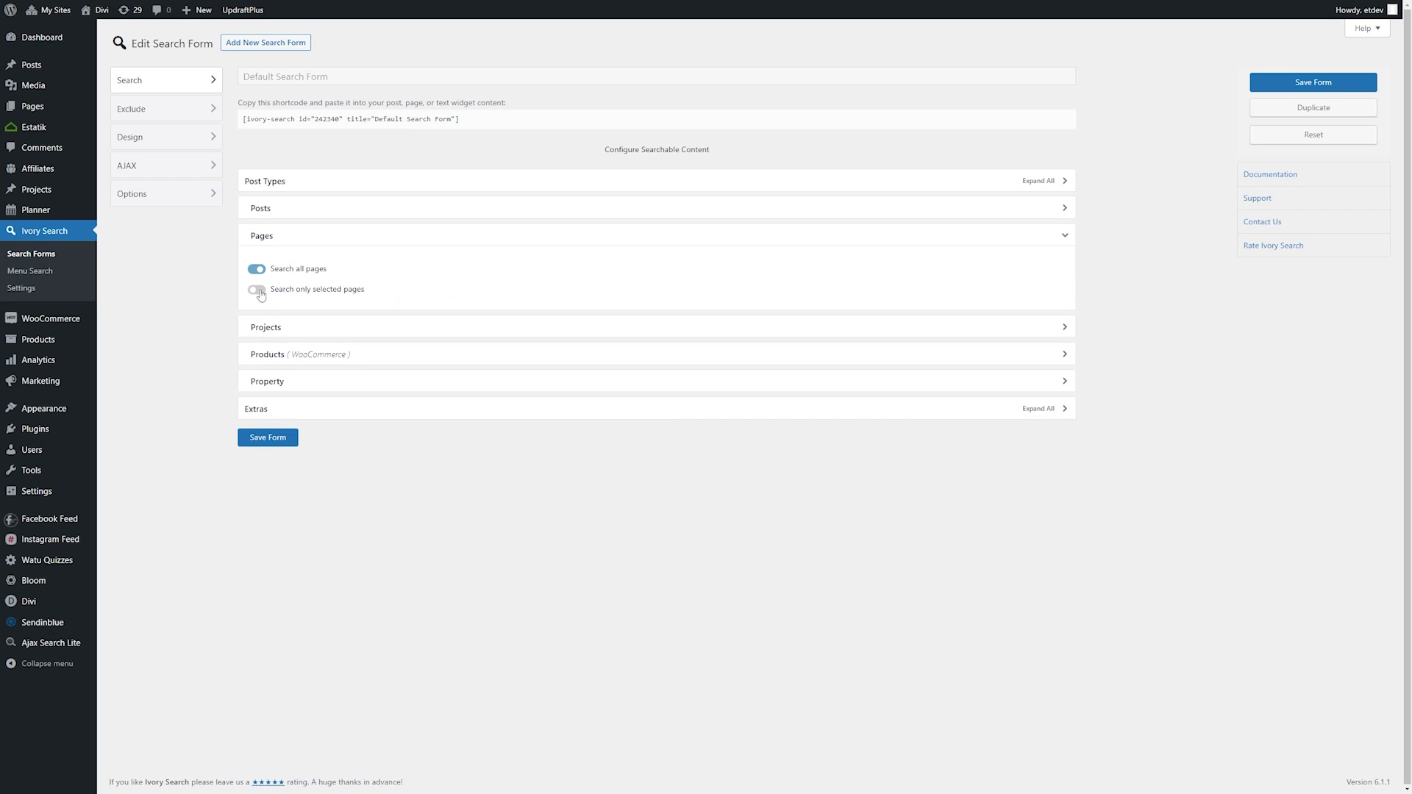
- Review Projects and Extras search-content options, then move to the exclusion settings
left_click(256, 290)
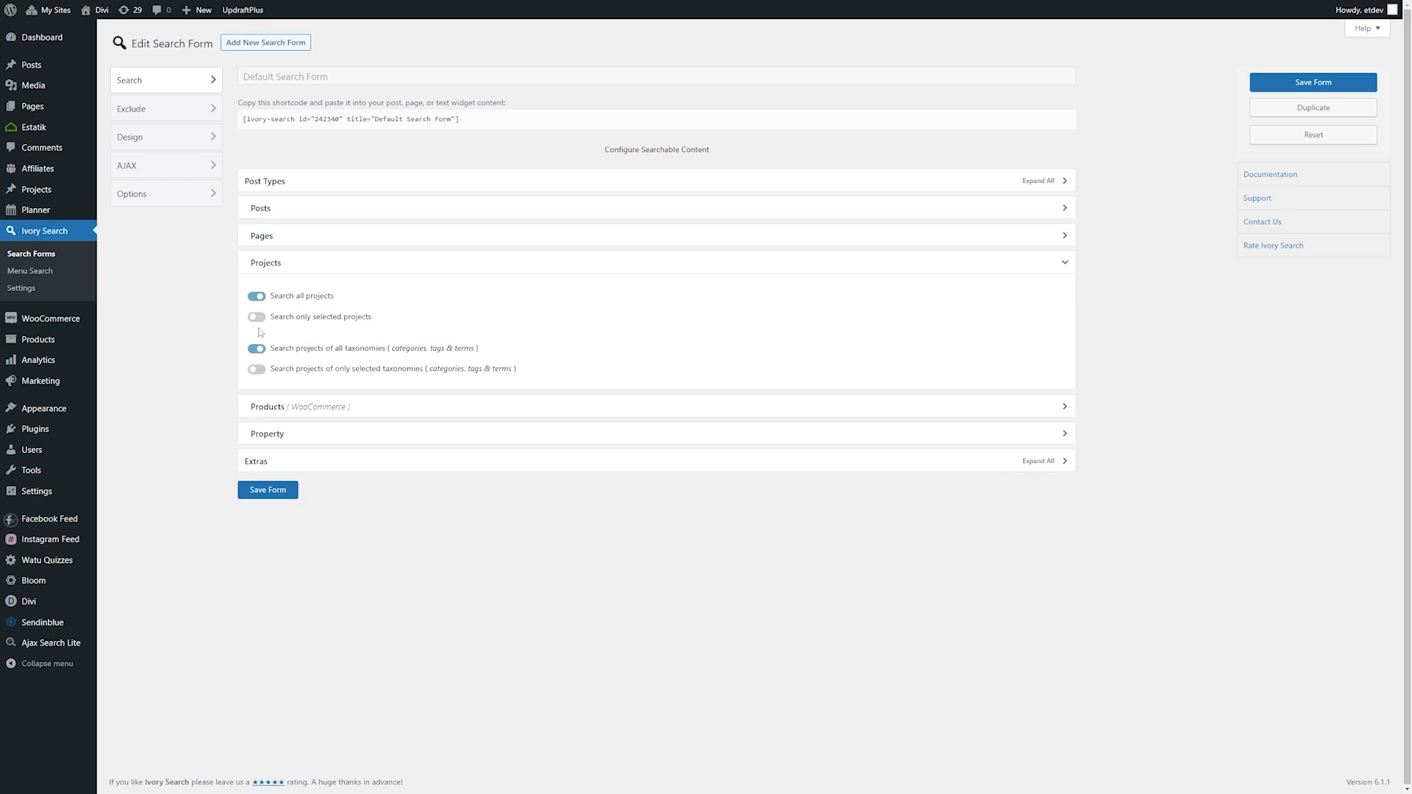
left_click(256, 316)
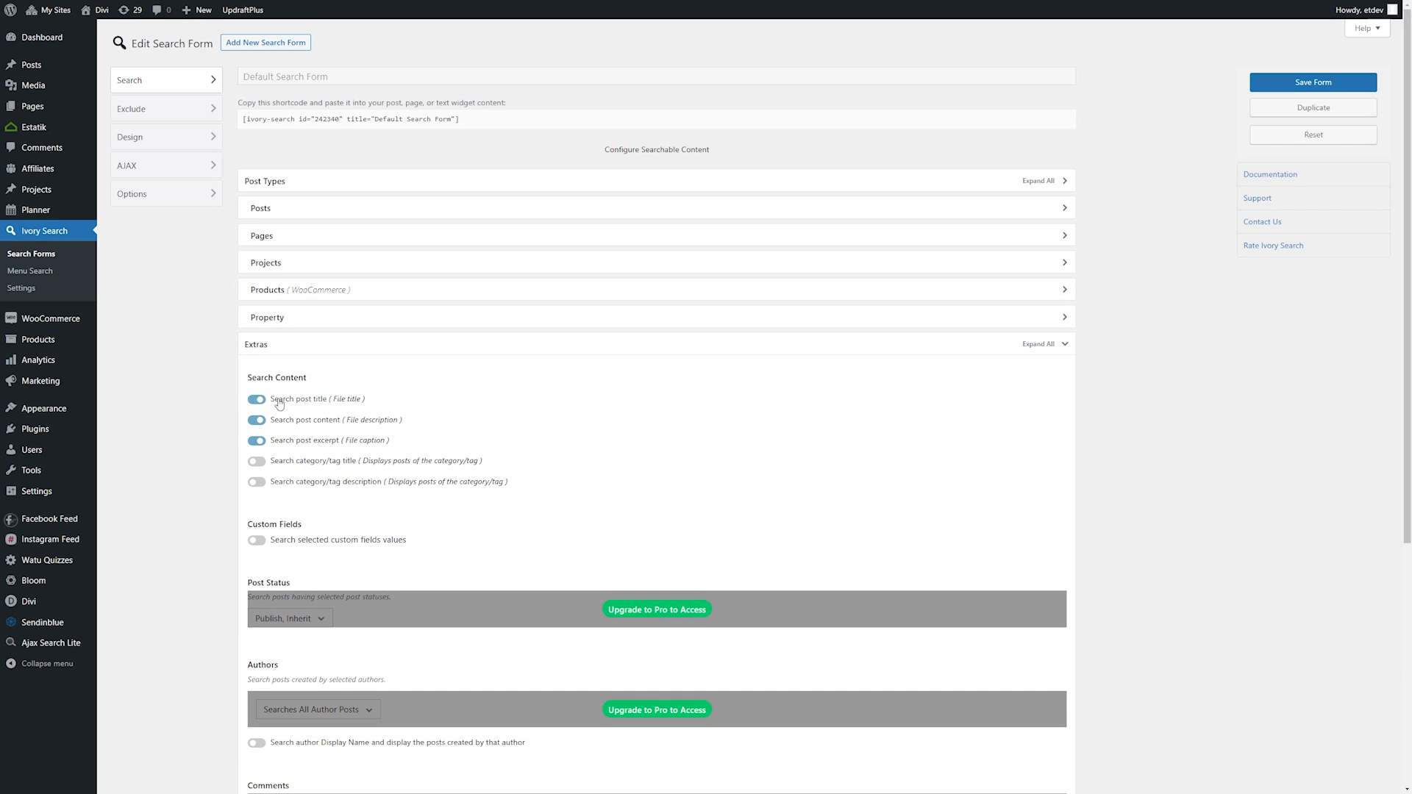
left_click(256, 461)
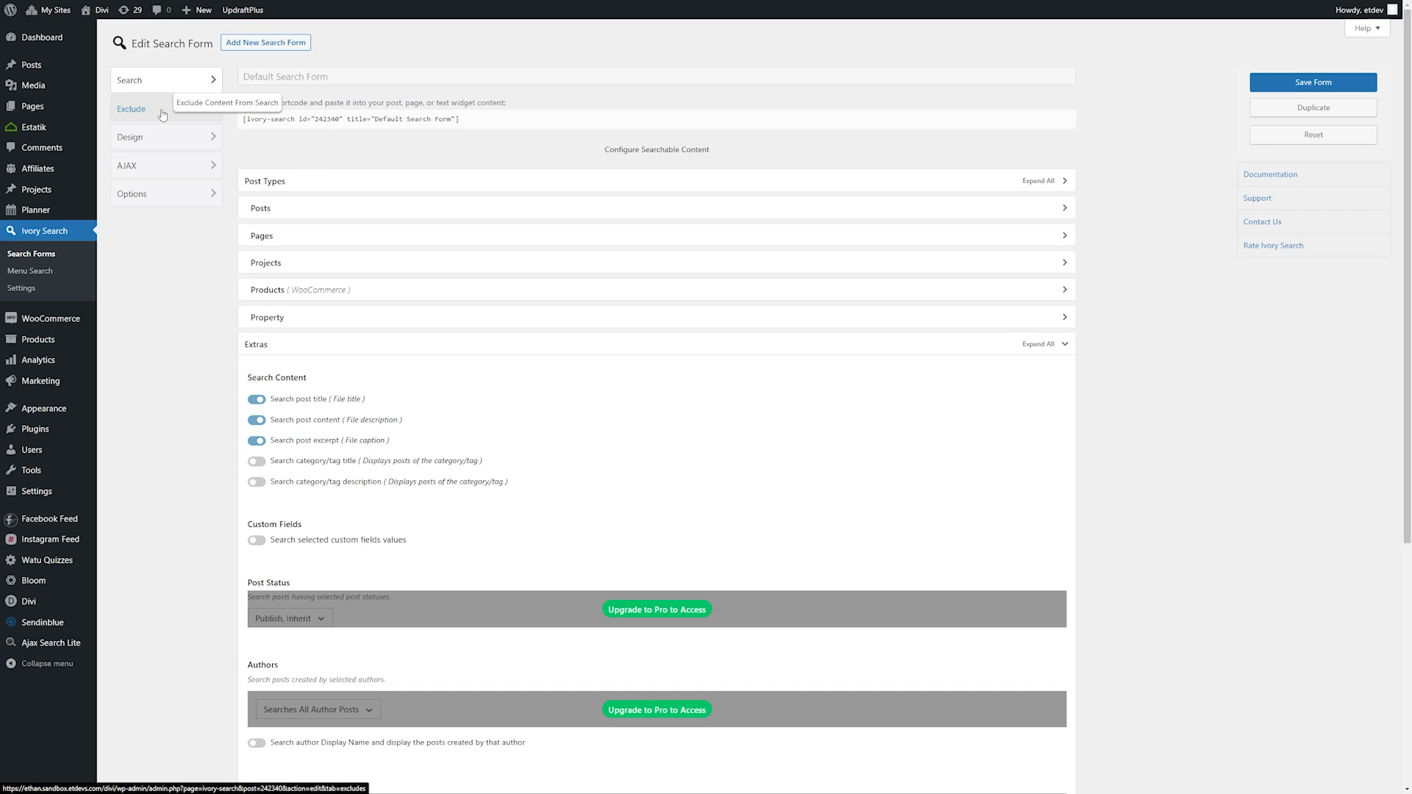
left_click(131, 109)
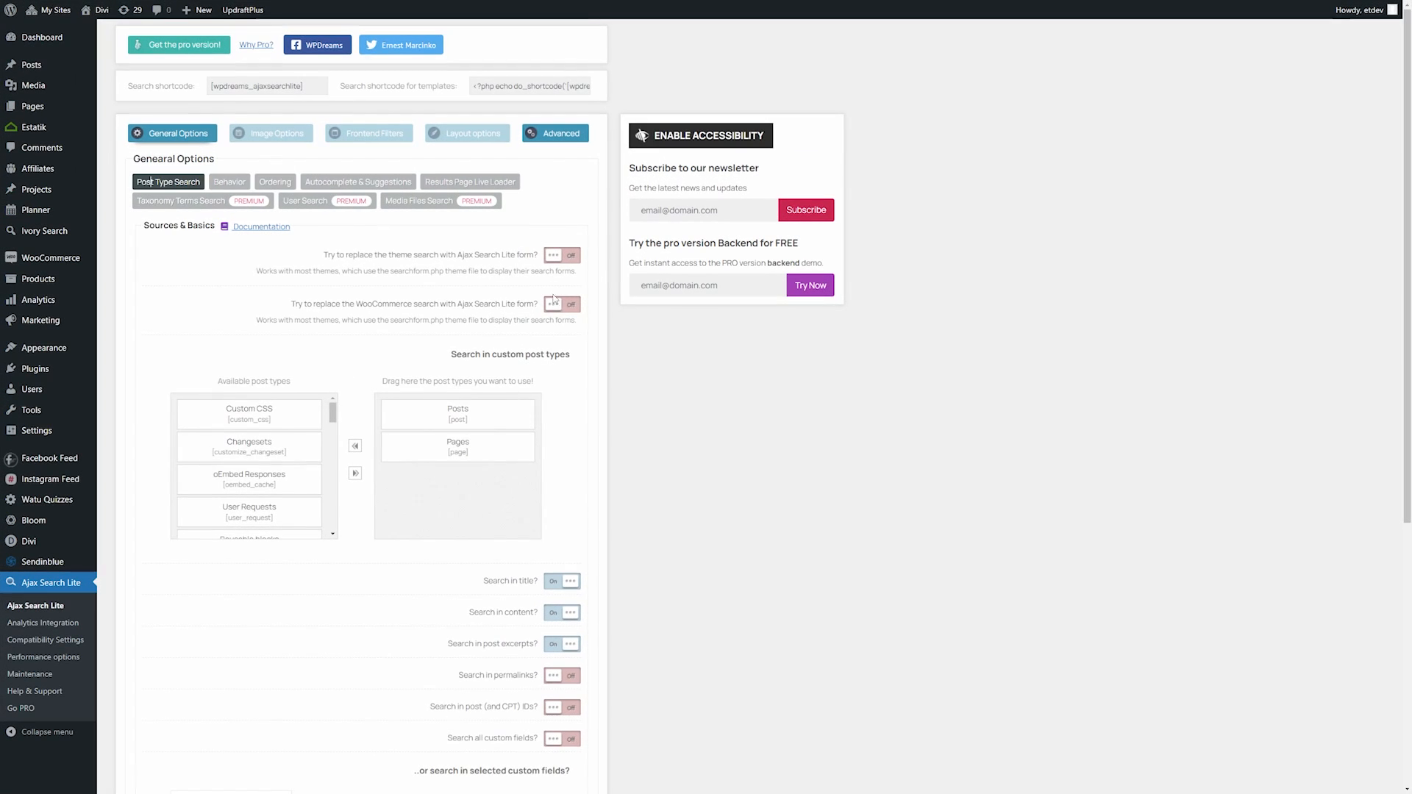
- Drag Custom CSS and Changesets into the searched post types and review the rest of the general options
scroll("down", 3)
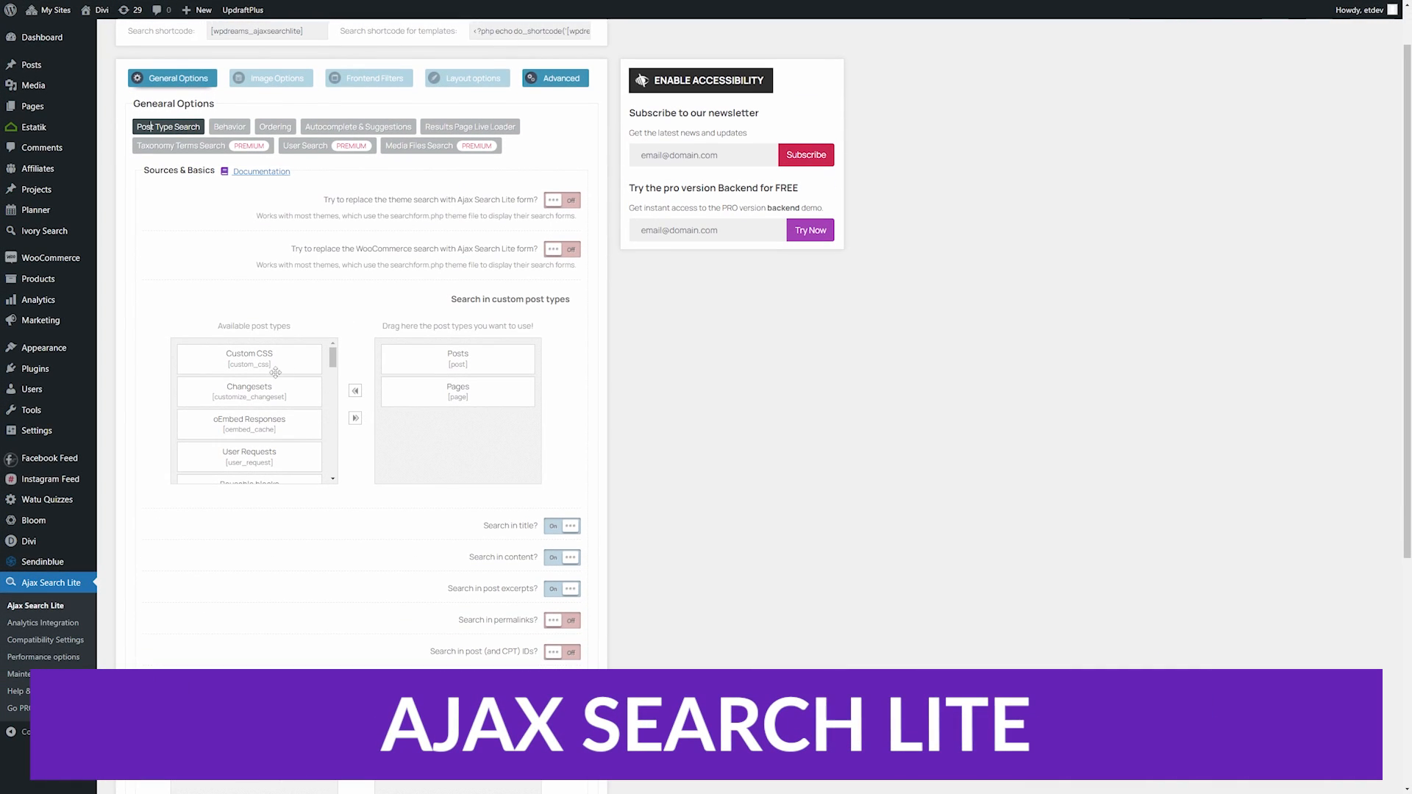
left_click_drag(250, 358, 419, 406)
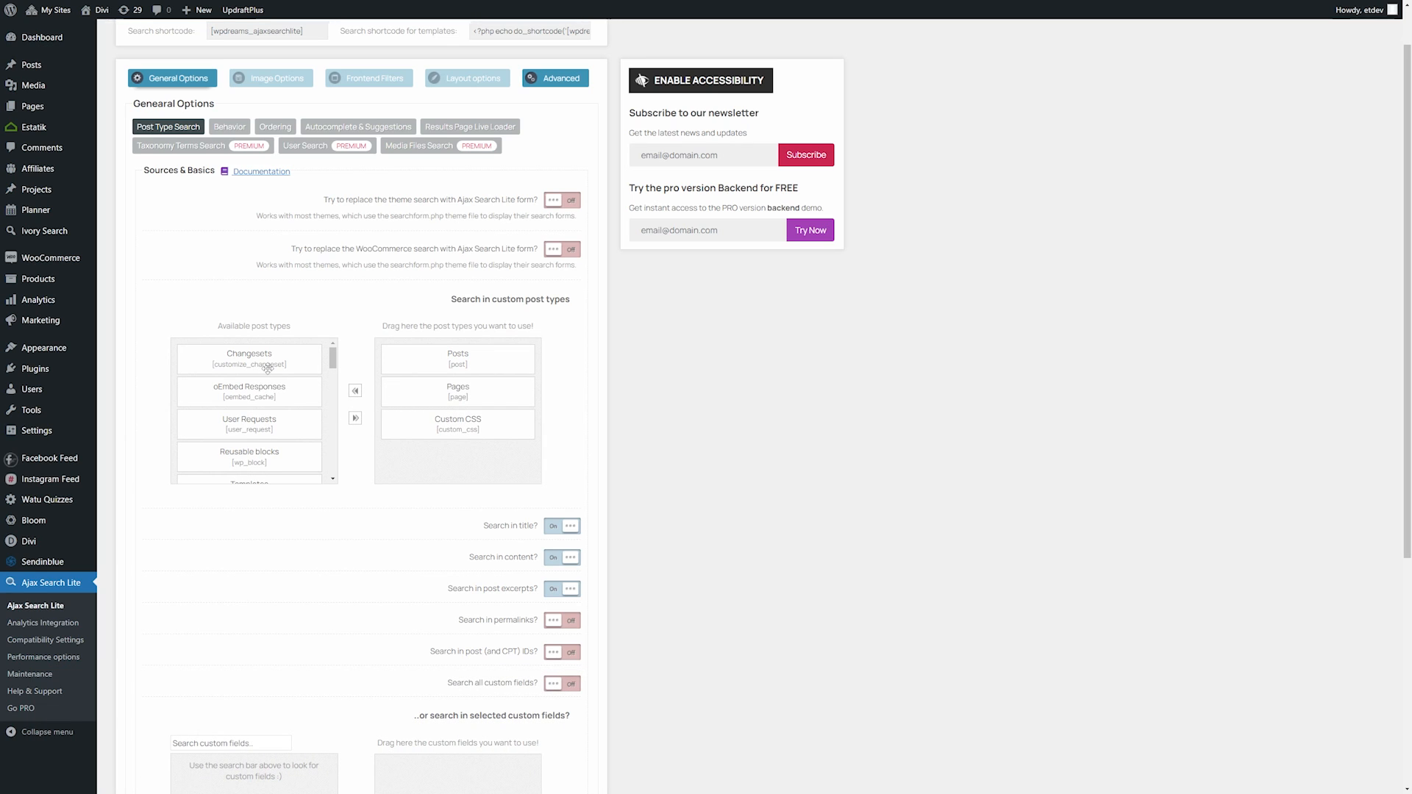
scroll("down", 3)
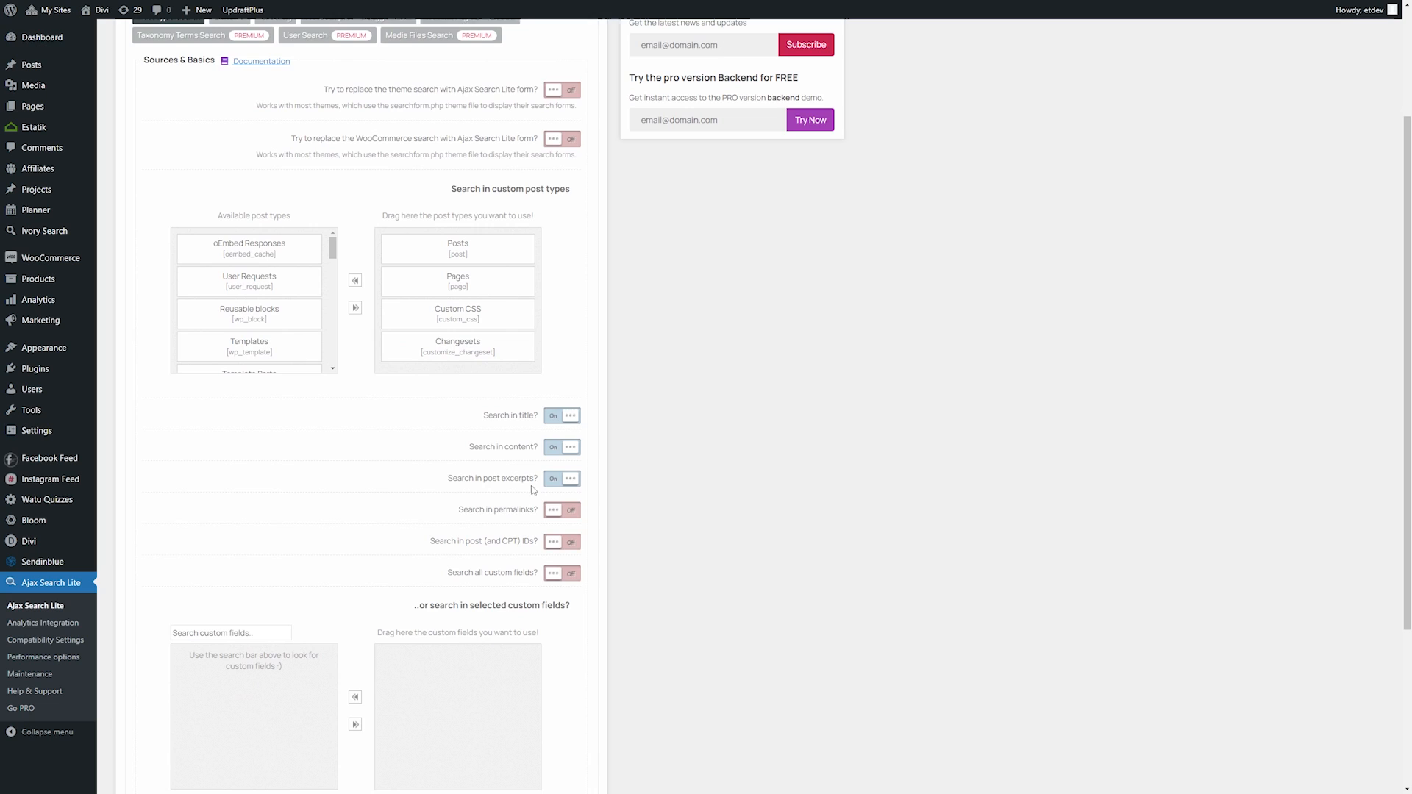
scroll("down", 3)
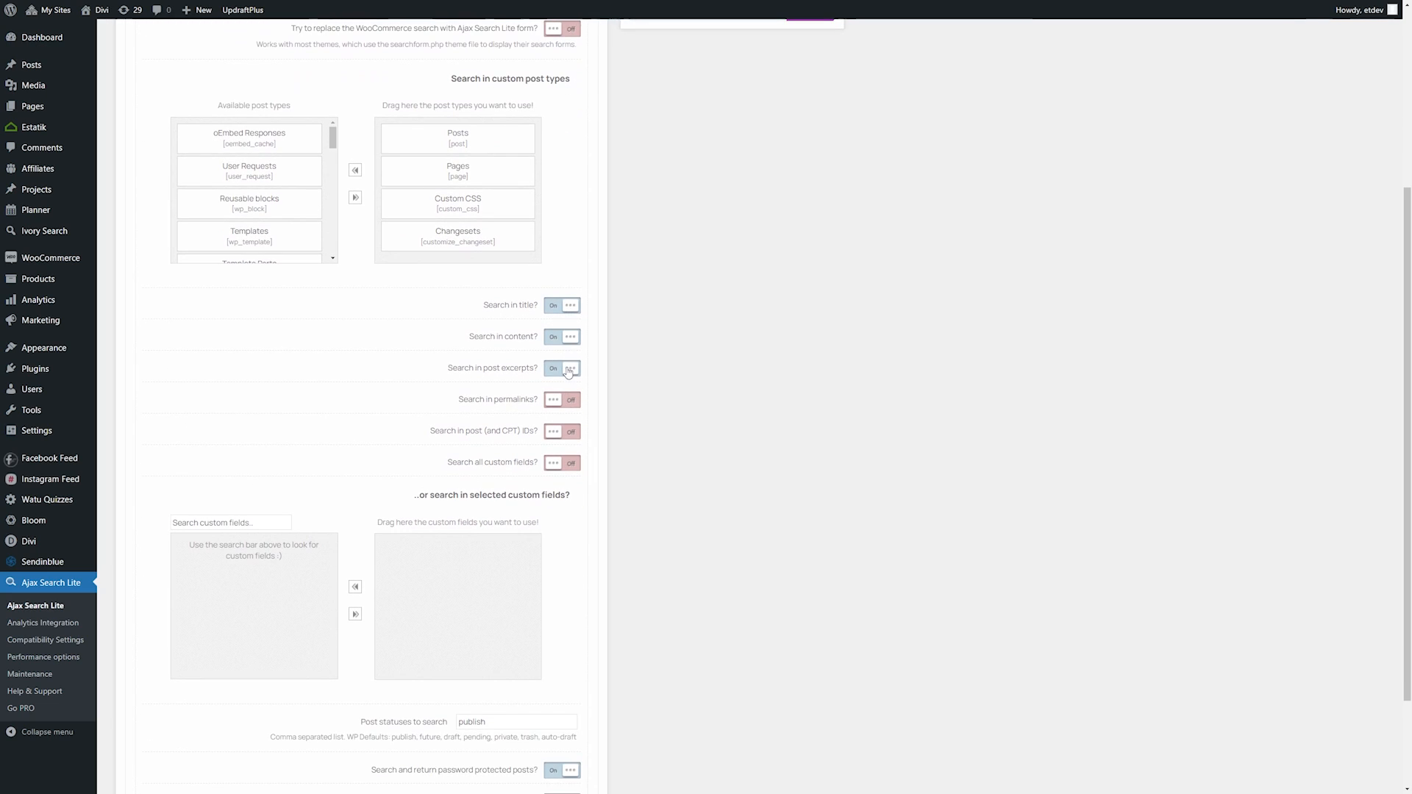
scroll("down", 3)
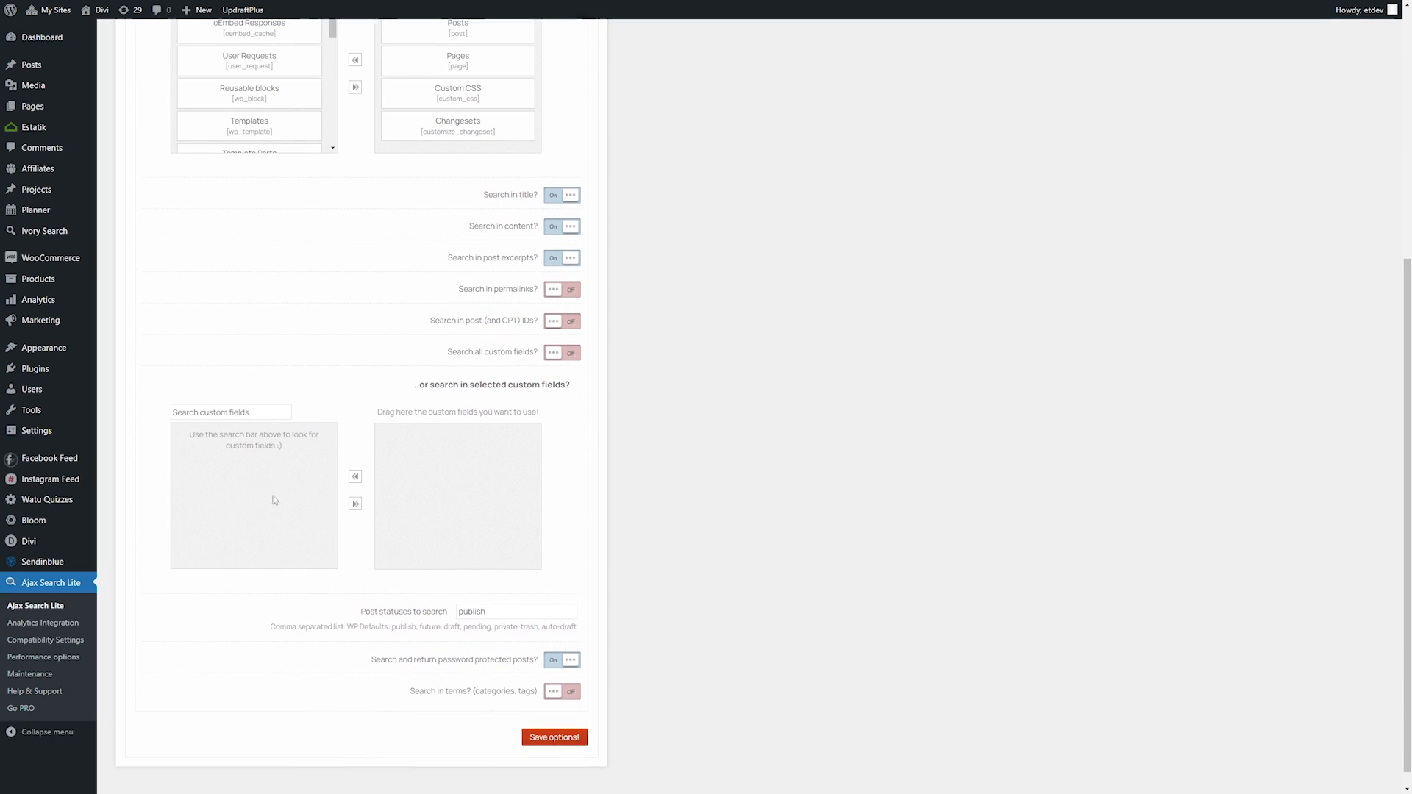
scroll("down", 3)
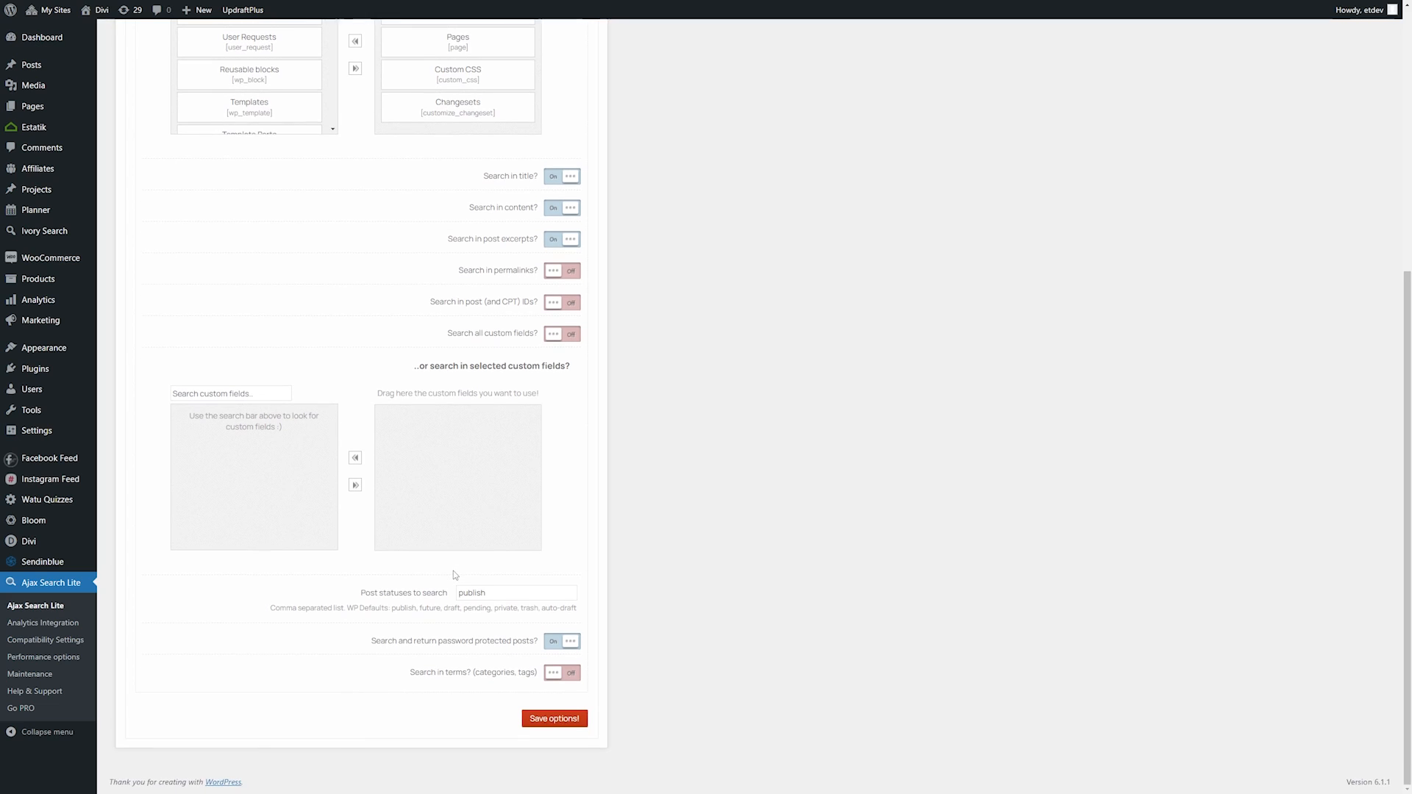
scroll("up", 3)
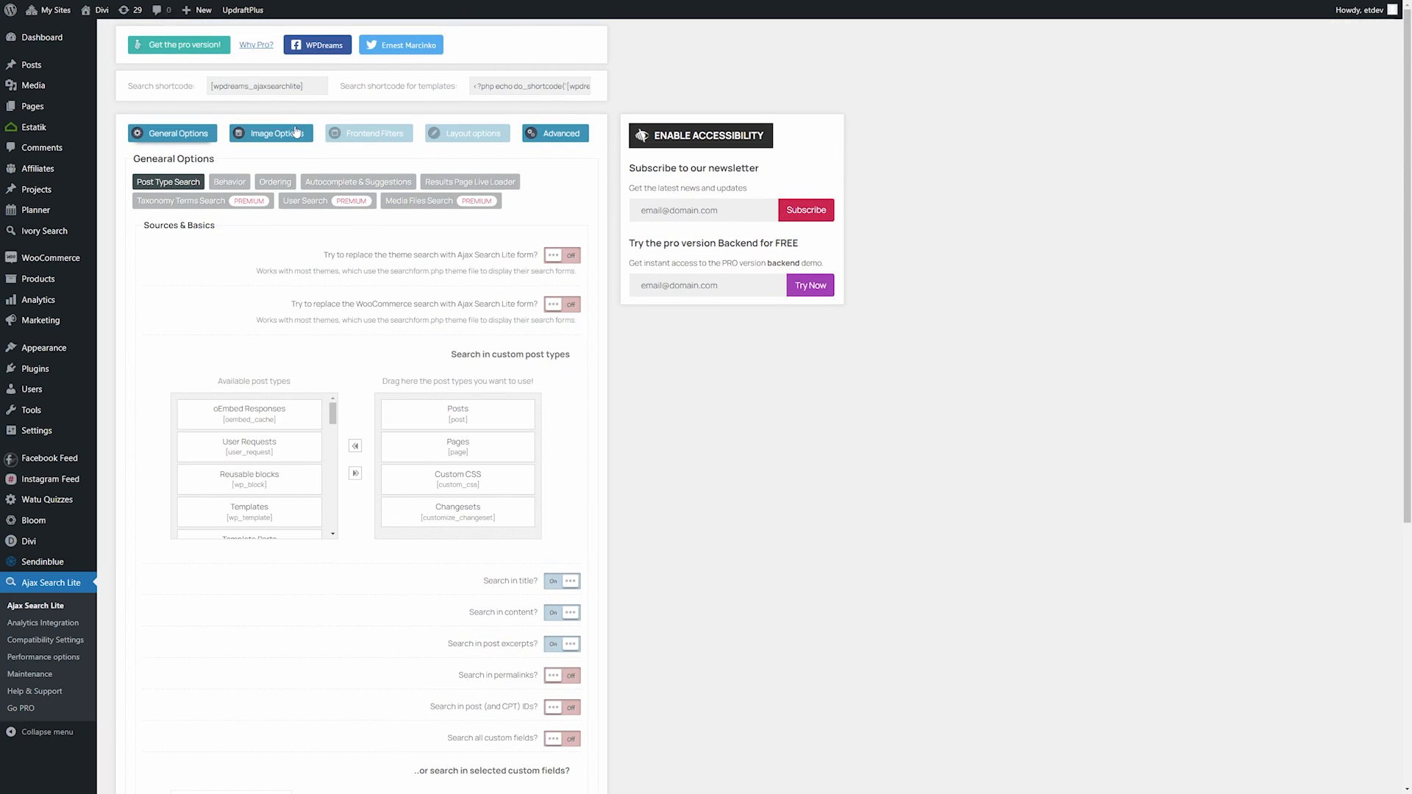
- Turn on images in search results and shortcode execution when finding content images
left_click(278, 134)
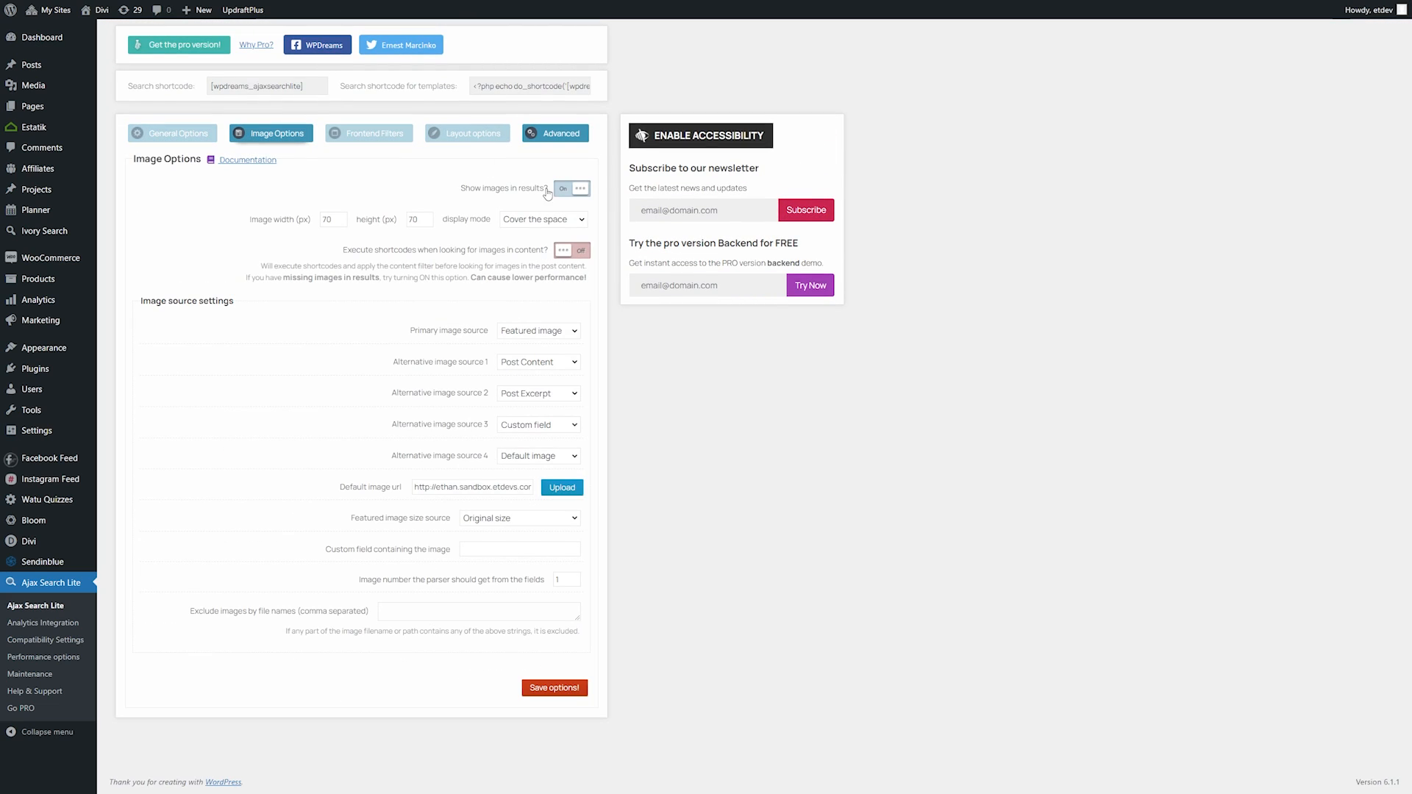
left_click(571, 189)
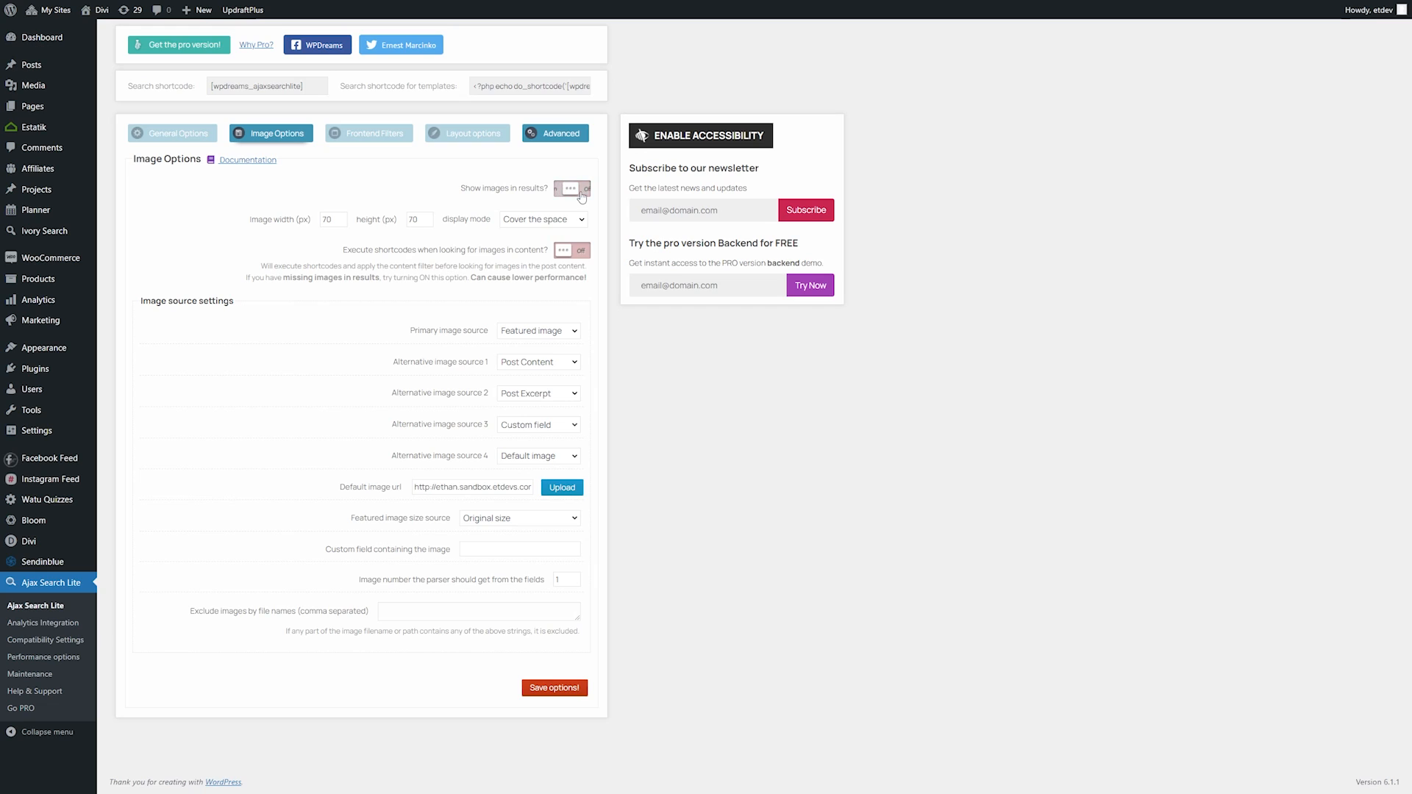
left_click(570, 189)
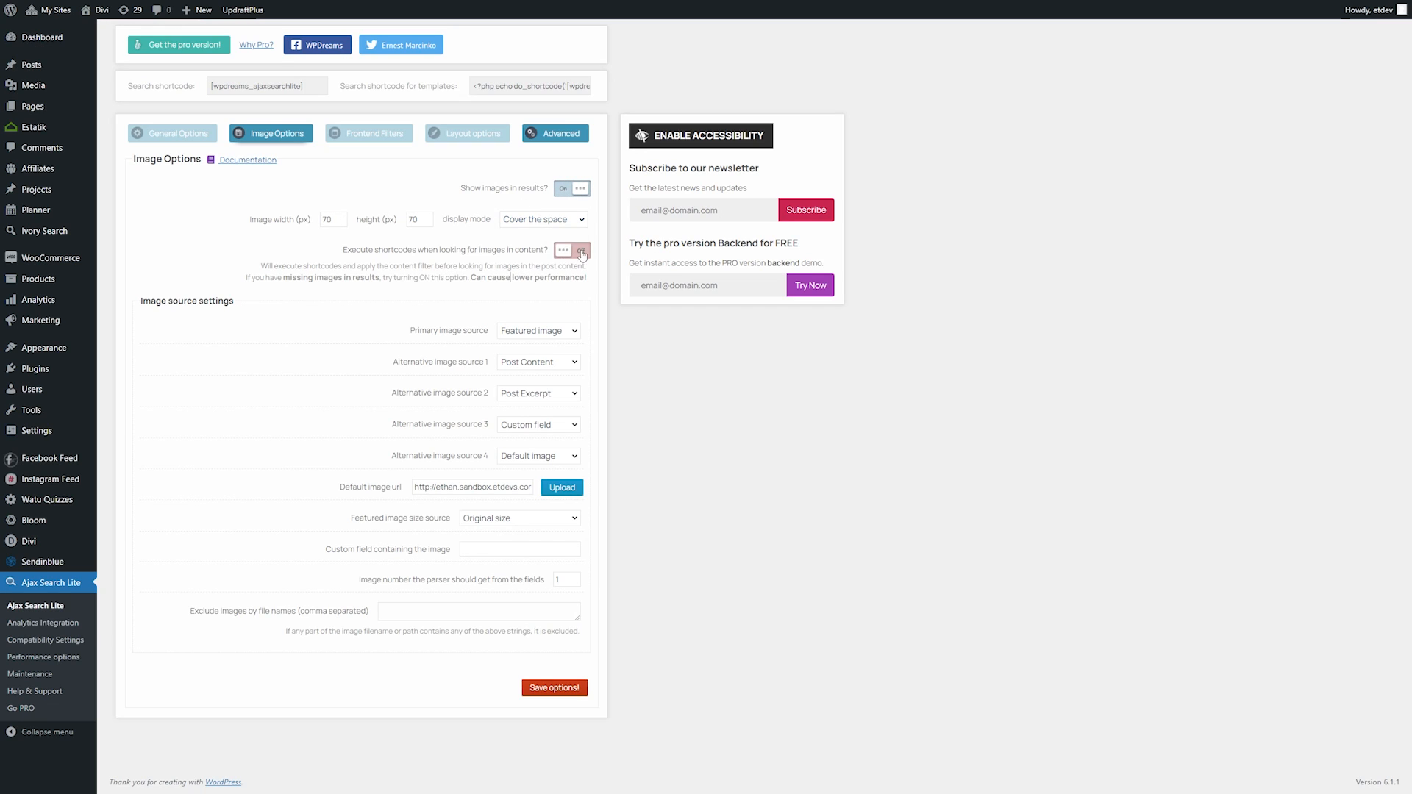
left_click(581, 250)
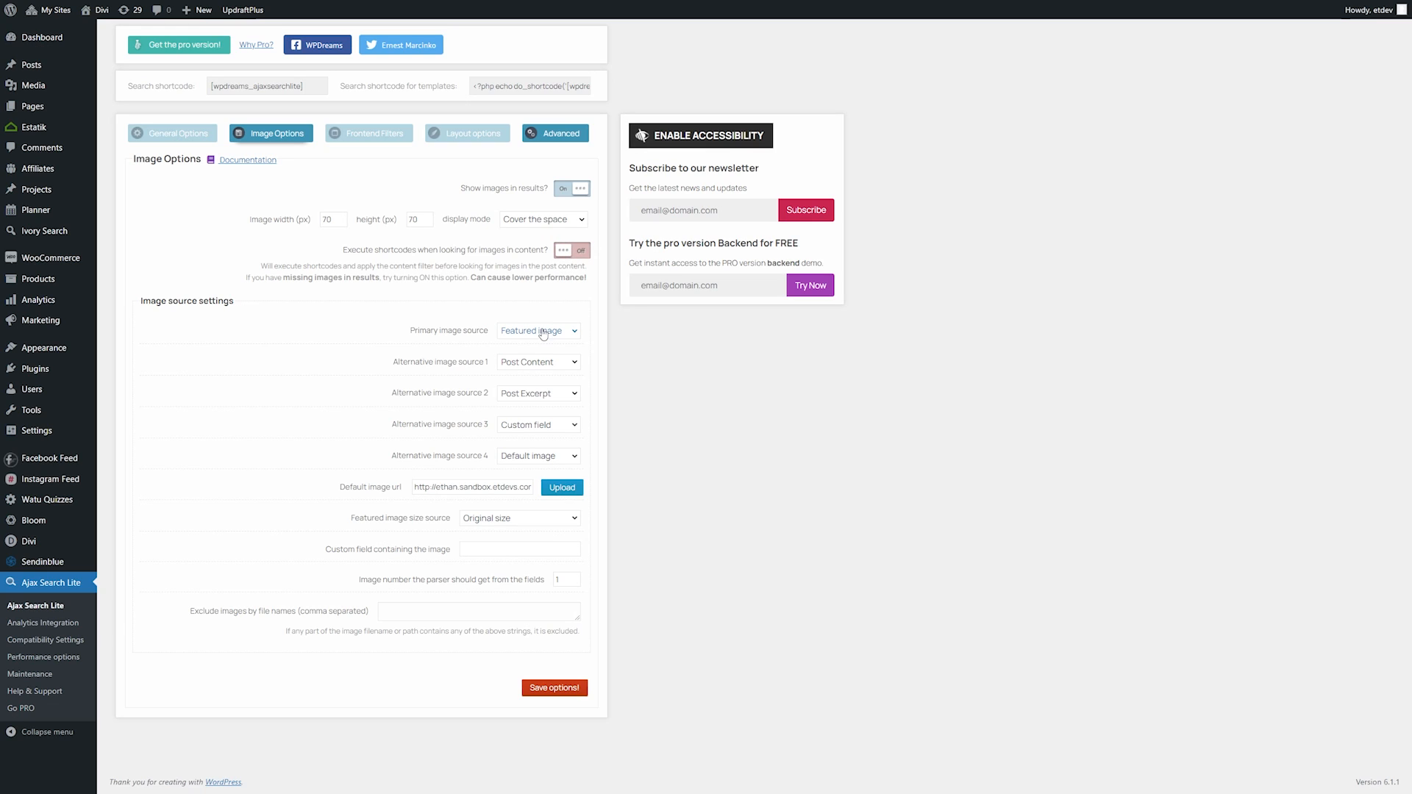
- Review the primary and alternative image source choices for result images
left_click(538, 331)
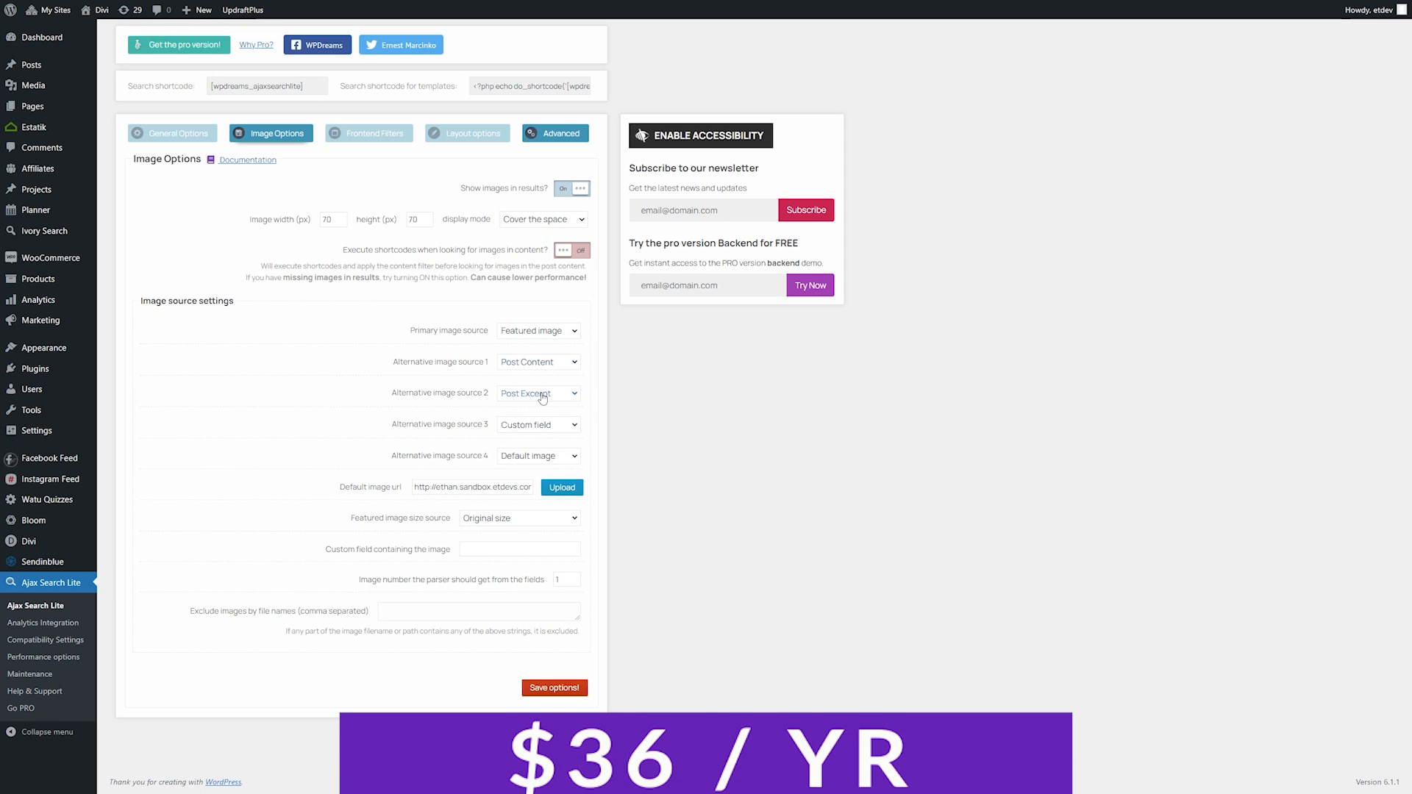
left_click(539, 392)
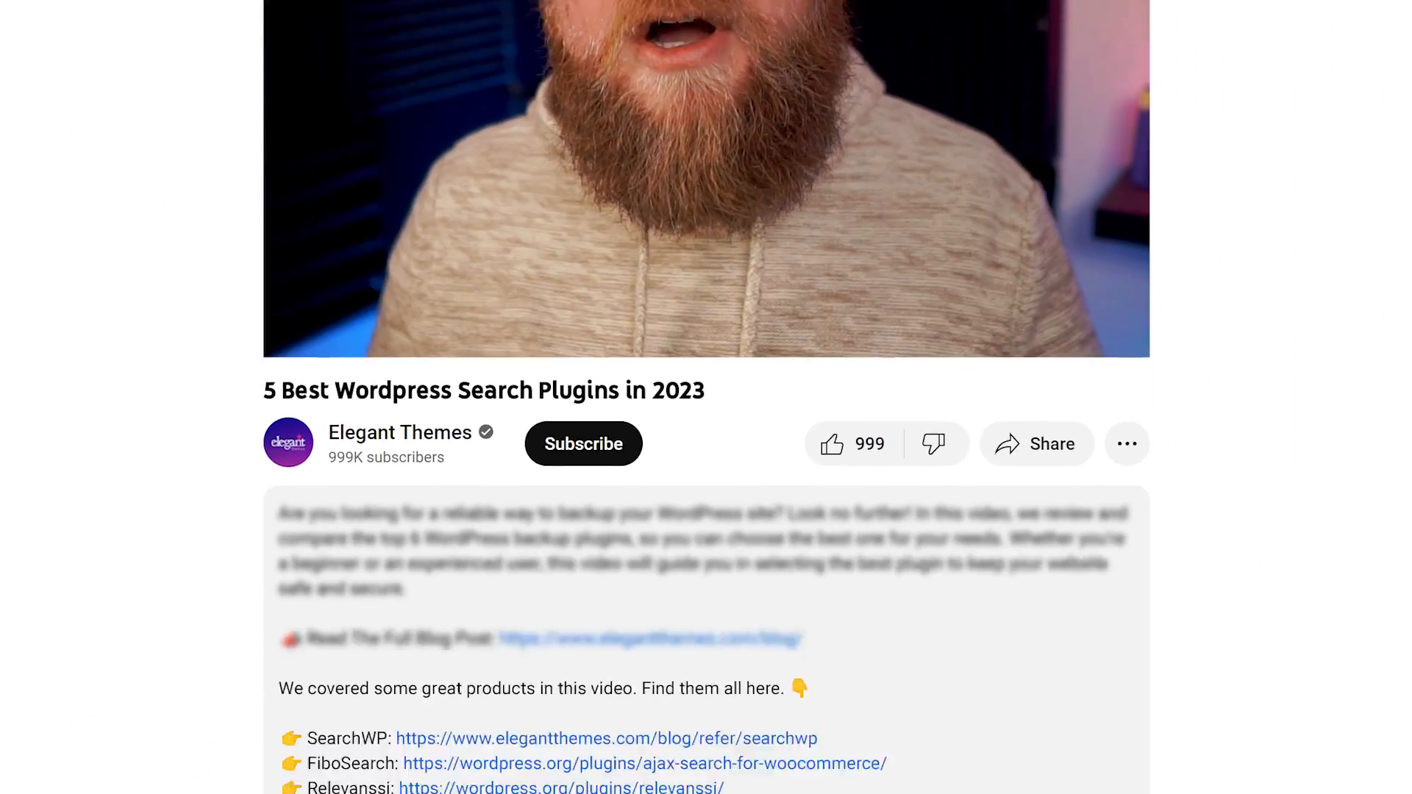
scroll("down", 3)
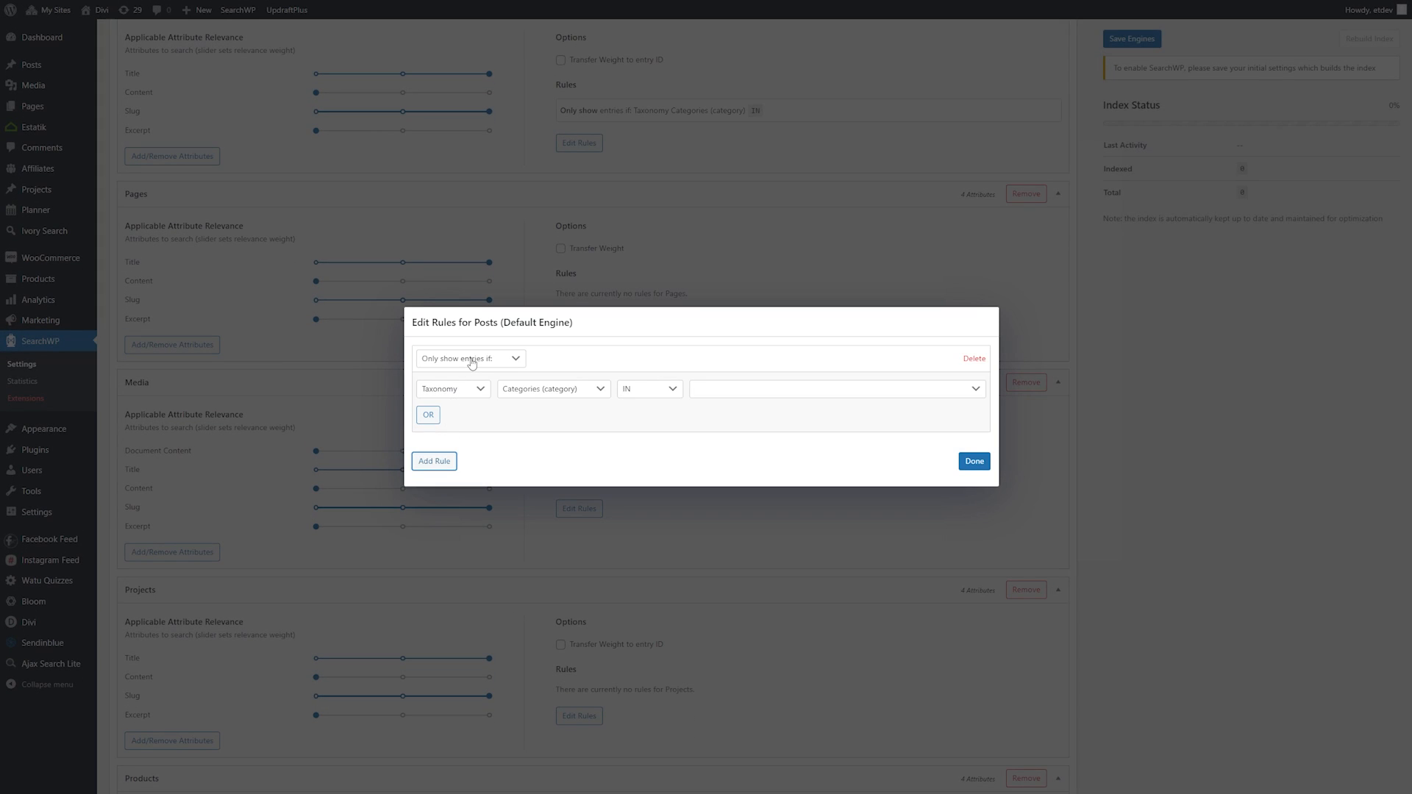
- Draft a Posts rule testing publish date, then a category IN condition with an added OR
left_click(453, 389)
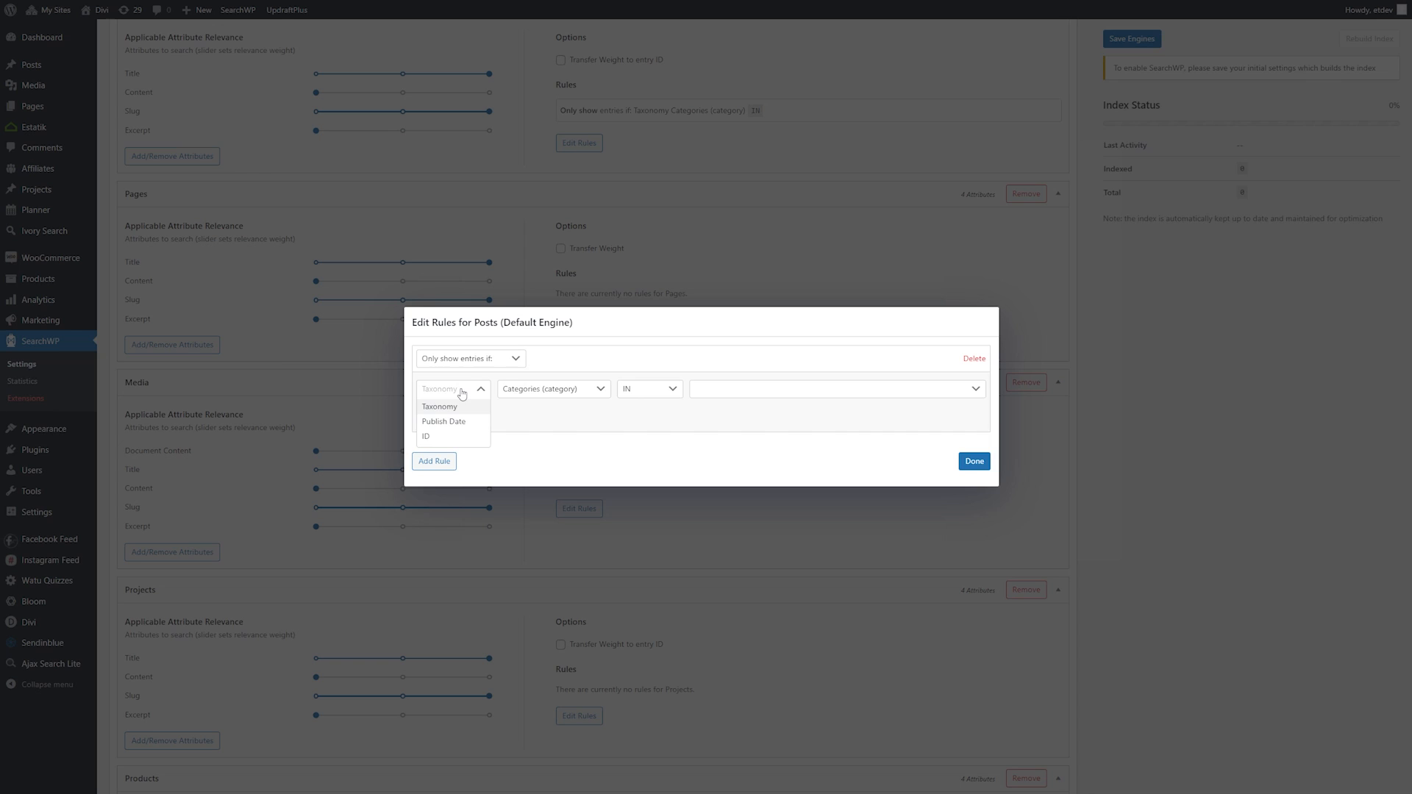
left_click(443, 422)
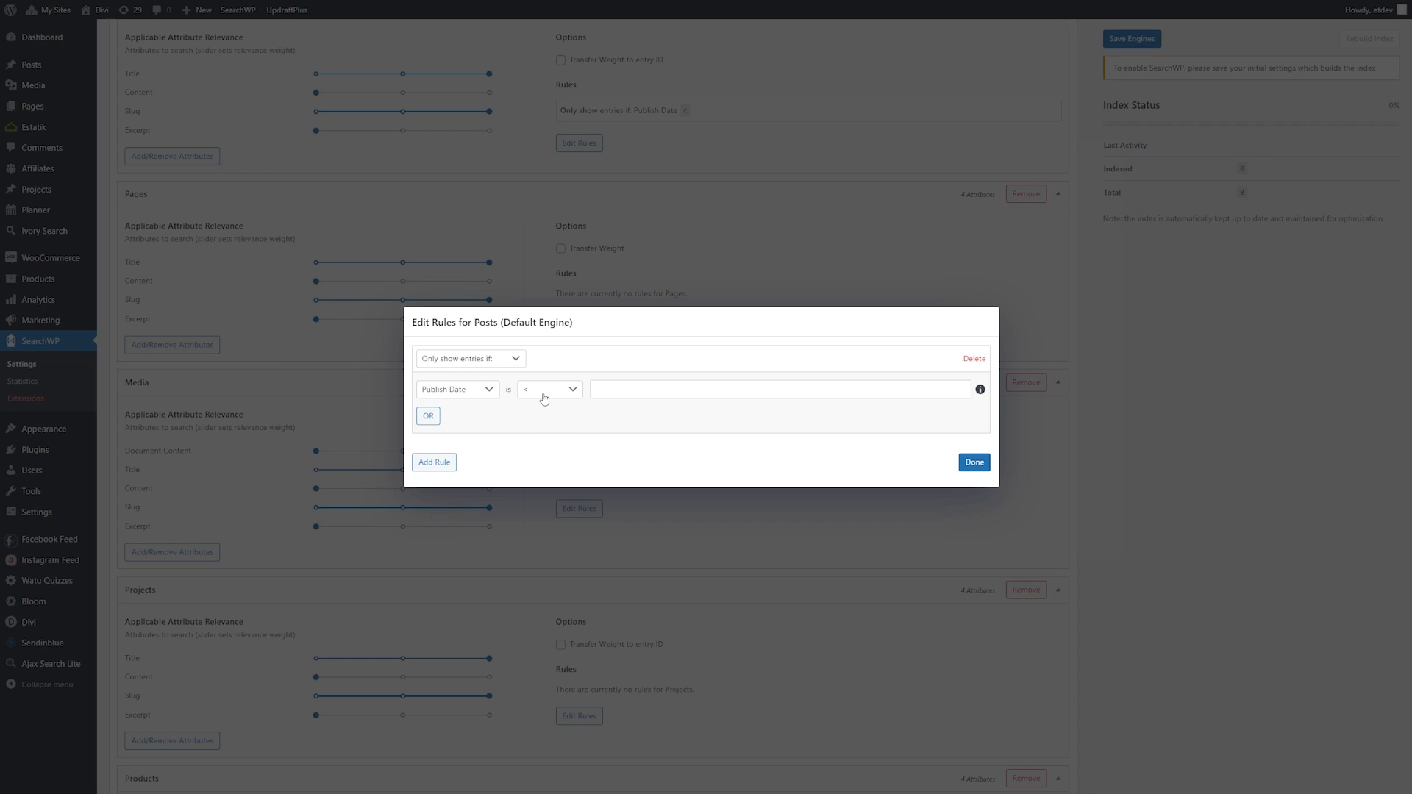
left_click(456, 389)
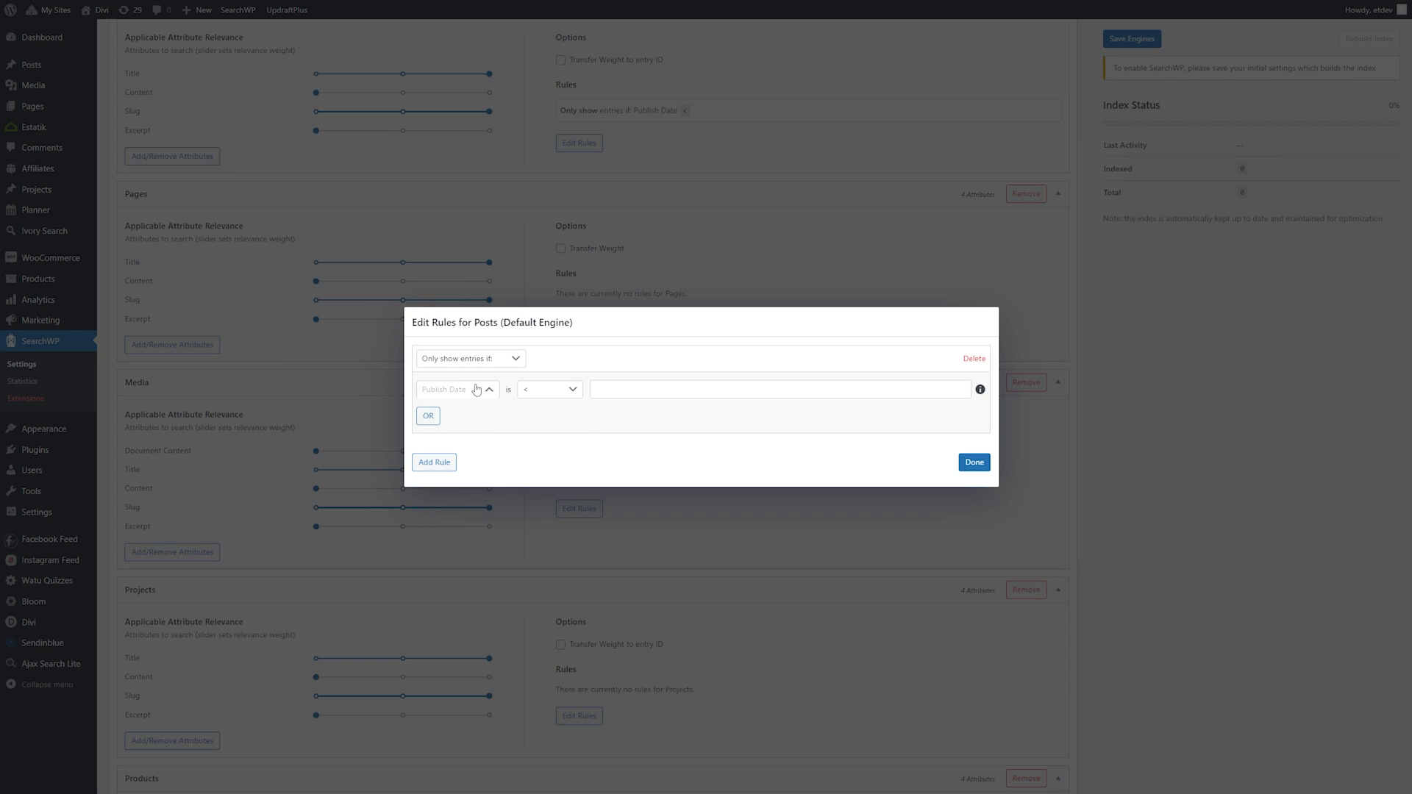
left_click(648, 389)
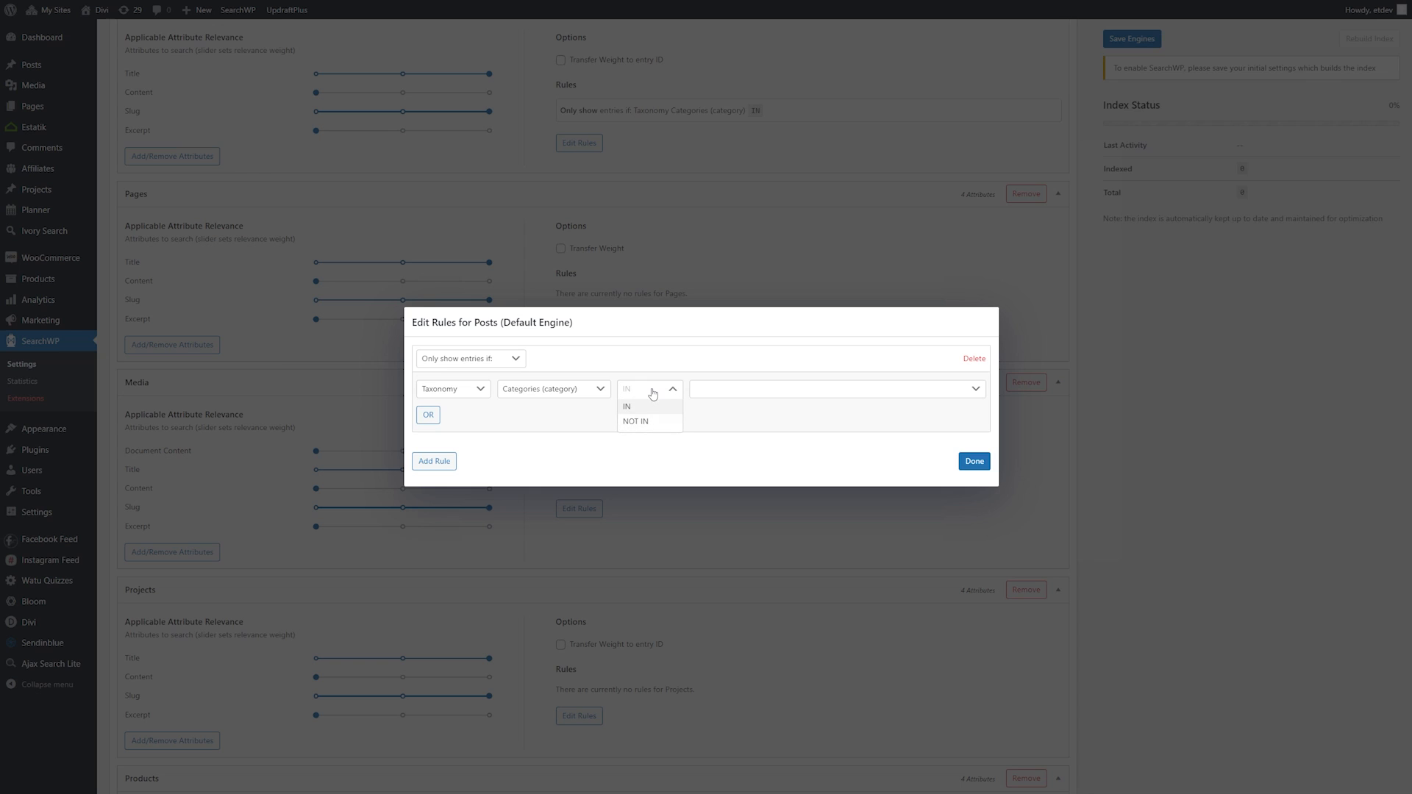
left_click(627, 406)
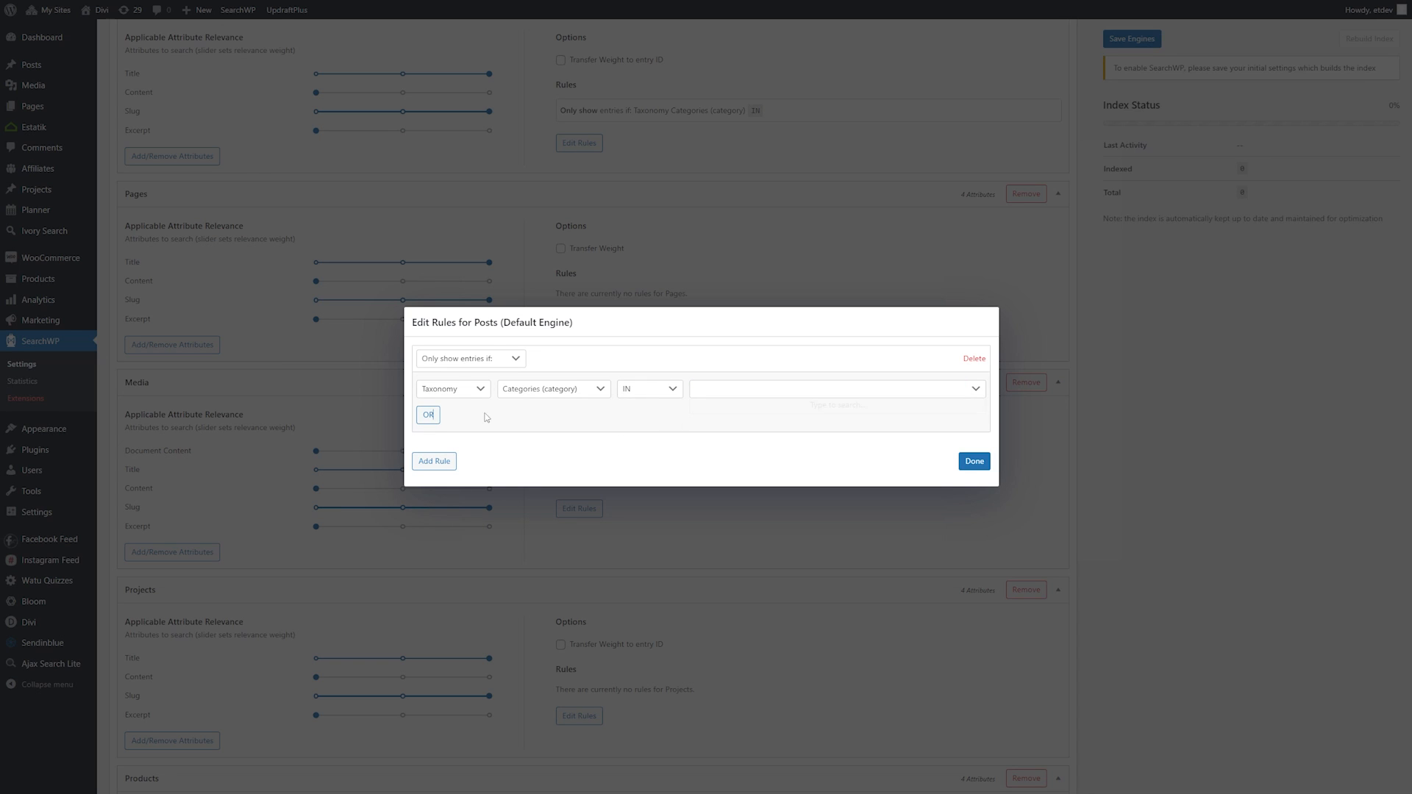
left_click(426, 415)
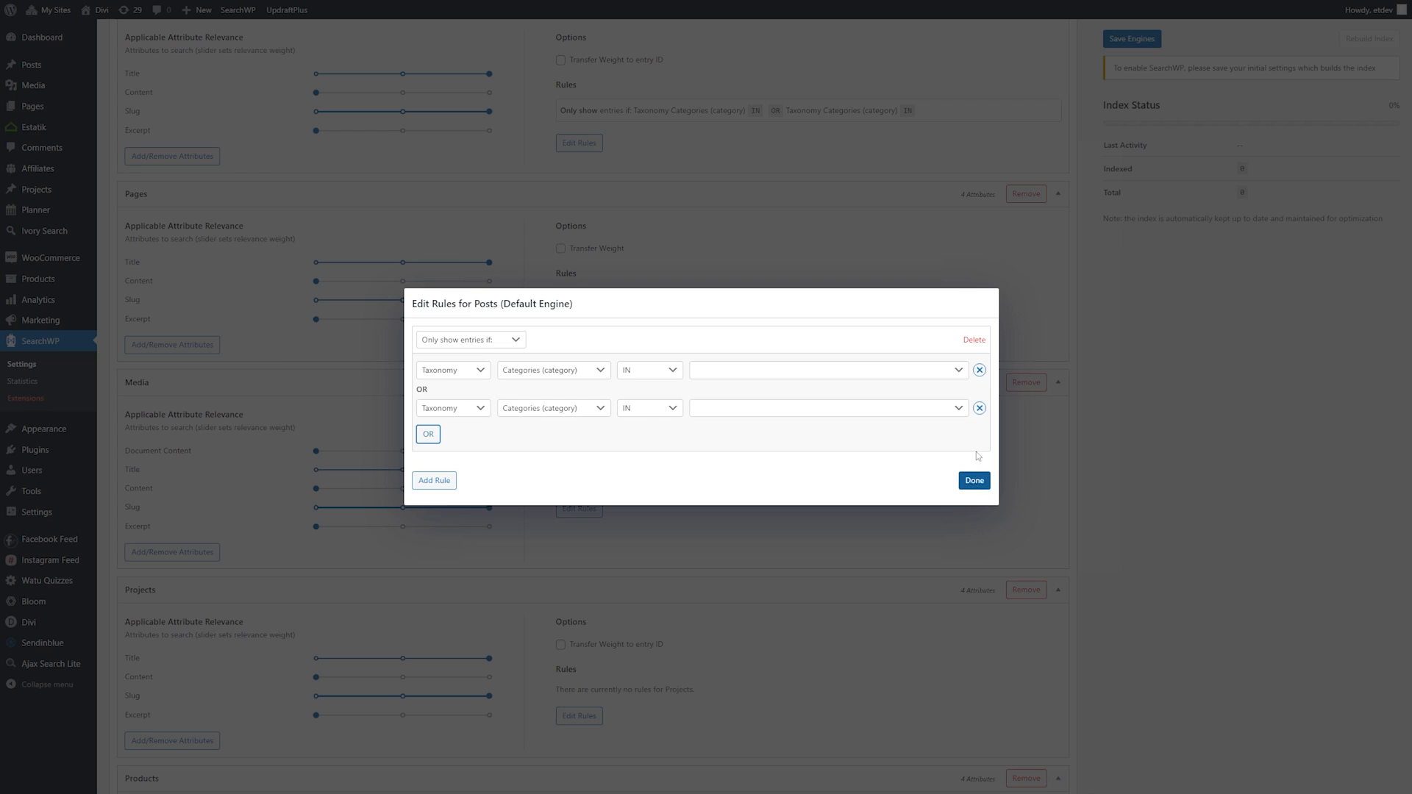
- Delete the whole Posts rule and finish, leaving Posts with no rules
left_click(972, 340)
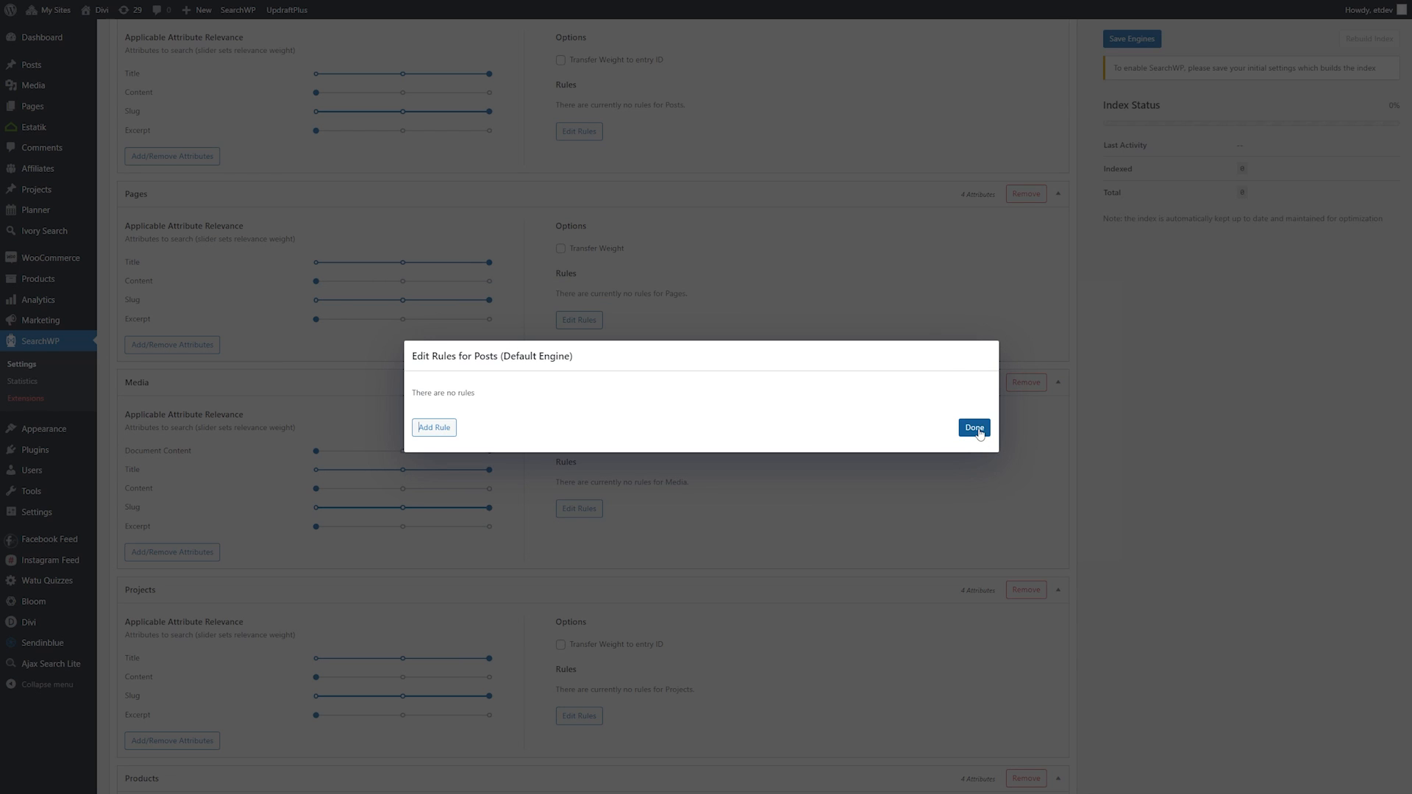
left_click(973, 427)
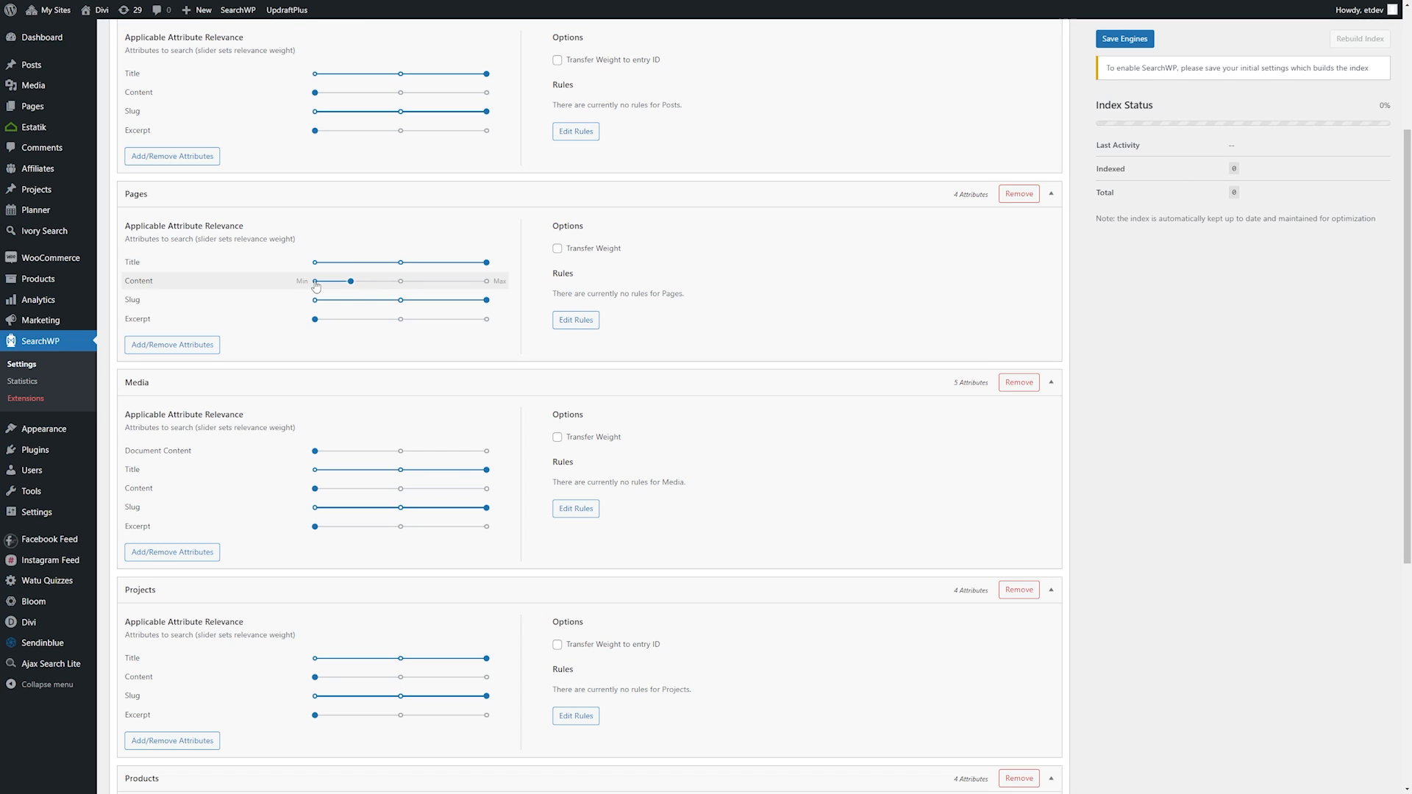
scroll("down", 3)
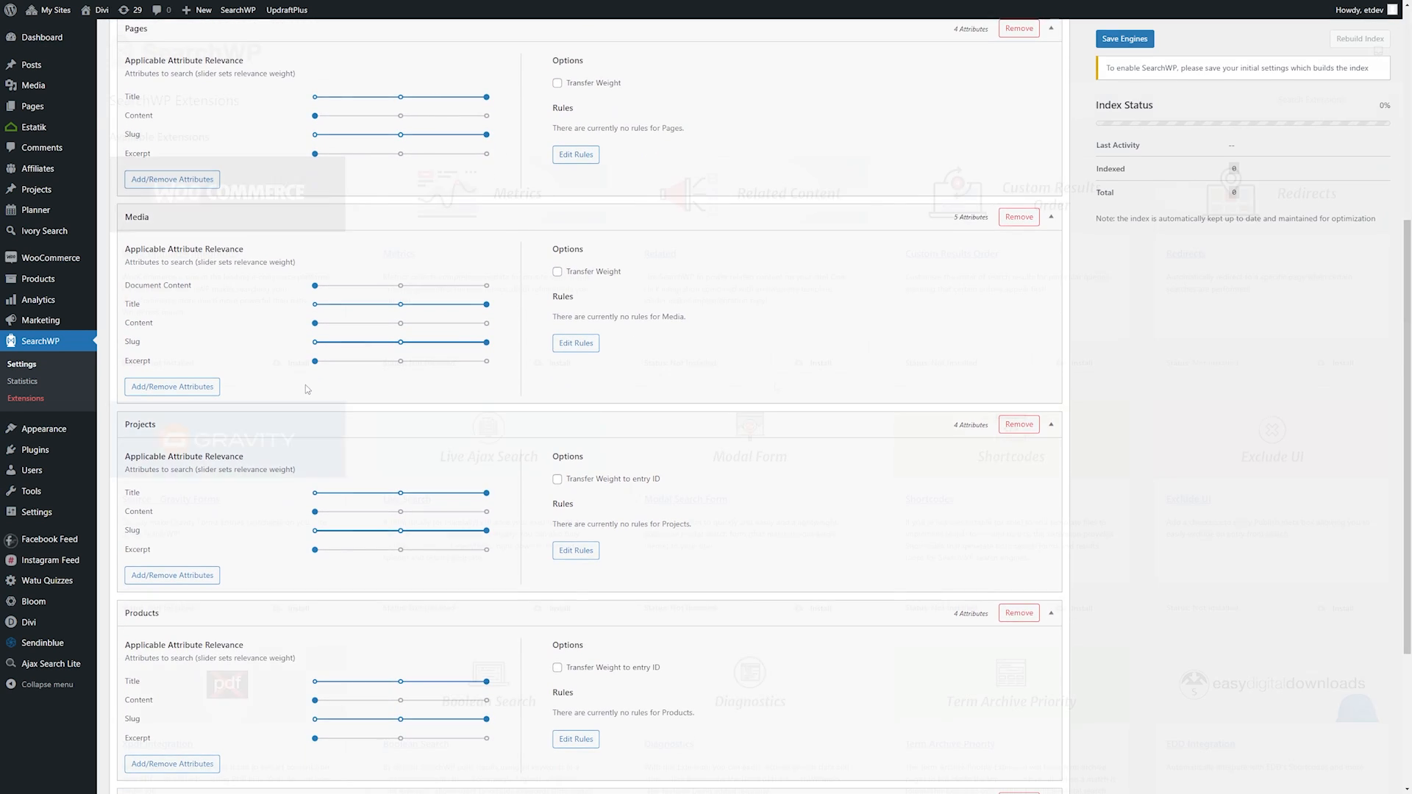
- Browse the SearchWP Extensions catalogue down to the last extension
left_click(27, 399)
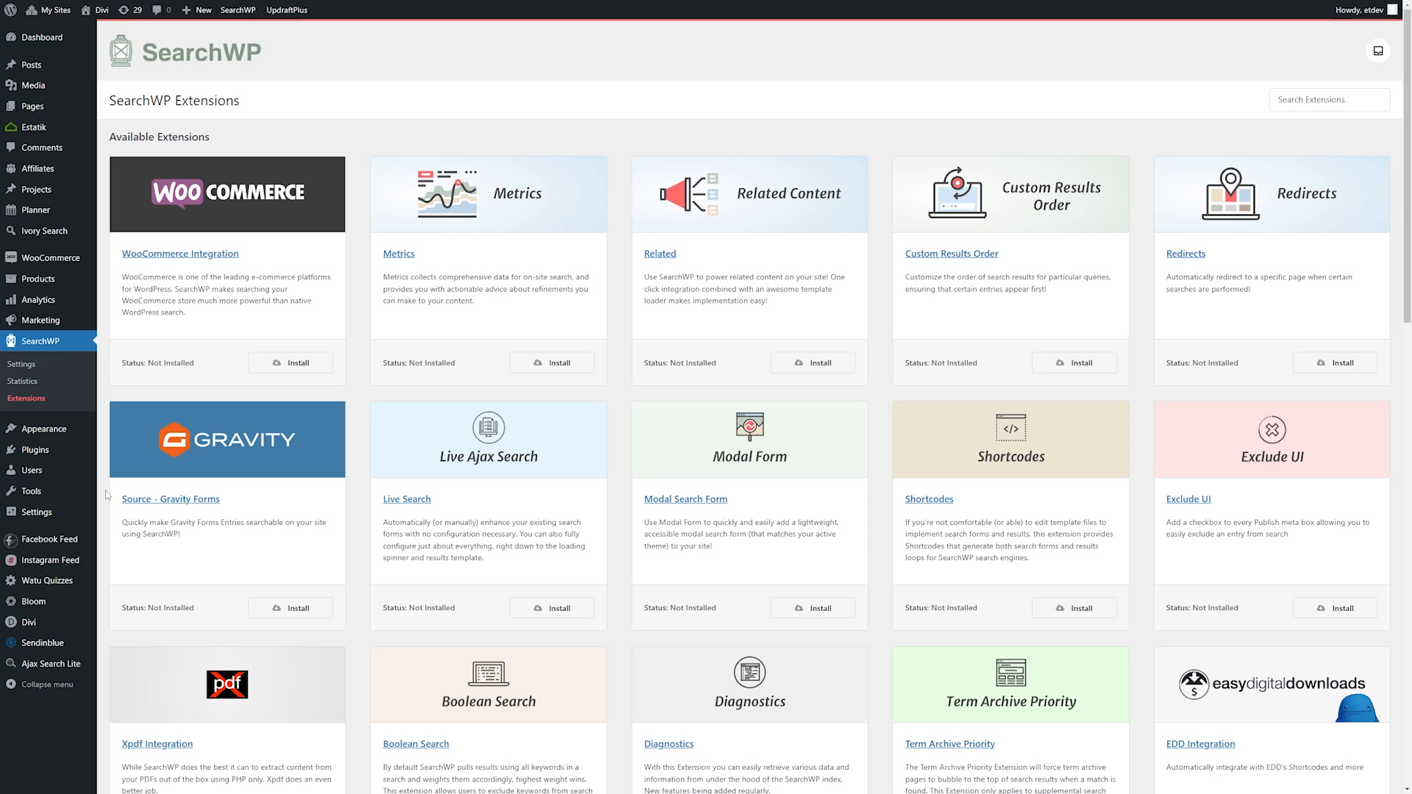
scroll("down", 3)
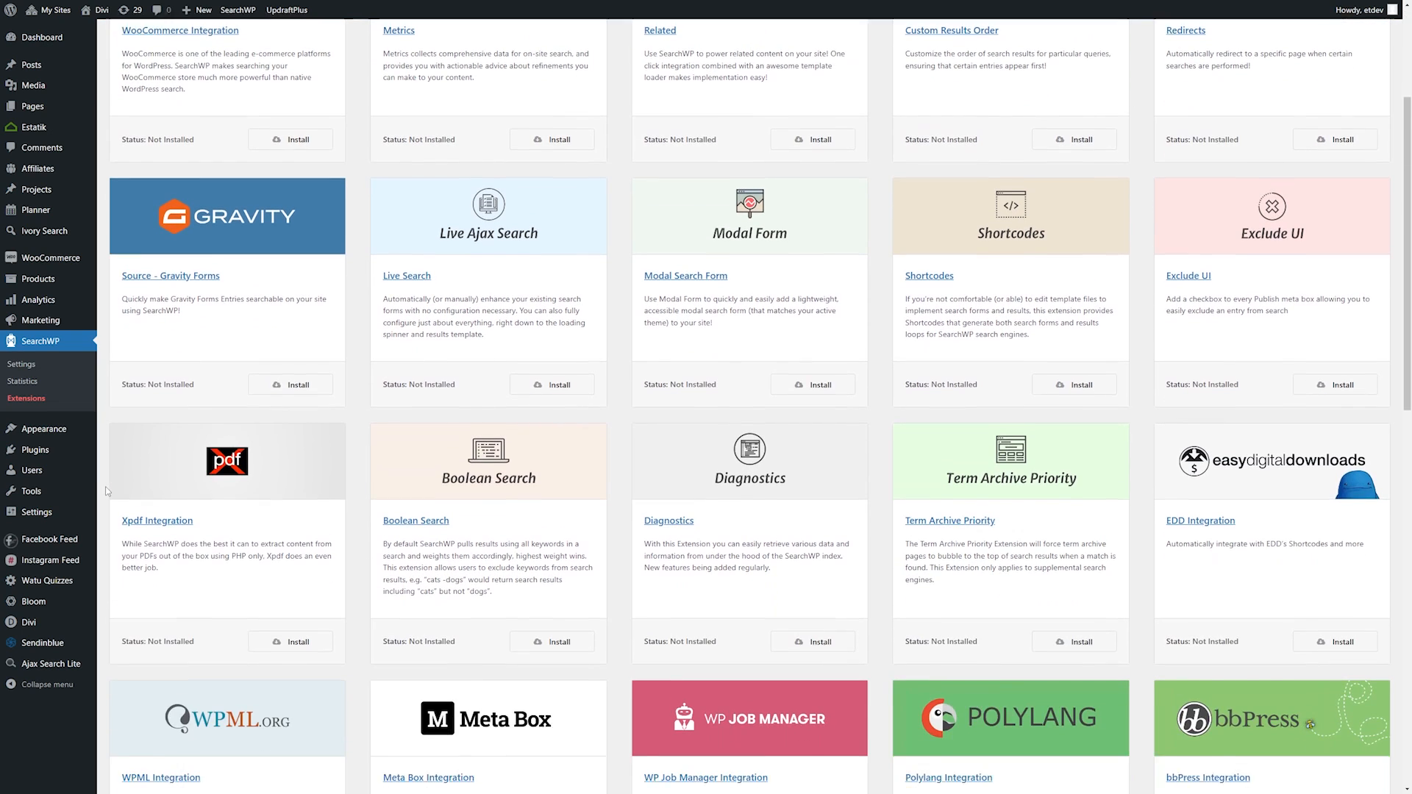
scroll("down", 3)
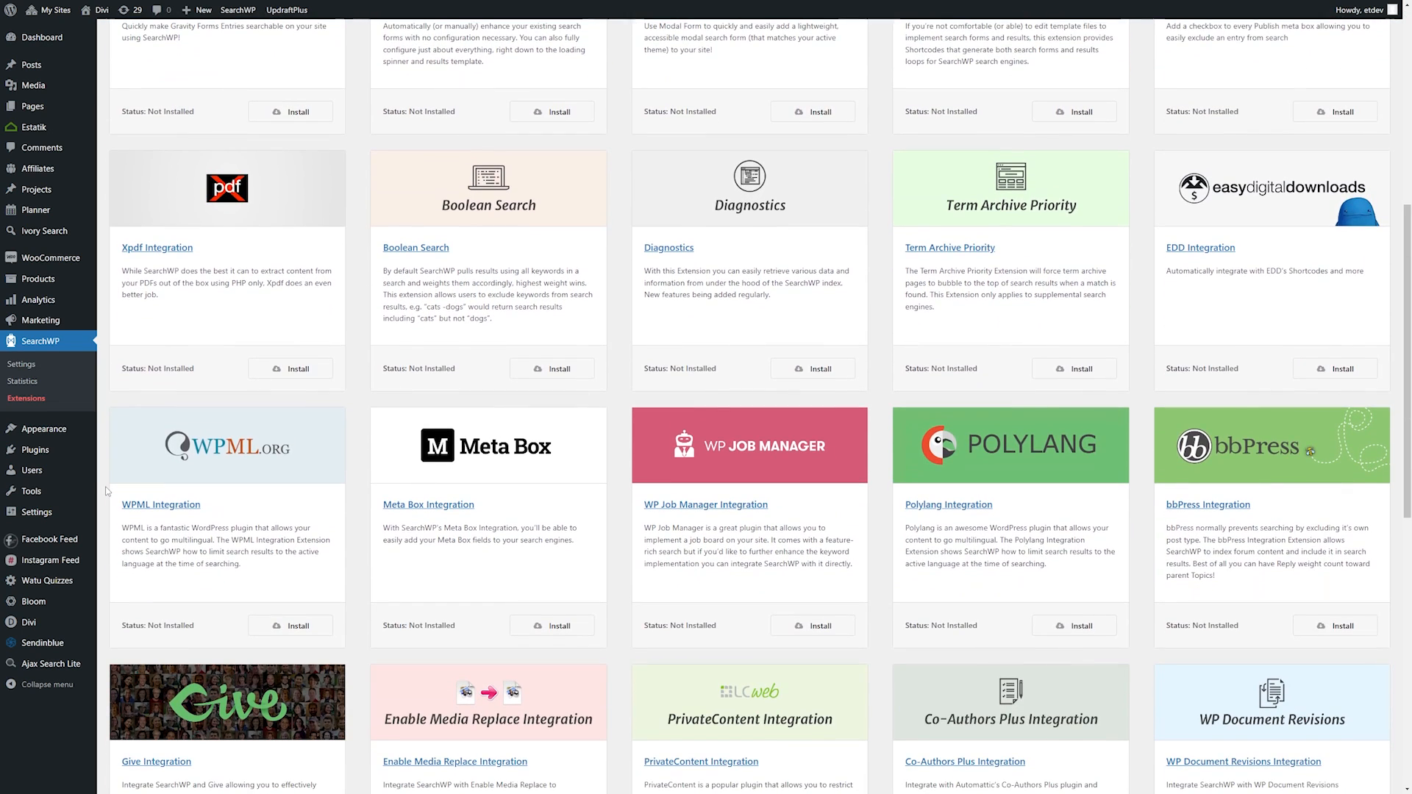
scroll("down", 3)
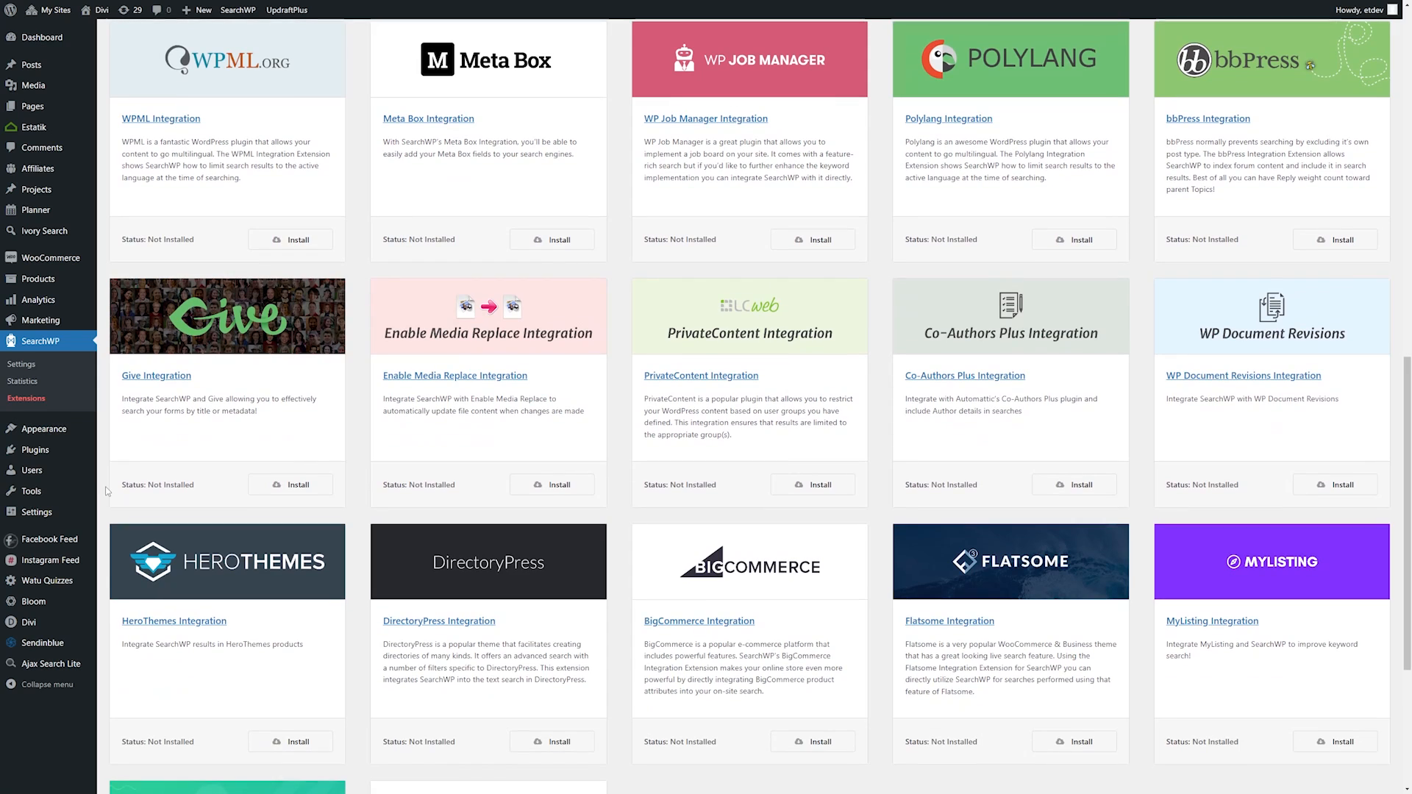
scroll("down", 3)
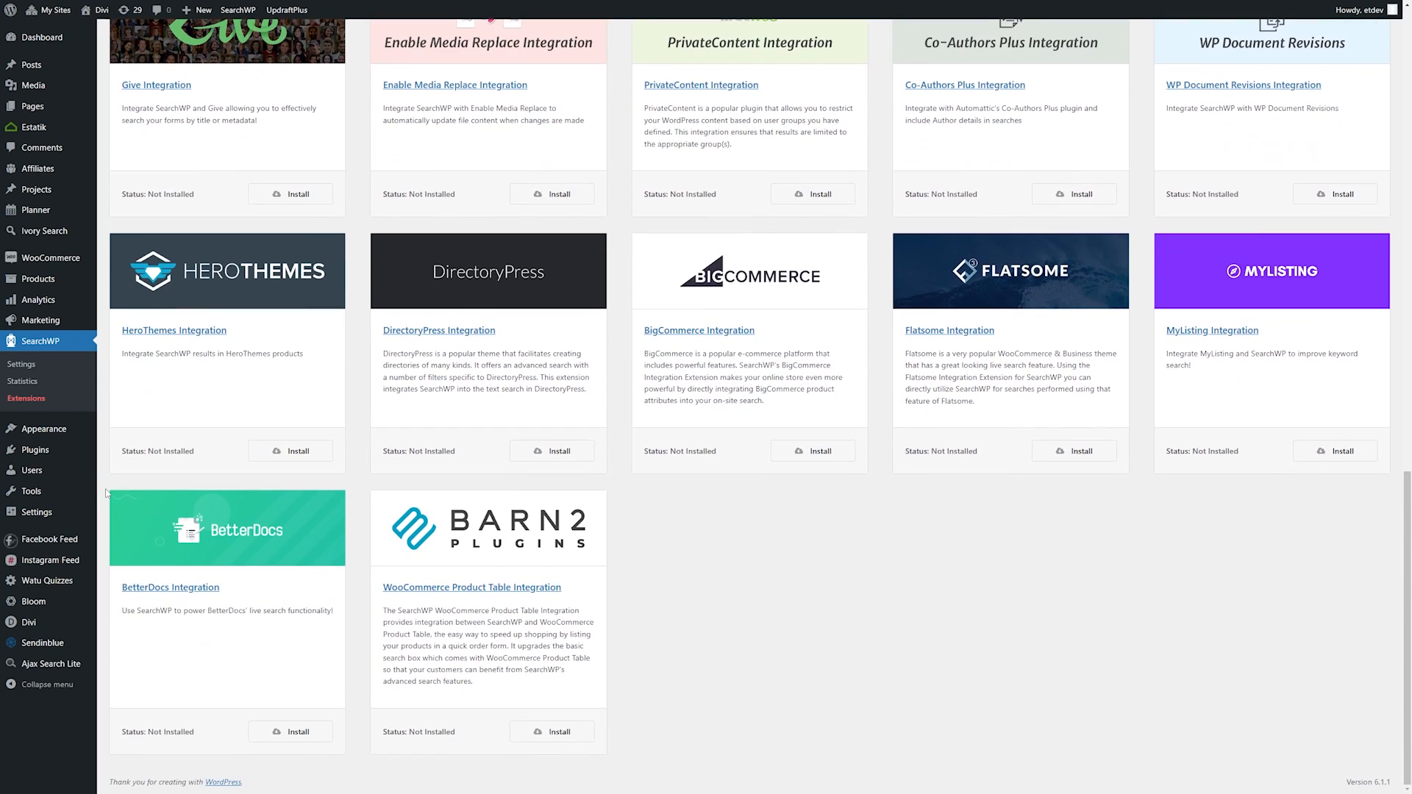
mouse_move(1261, 631)
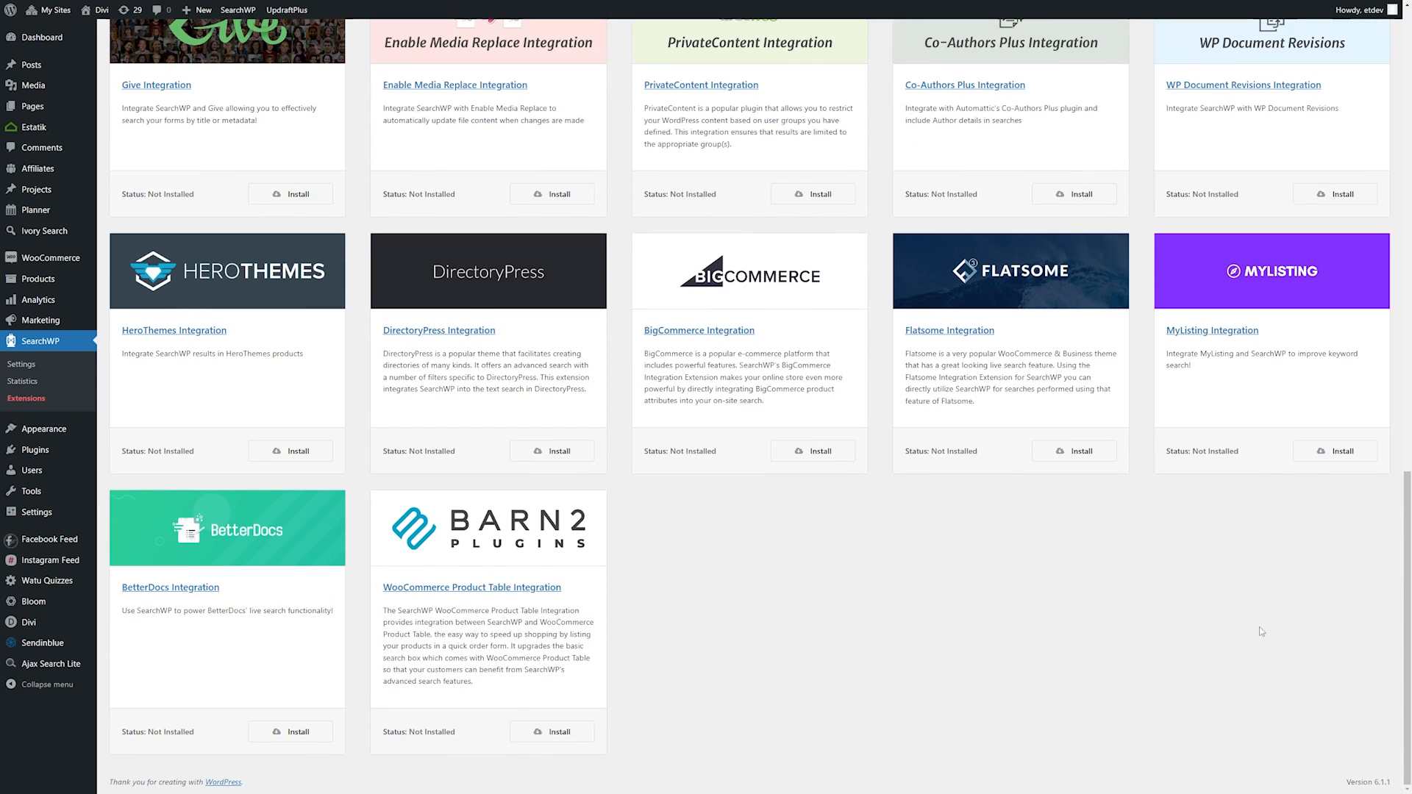